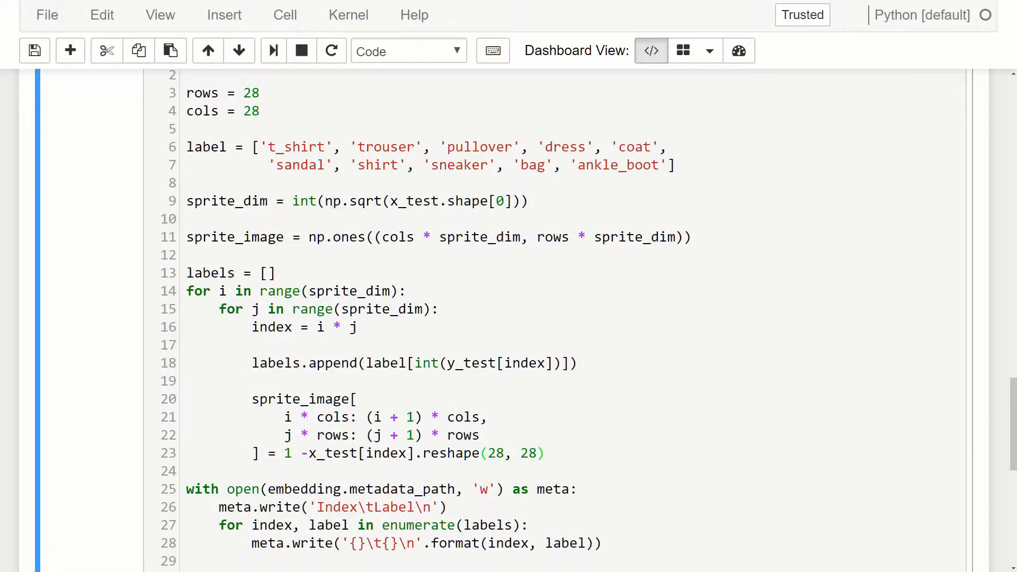
# Replace 'index = i * j' with an 'index = 0' counter incremented by 'index += 1' per pass.
pyautogui.click(34, 51)
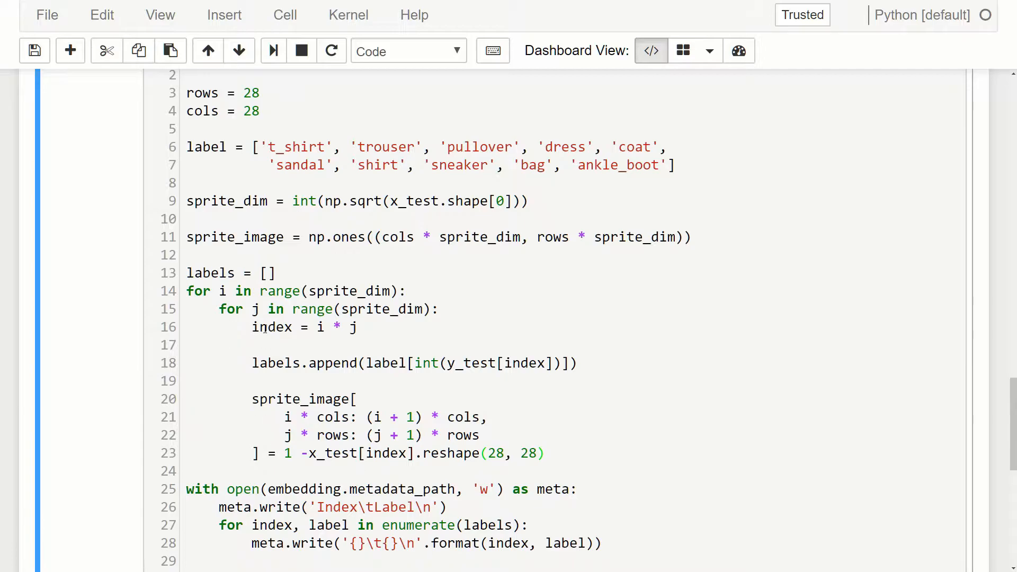
pyautogui.doubleClick(318, 326)
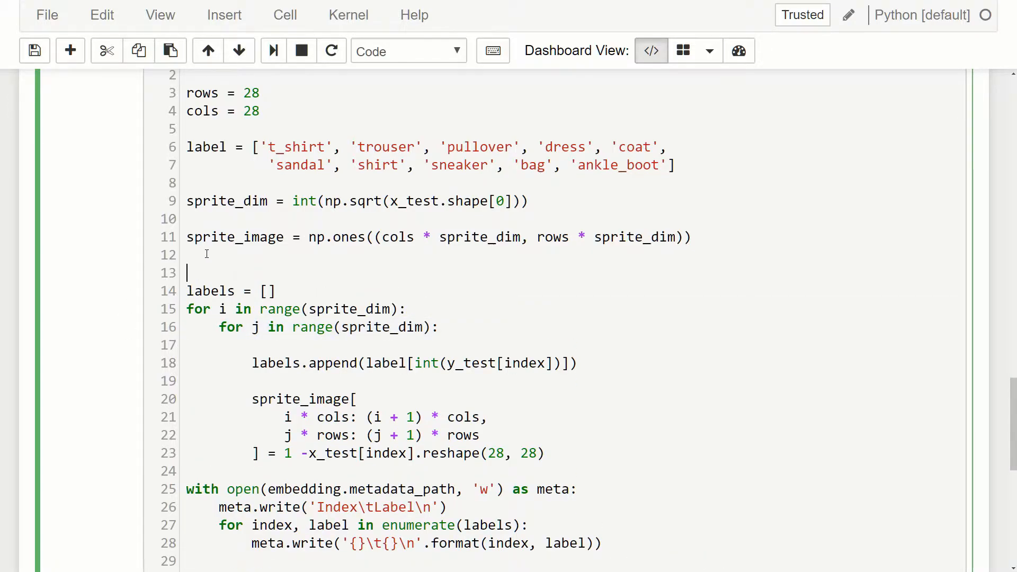
pyautogui.write('index =')
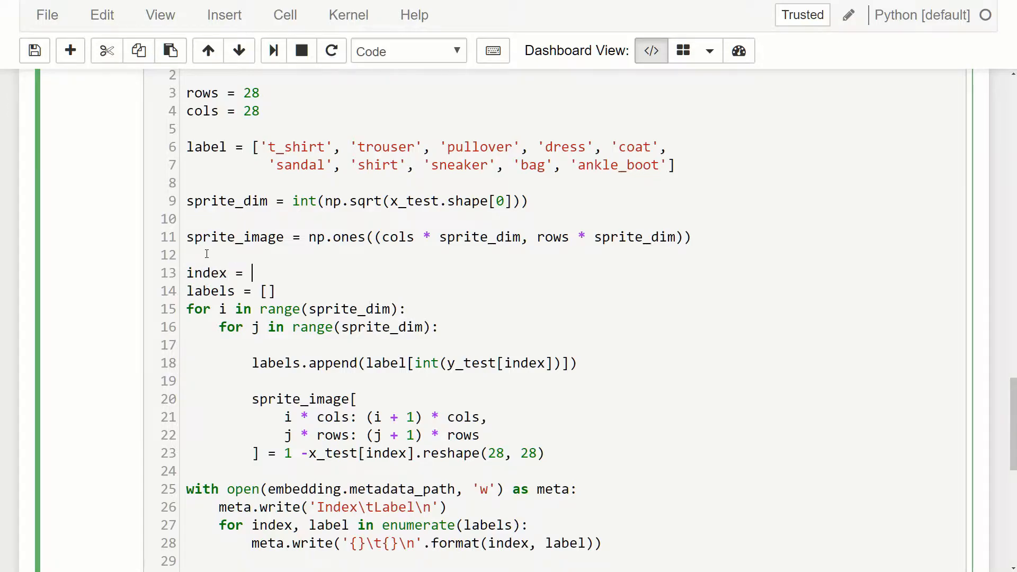
pyautogui.write('0')
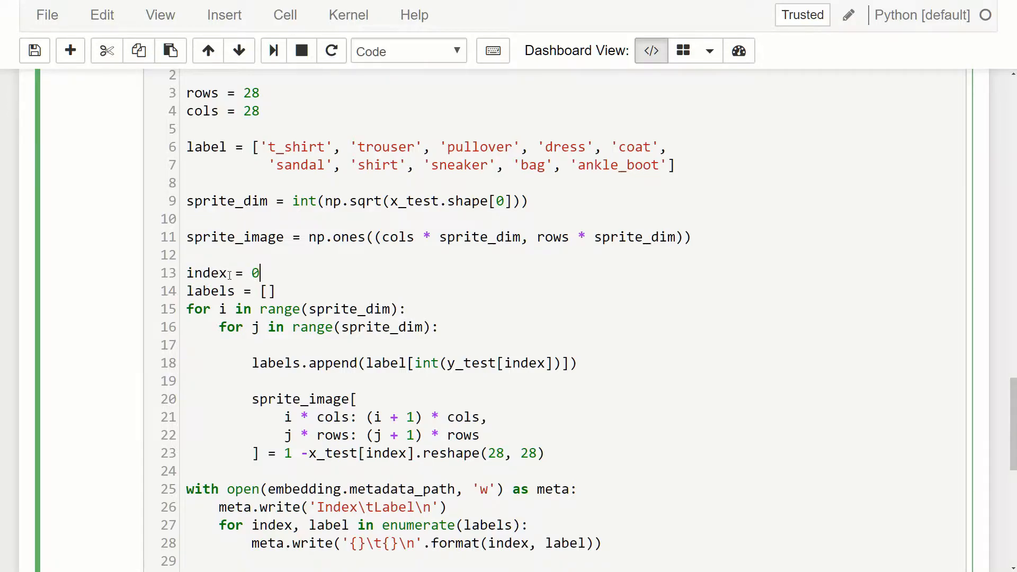
pyautogui.doubleClick(206, 272)
pyautogui.write('index')
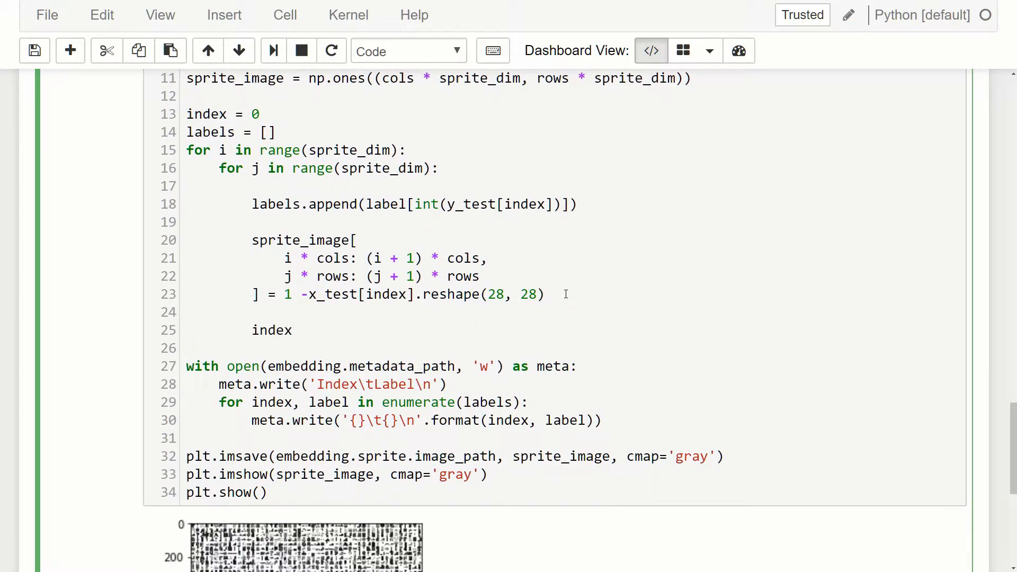
pyautogui.write('+= 1')
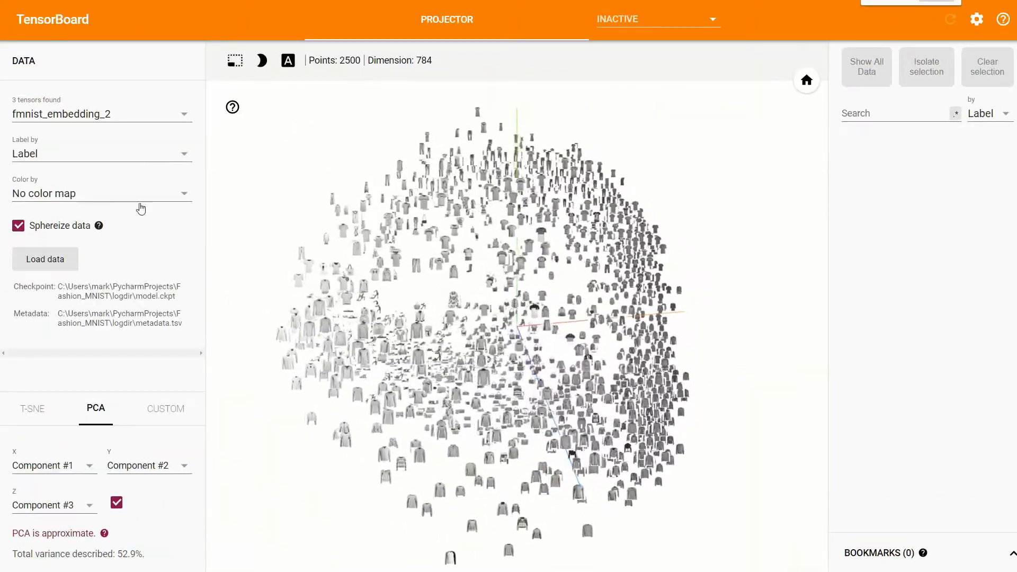
# Set the Projector's 'Color by' to Label and pick out a point in the cloud.
pyautogui.click(100, 193)
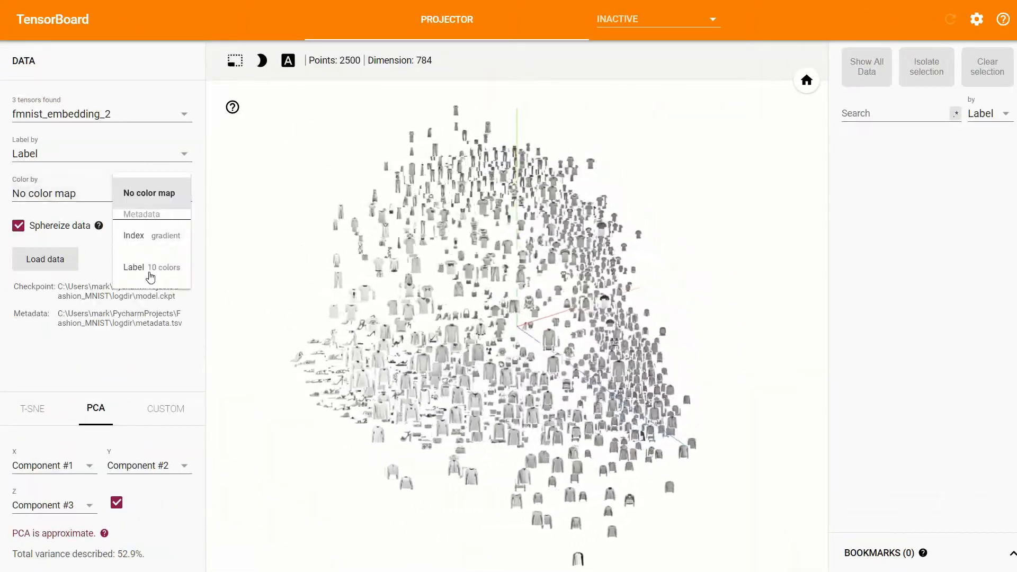
pyautogui.click(134, 267)
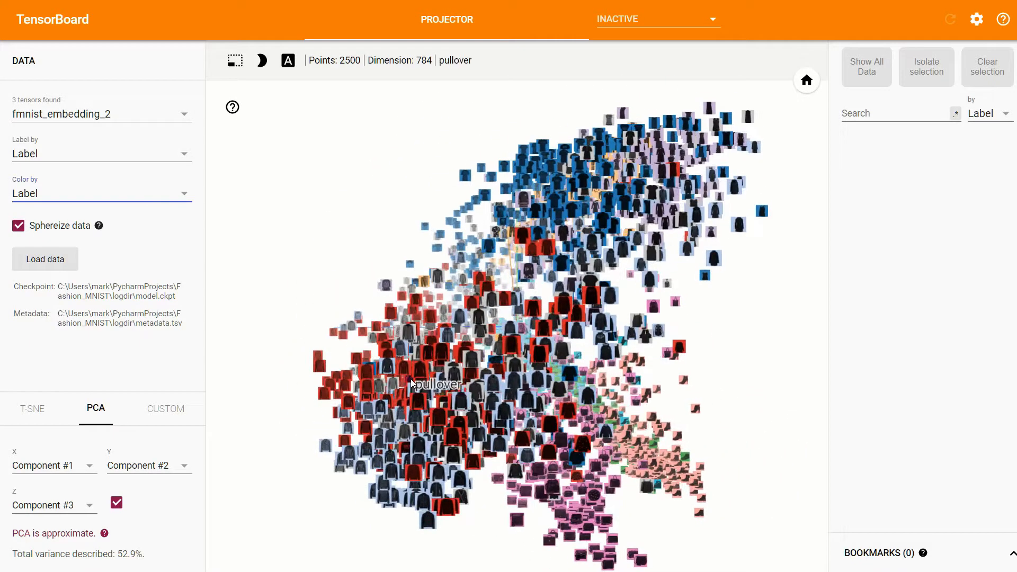
pyautogui.moveTo(561, 200)
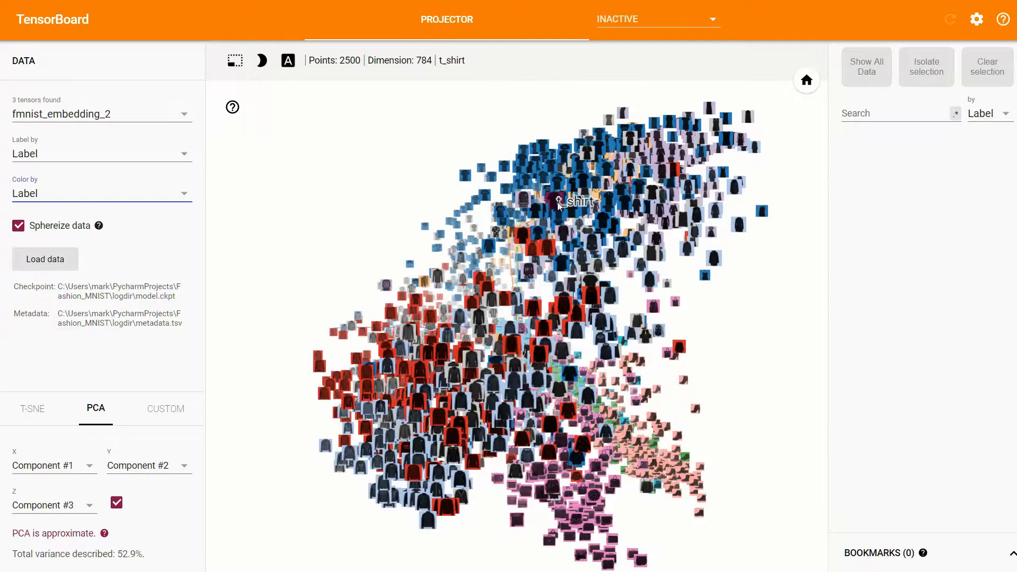
pyautogui.moveTo(442, 407)
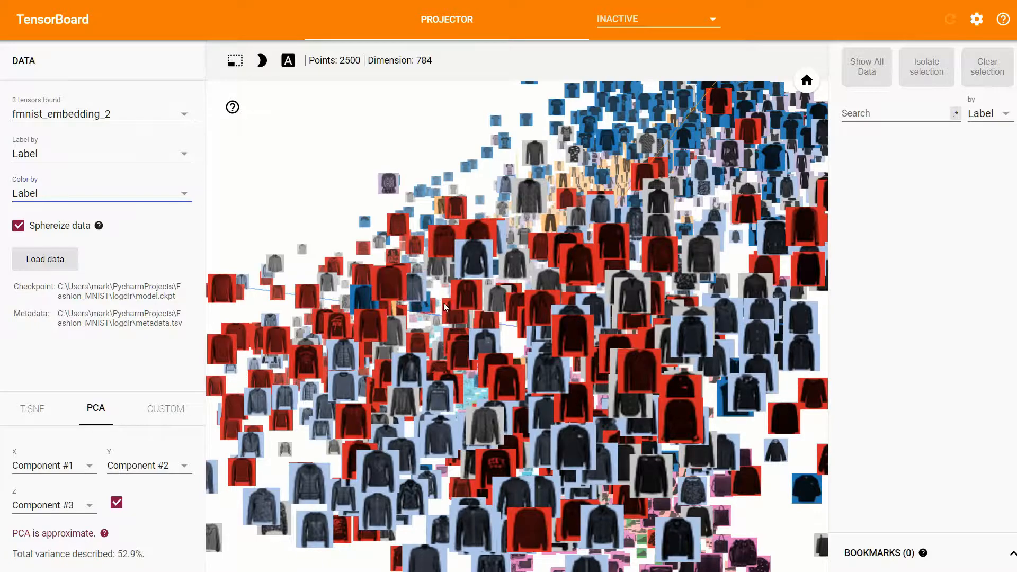
pyautogui.moveTo(389, 286)
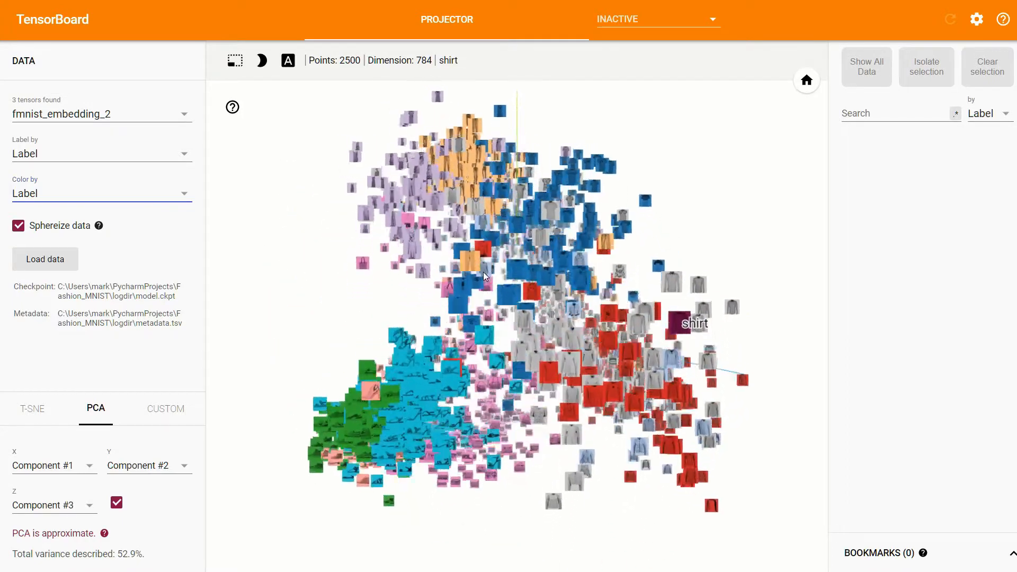
pyautogui.click(32, 409)
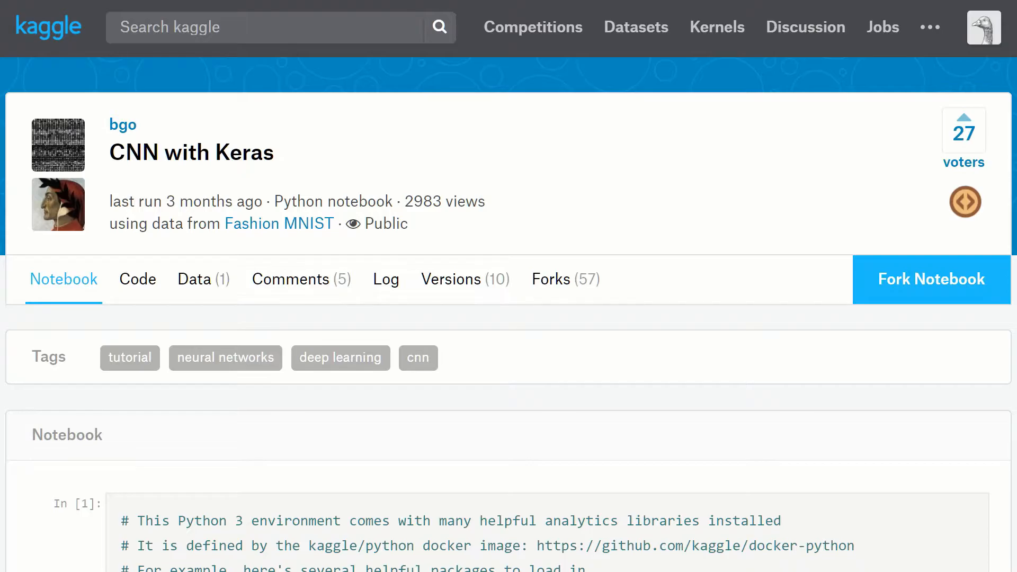
pyautogui.moveTo(393, 224)
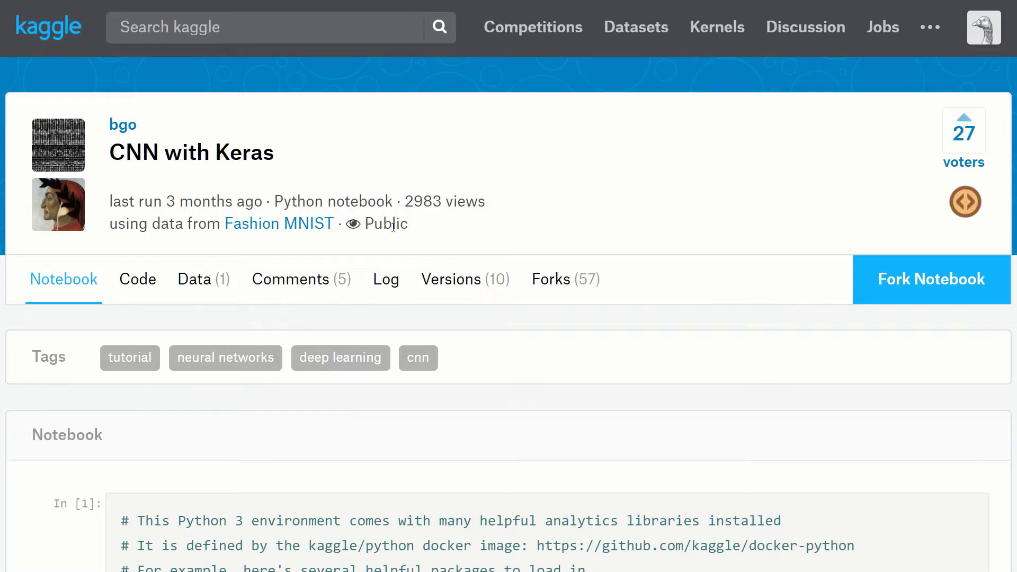
# Scroll through the Kaggle Sequential model code to the model.summary() output.
pyautogui.scroll(-3)
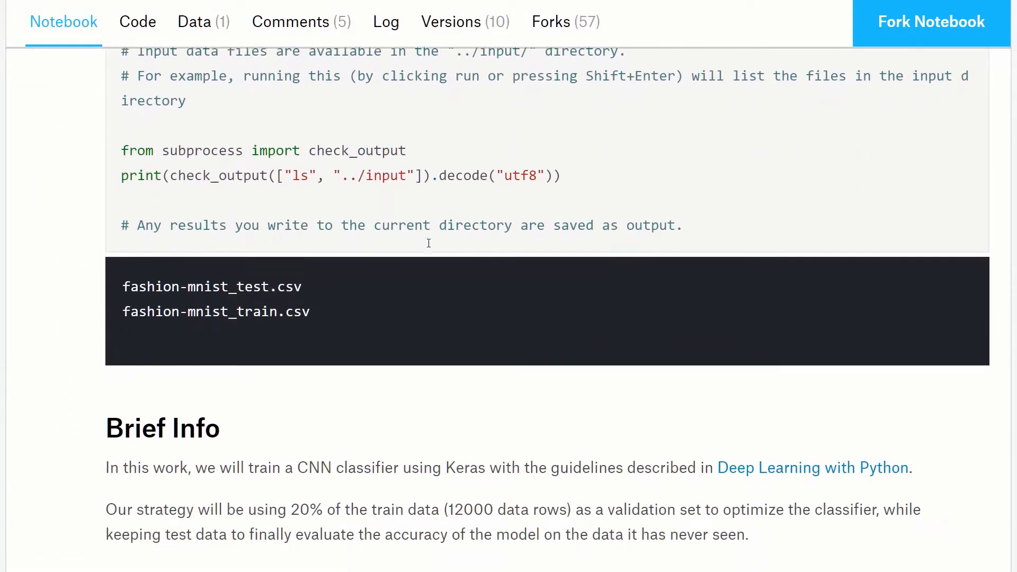
pyautogui.scroll(-3)
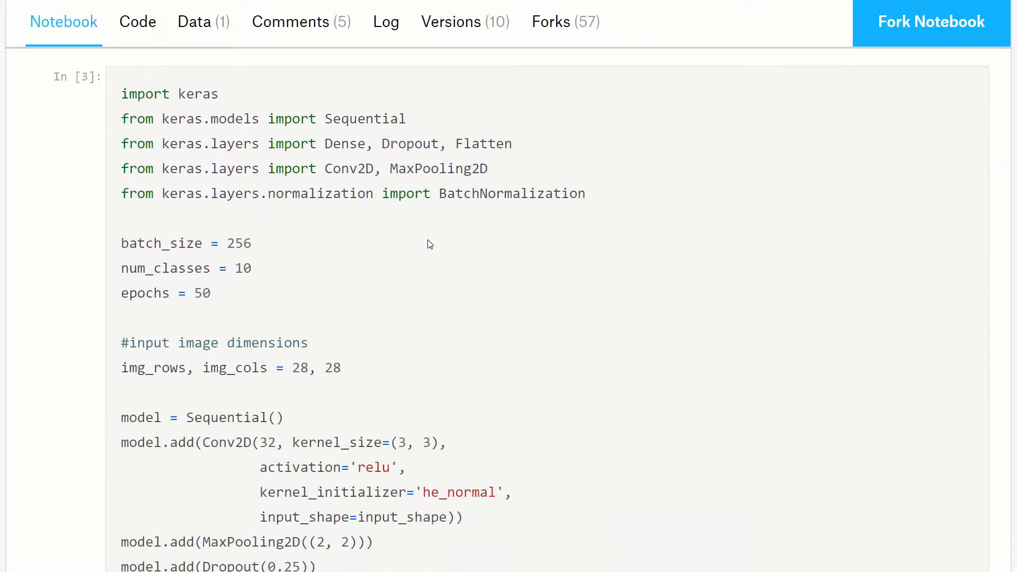
pyautogui.scroll(-3)
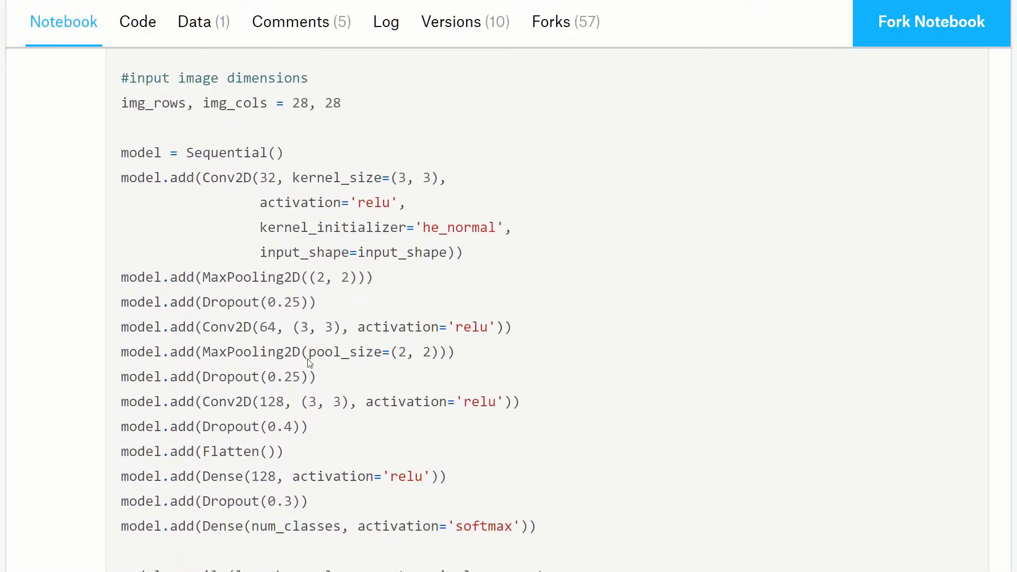
pyautogui.moveTo(276, 517)
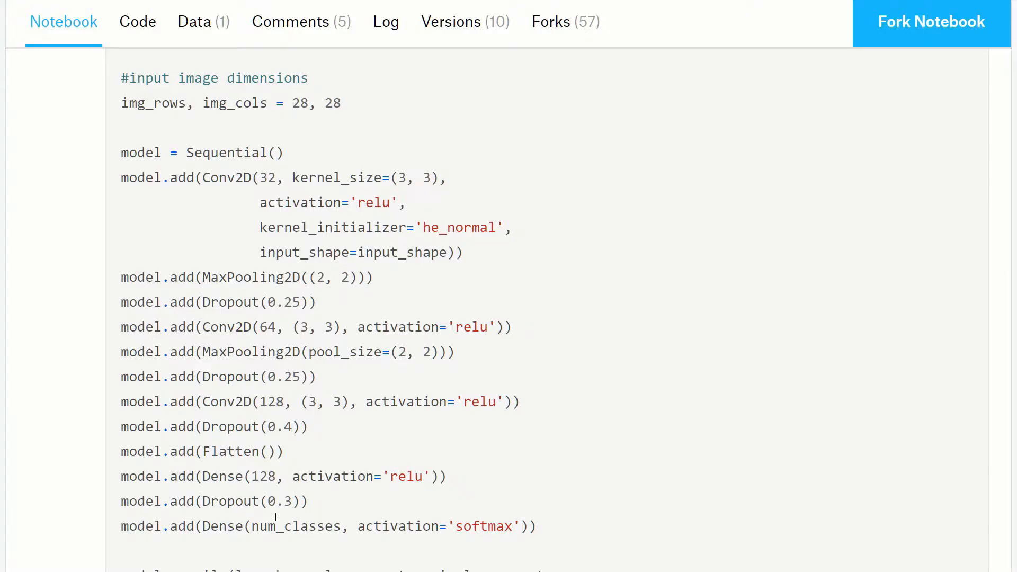
pyautogui.moveTo(295, 345)
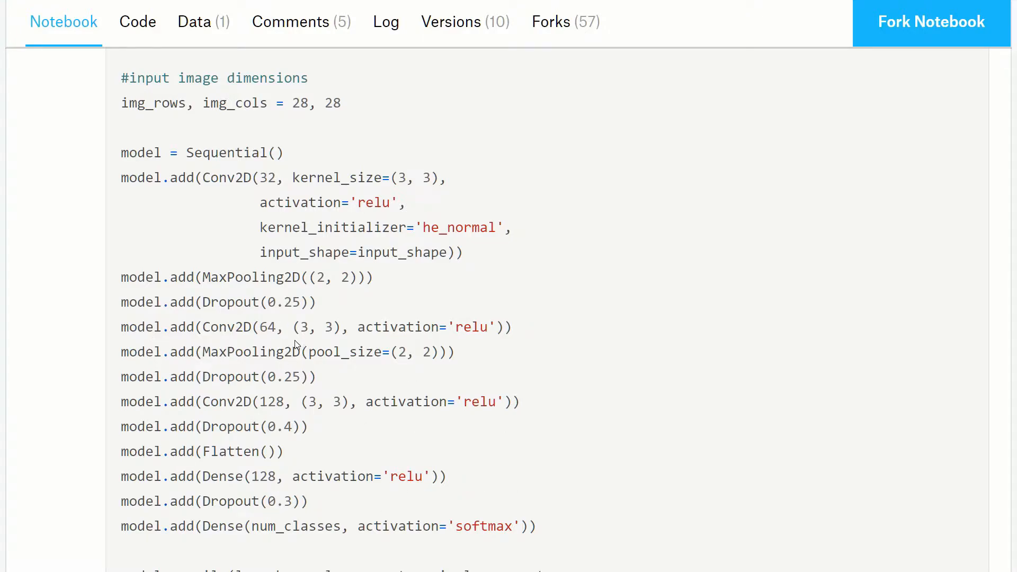
pyautogui.moveTo(318, 429)
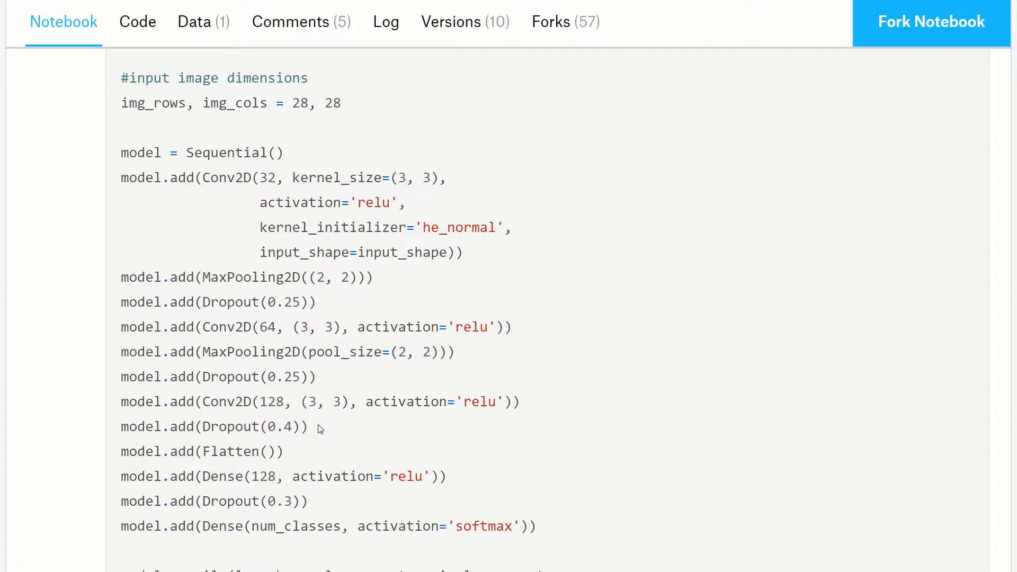
pyautogui.scroll(-3)
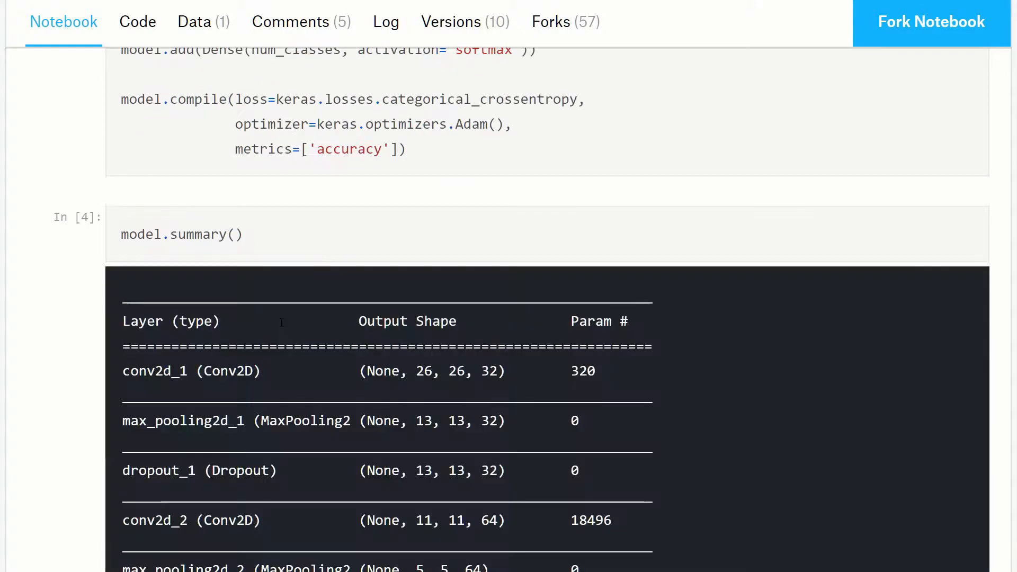
pyautogui.scroll(3)
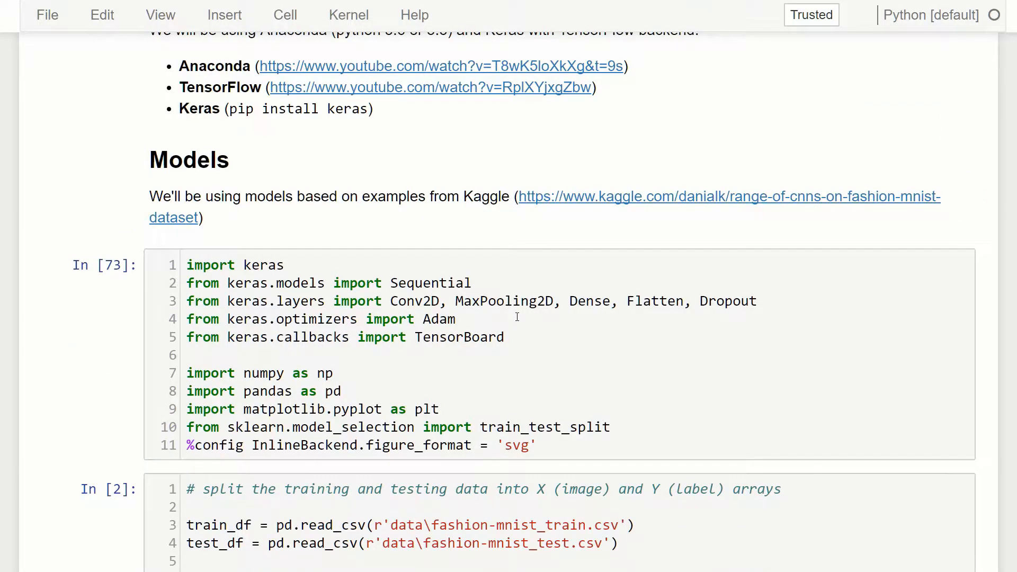
# Scroll past imports and data splits to cnn_model_1 and enter the empty cell below.
pyautogui.scroll(-3)
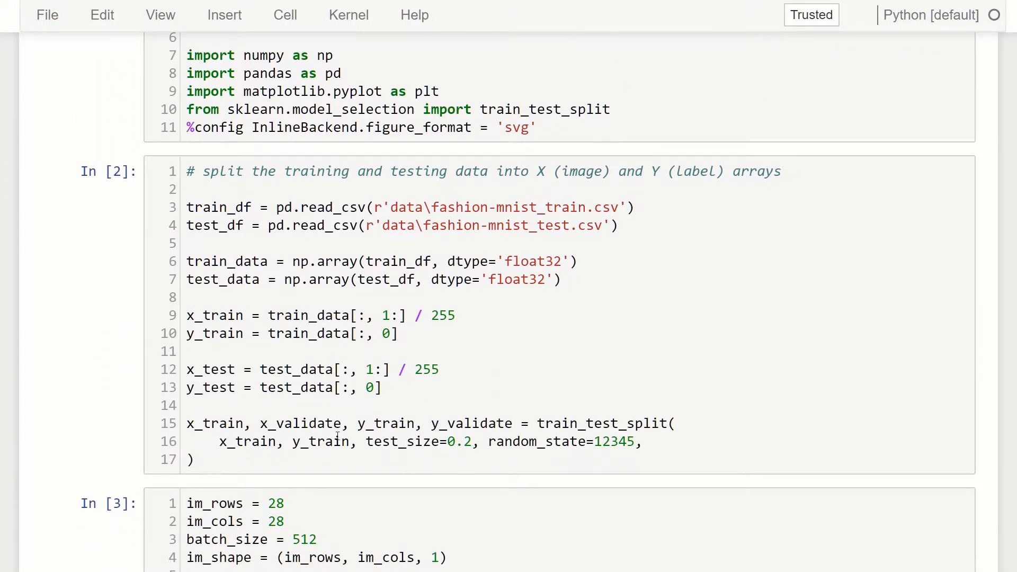
pyautogui.moveTo(441, 292)
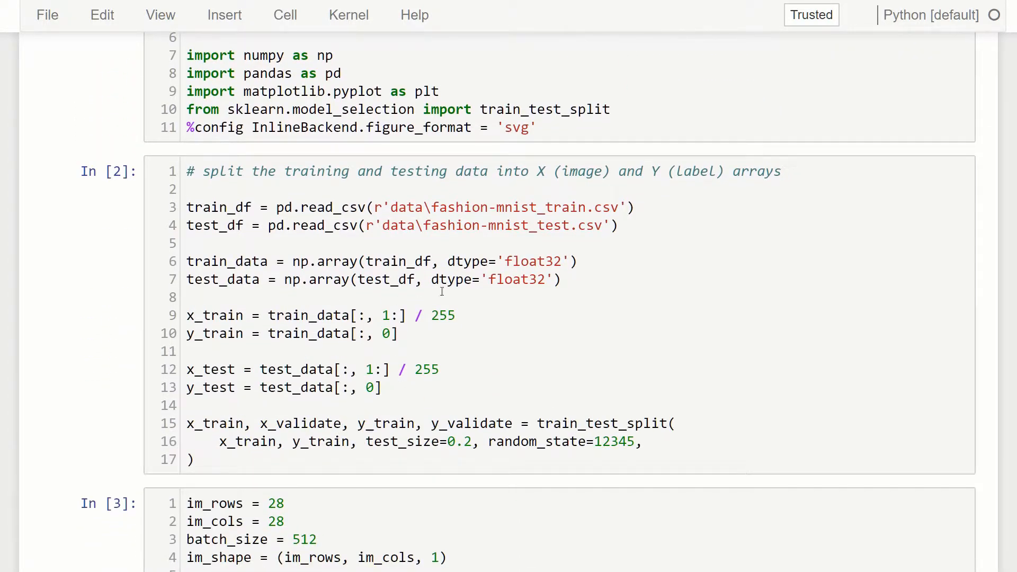
pyautogui.scroll(-3)
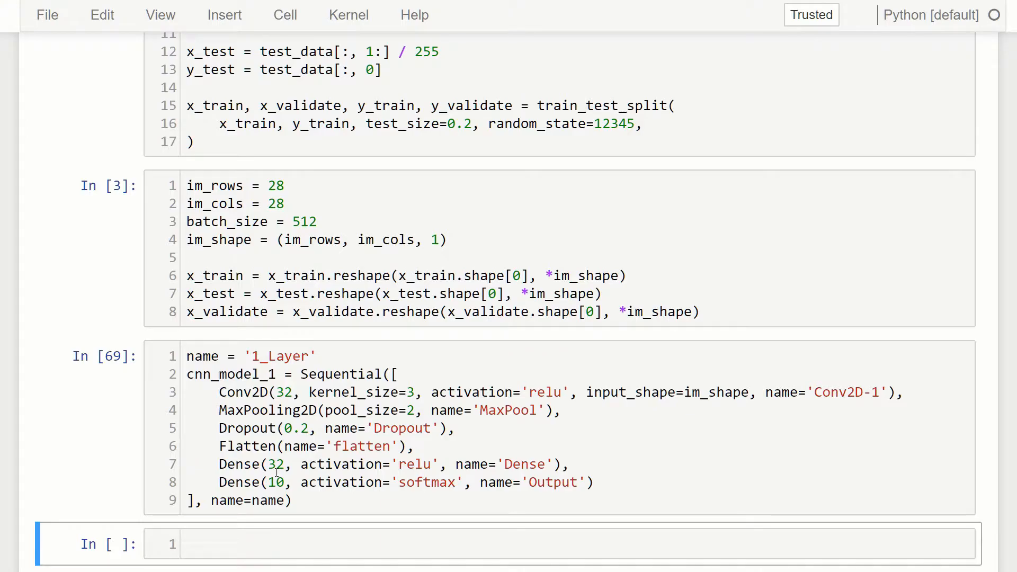
pyautogui.doubleClick(782, 392)
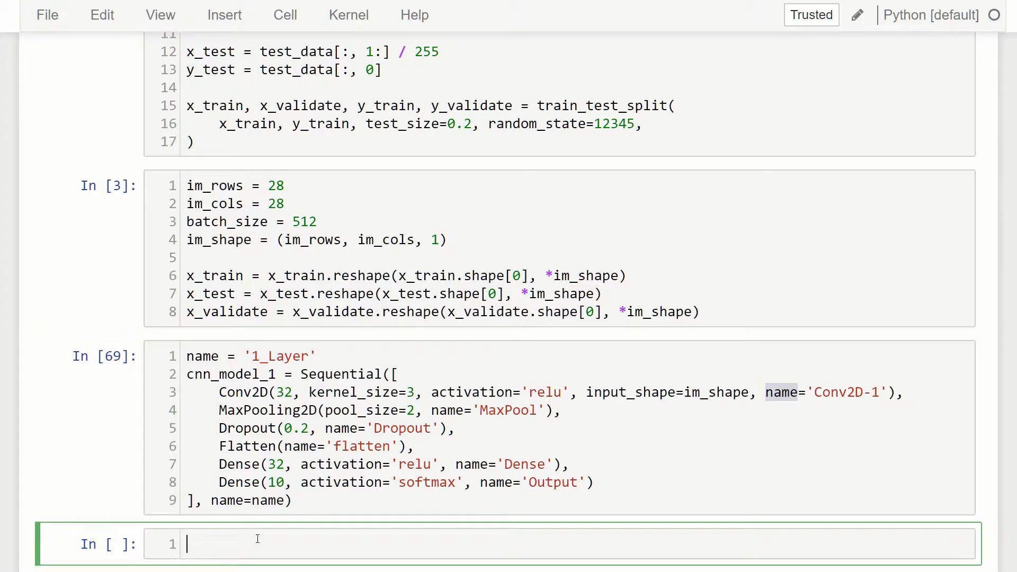
pyautogui.write('mode')
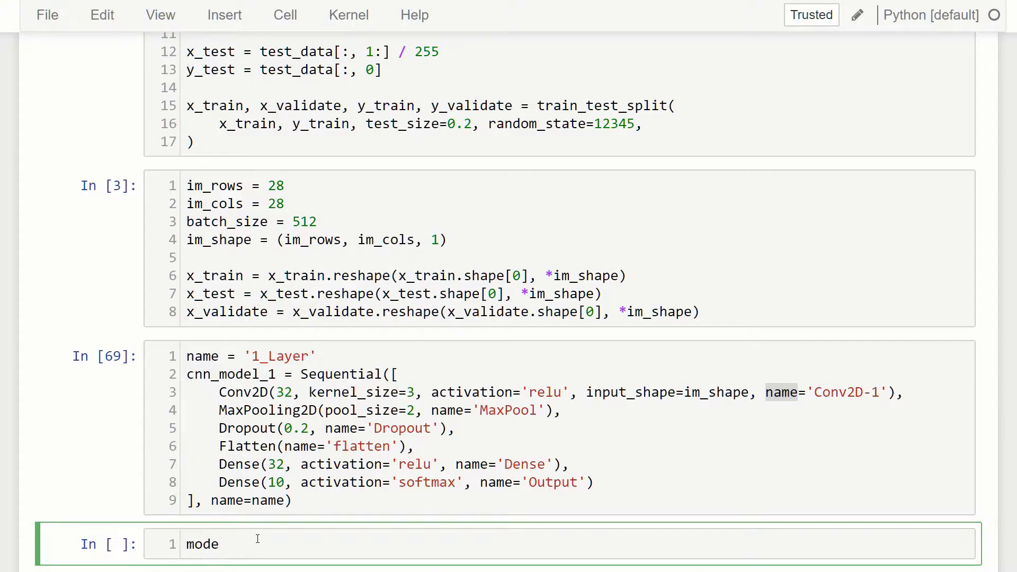
pyautogui.write('cnn')
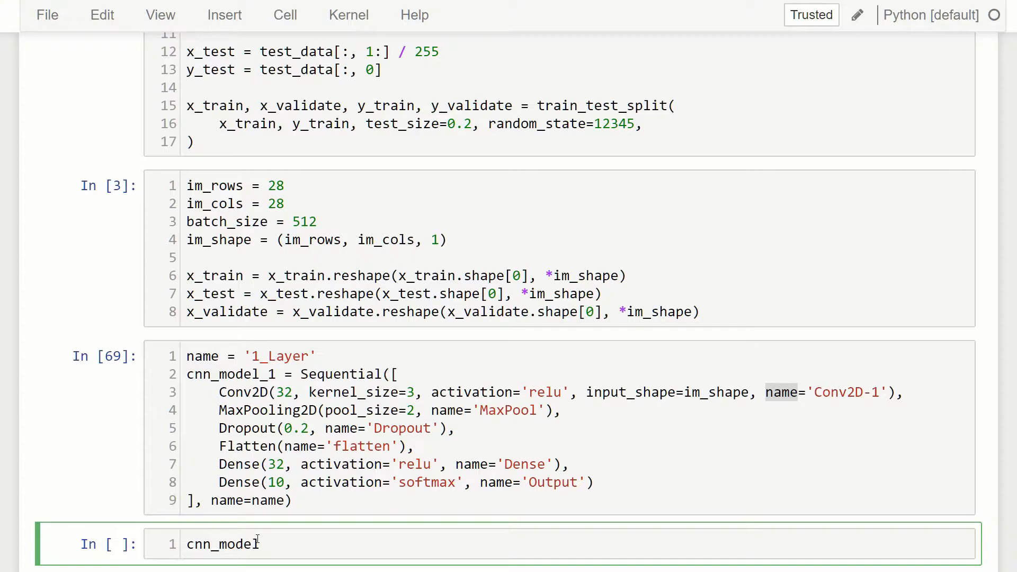
pyautogui.write('_1.summary(')
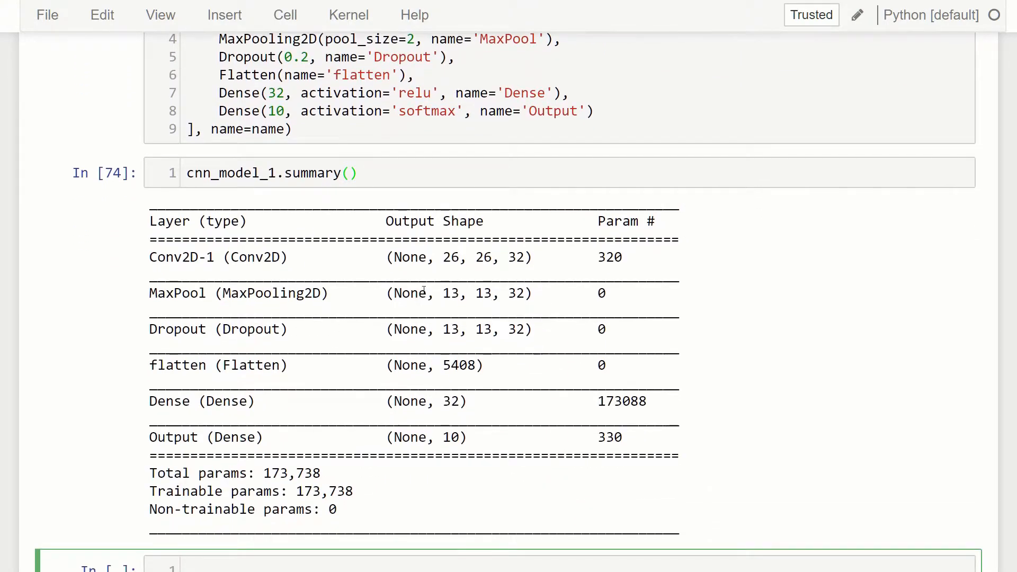
pyautogui.doubleClick(168, 257)
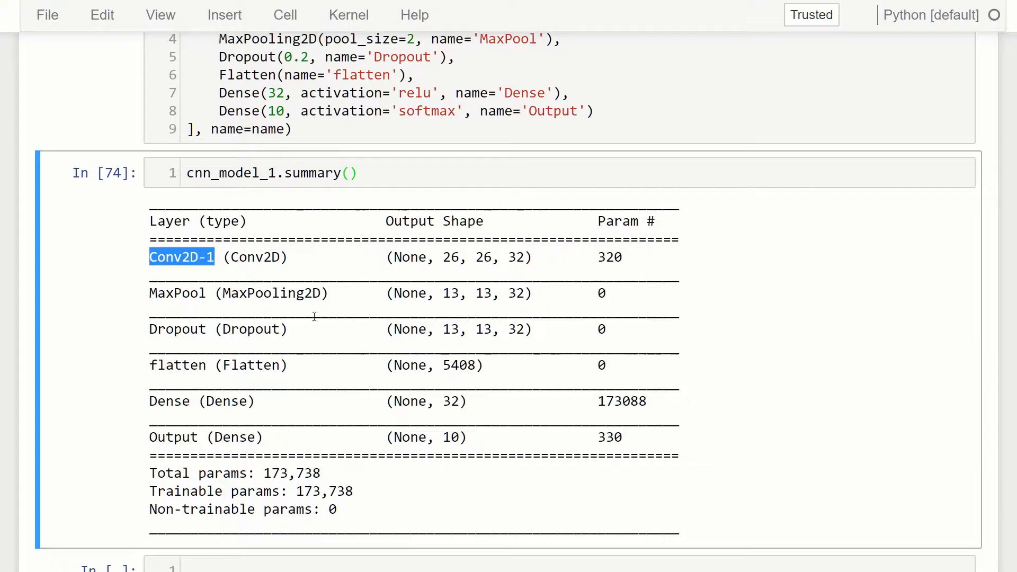
pyautogui.moveTo(378, 235)
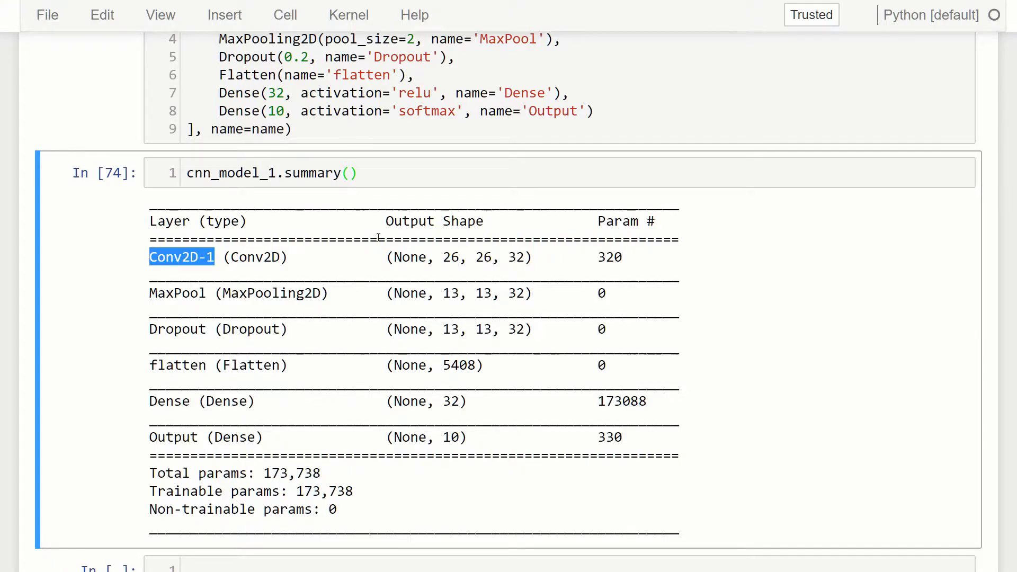
pyautogui.moveTo(547, 283)
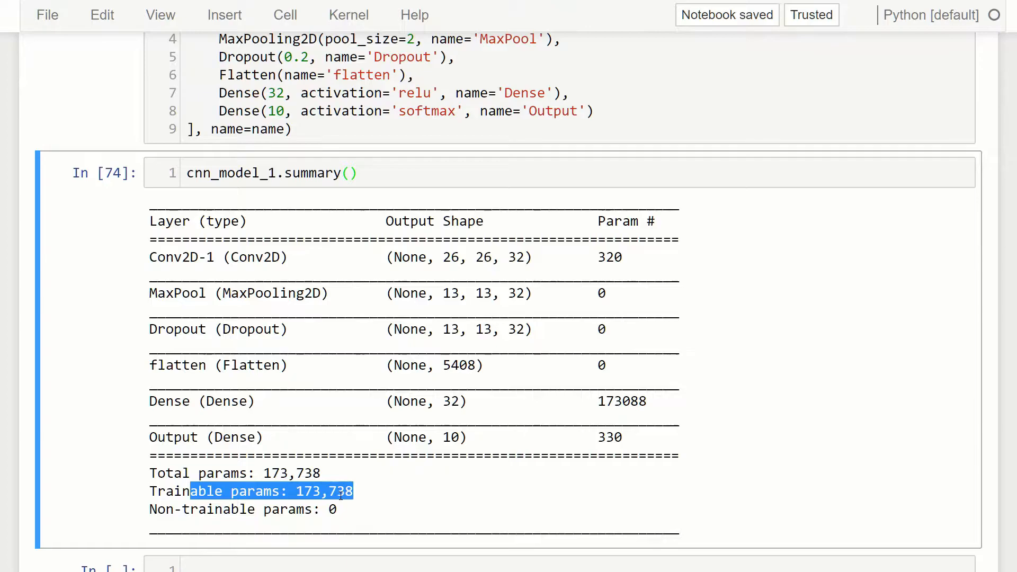
pyautogui.click(374, 500)
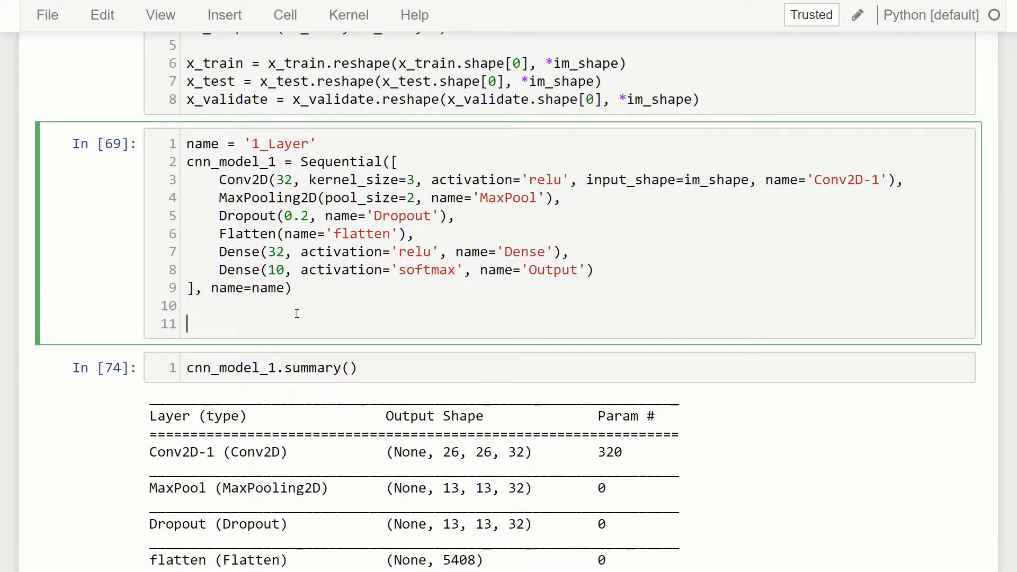
# Name cnn_model_2 '2_Layer', highlighting its 64-filter Conv2D, 0.25 Dropout-2 and 64-unit dense layer.
pyautogui.write("name = '2_Layer'")
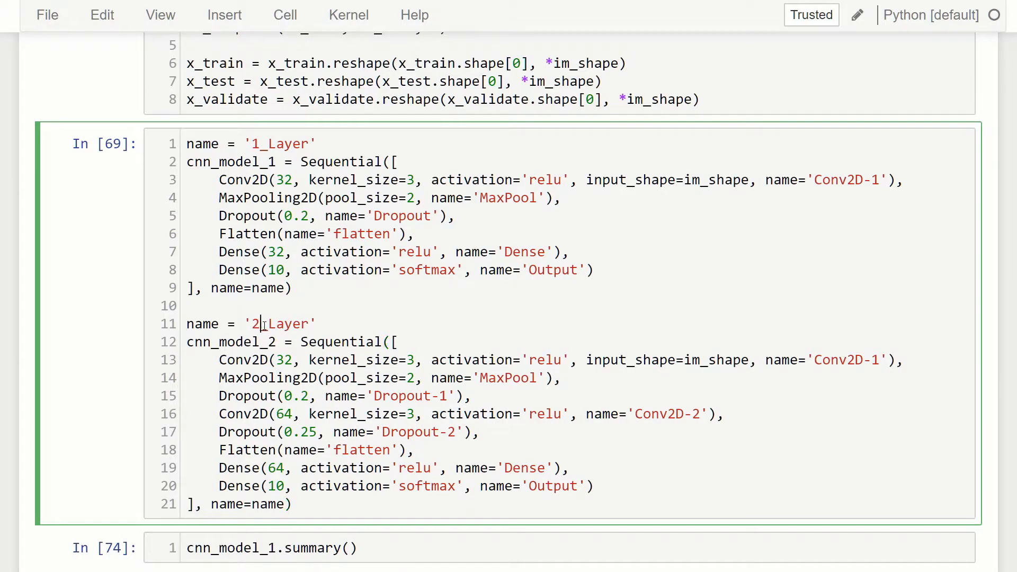
pyautogui.doubleClick(341, 342)
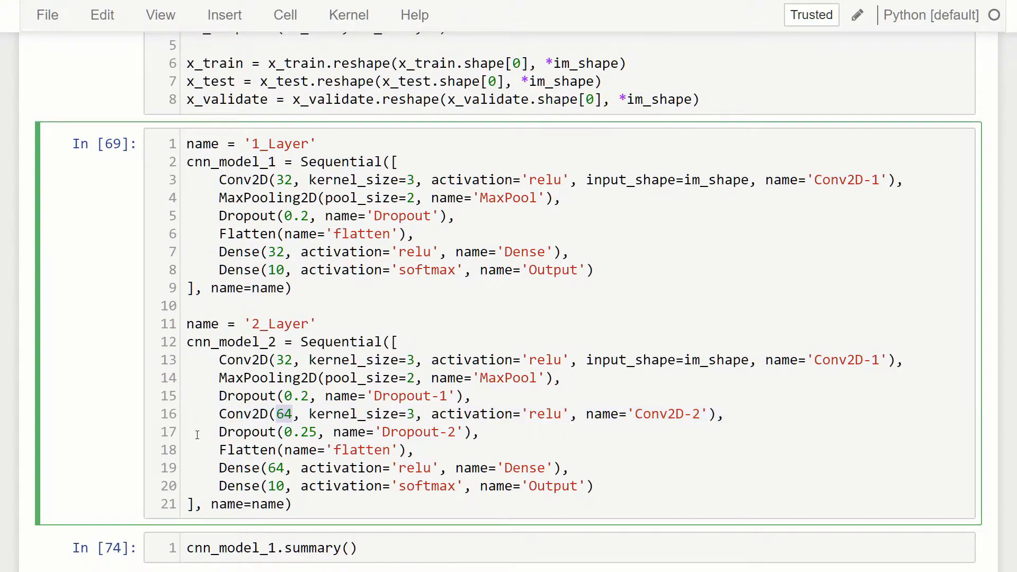
pyautogui.doubleClick(351, 414)
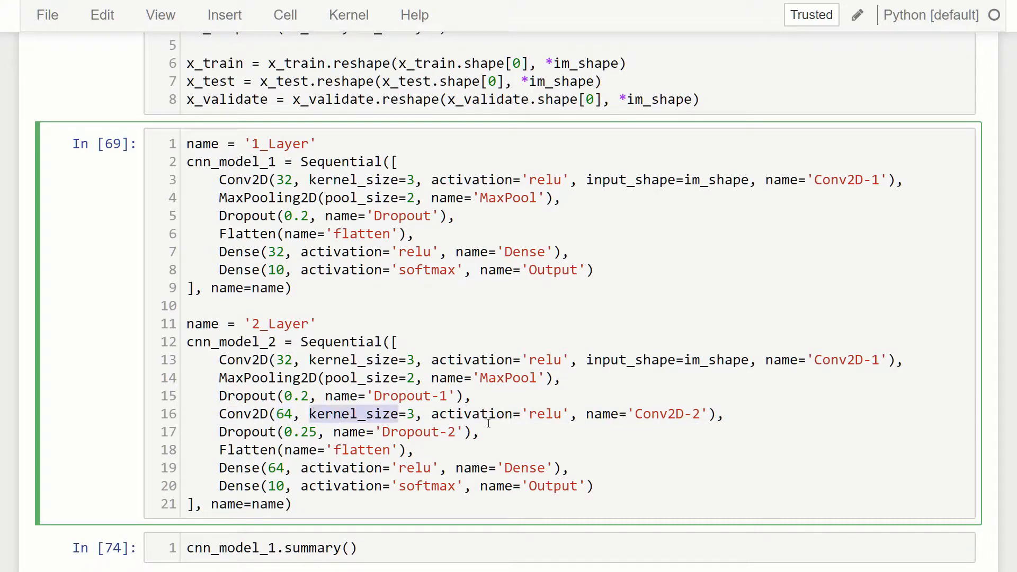
pyautogui.doubleClick(471, 413)
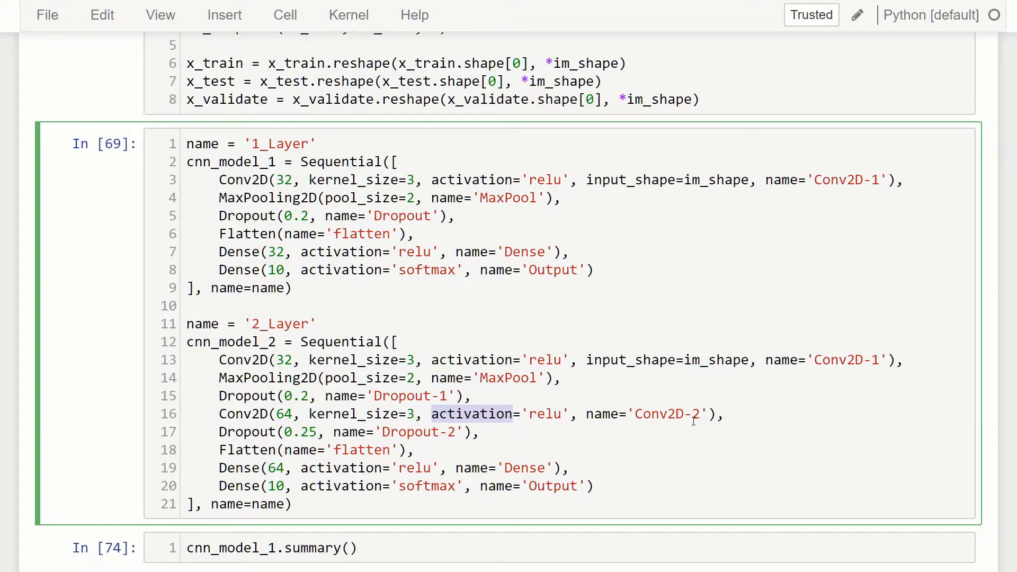
pyautogui.doubleClick(601, 414)
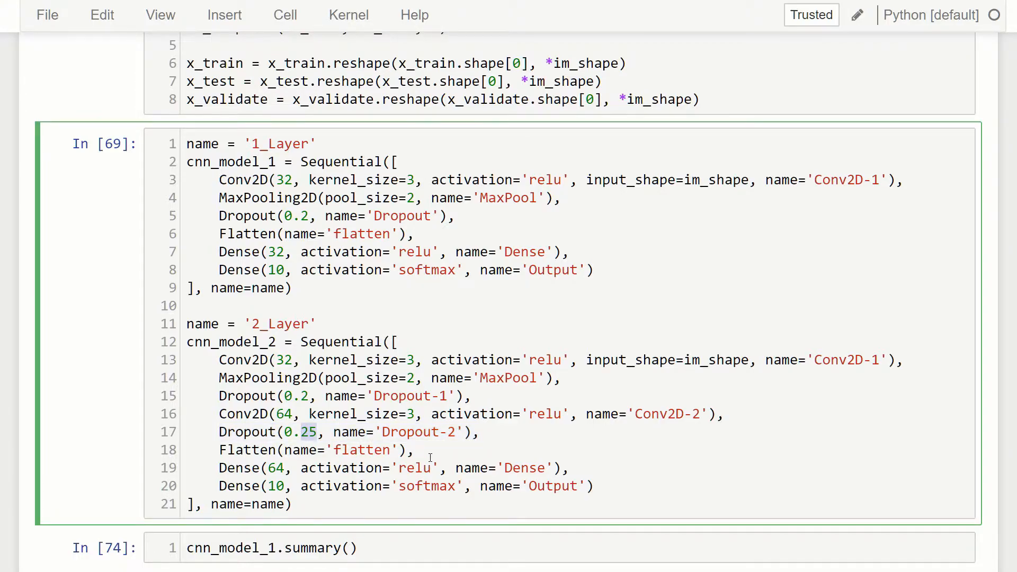
pyautogui.doubleClick(247, 450)
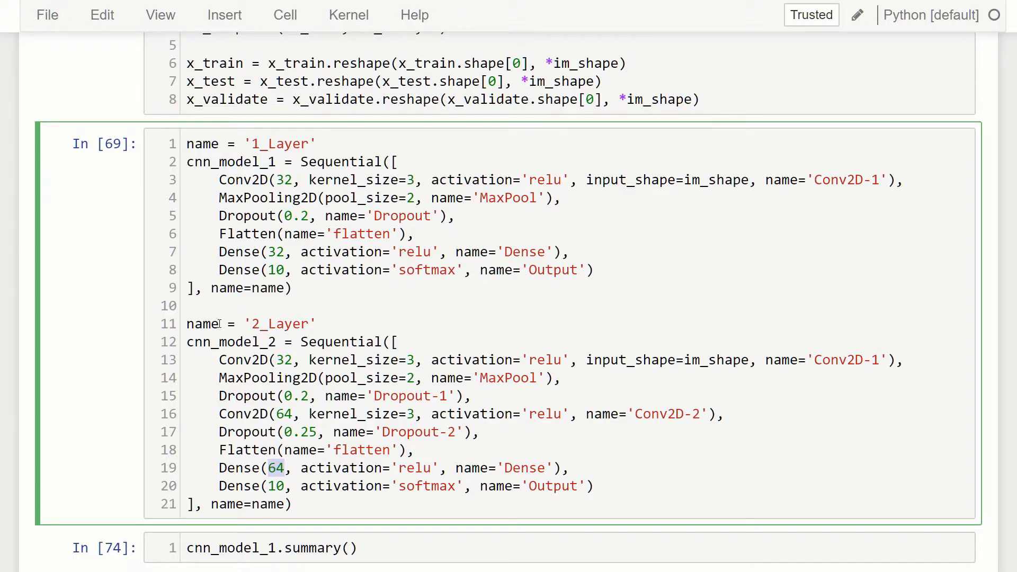
pyautogui.scroll(-3)
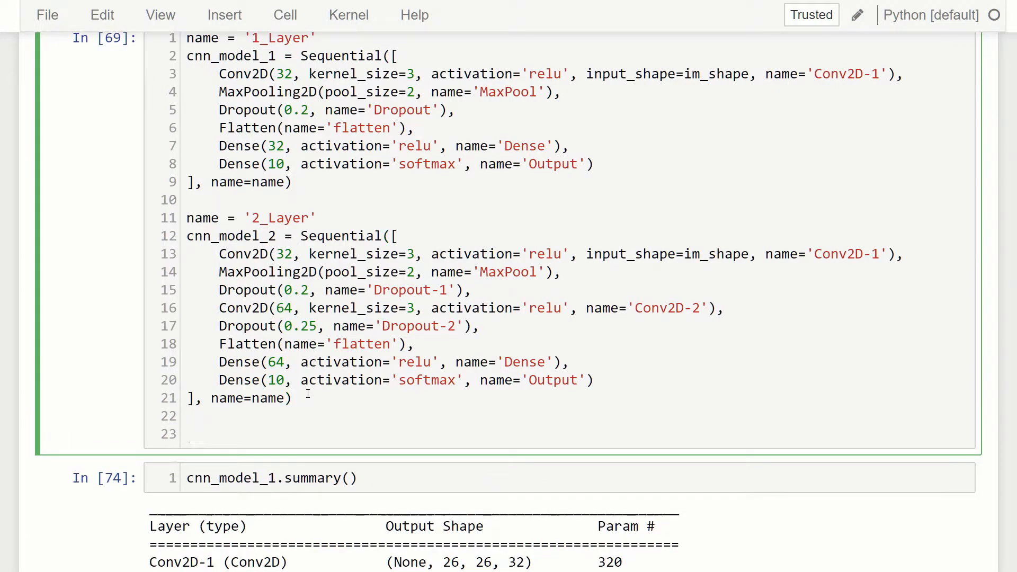
# Write models = [cnn_model_1, cnn_model_2] to gather both CNNs.
pyautogui.write('mod')
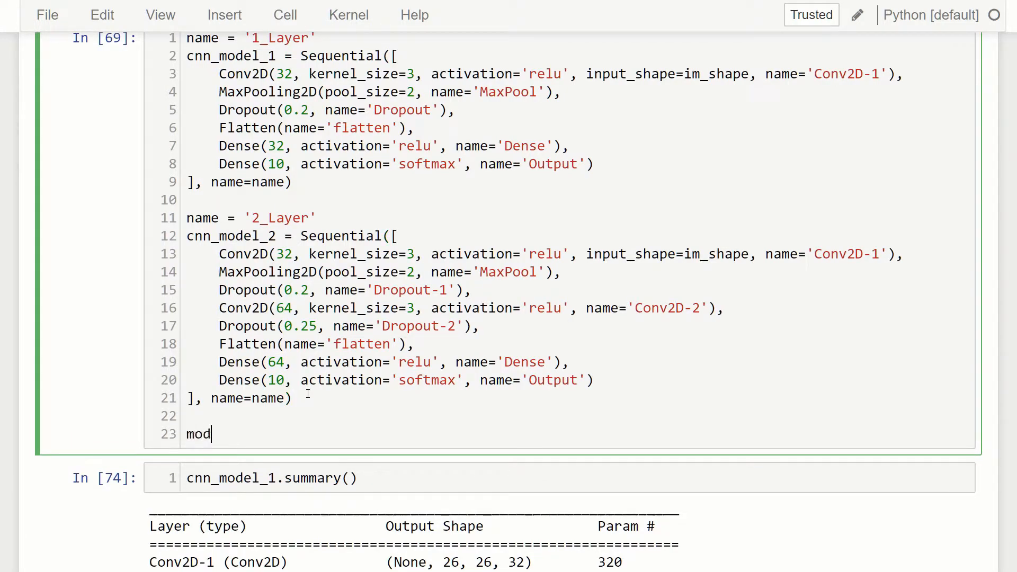
pyautogui.write('els =')
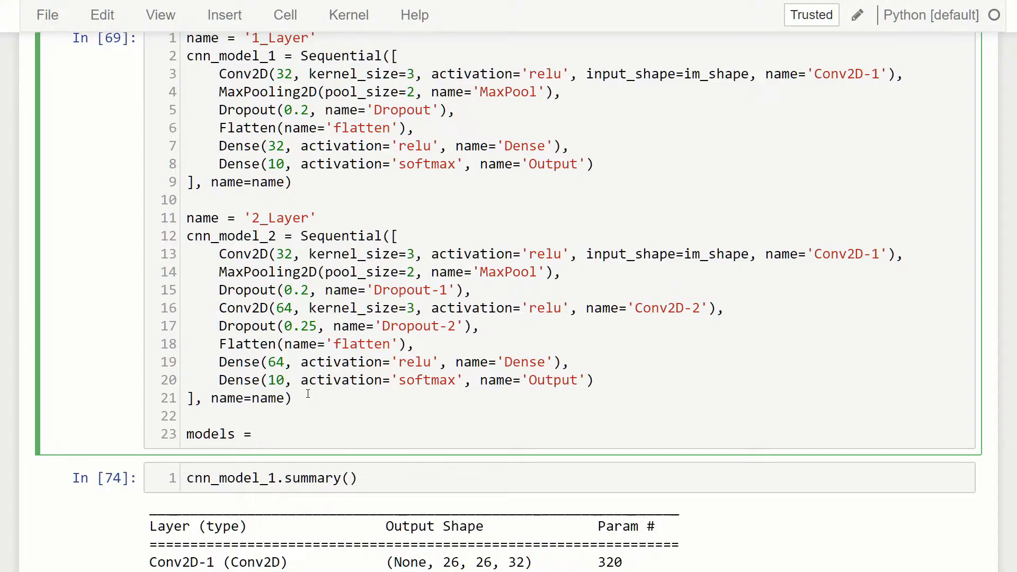
pyautogui.write('[cnn')
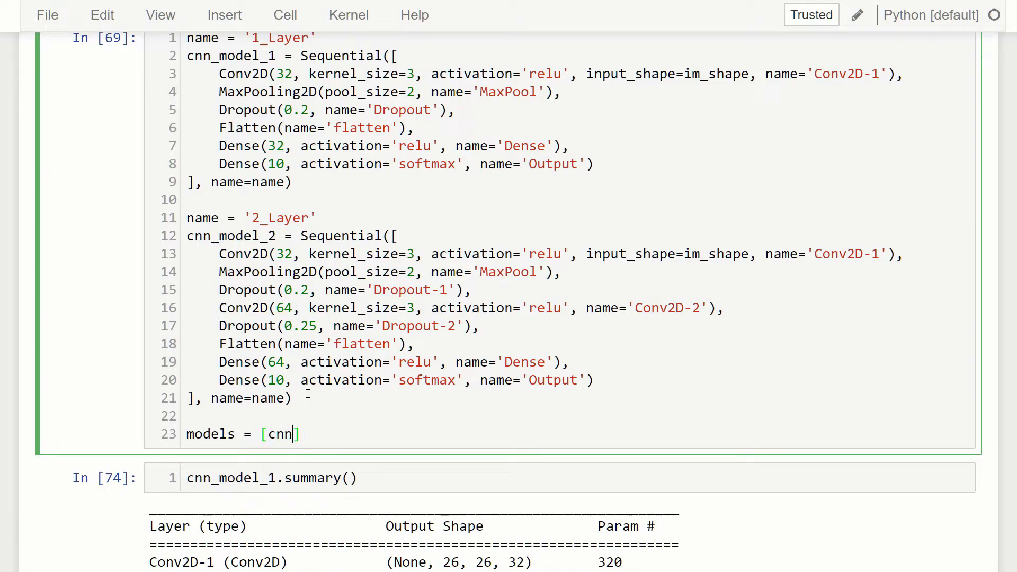
pyautogui.write('_model_')
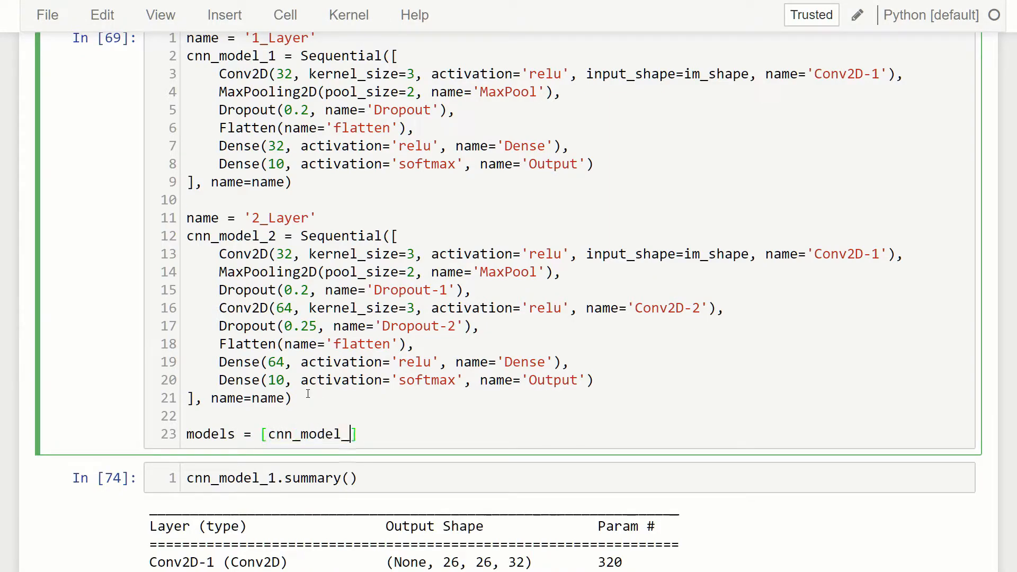
pyautogui.write('1, cnn')
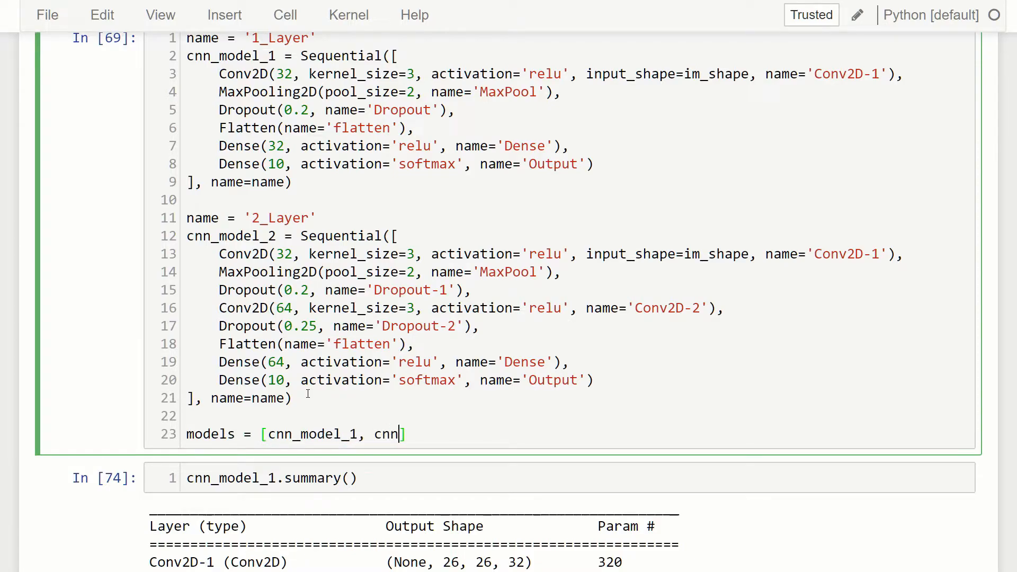
pyautogui.write('model_')
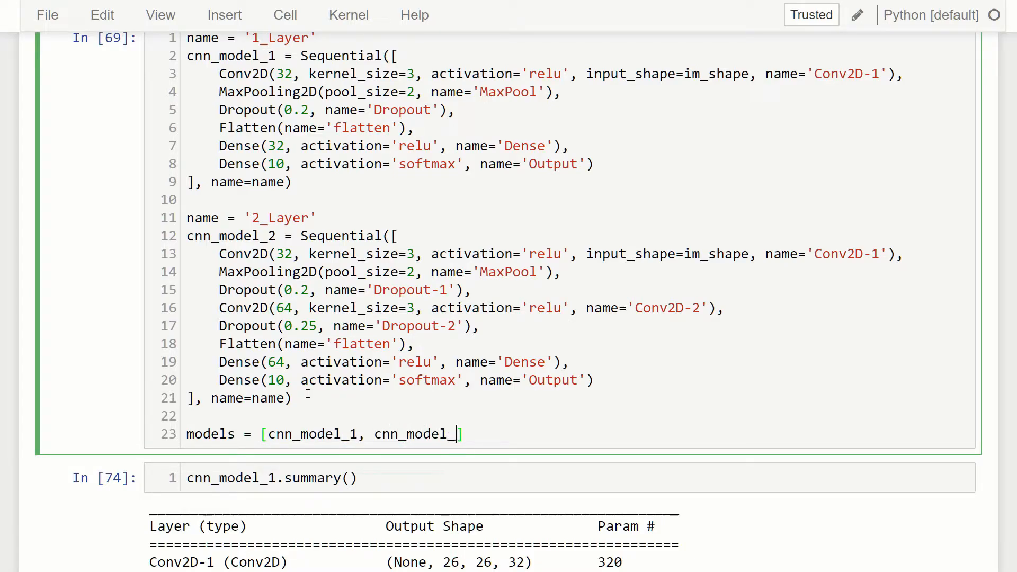
pyautogui.write('2')
pyautogui.click(560, 479)
pyautogui.write('for')
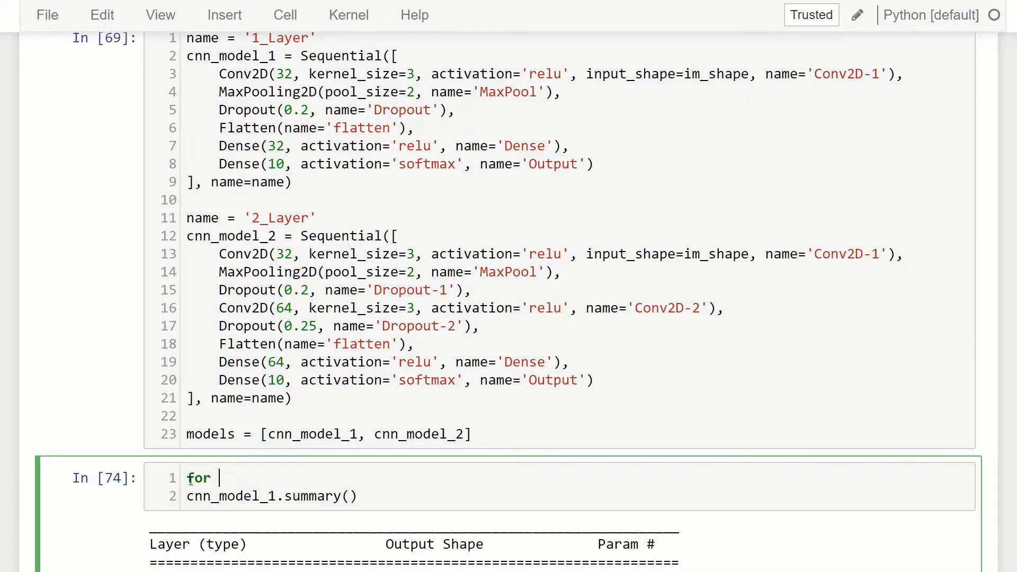
# Start a 'for model in models:' loop around the summary call.
pyautogui.write('model')
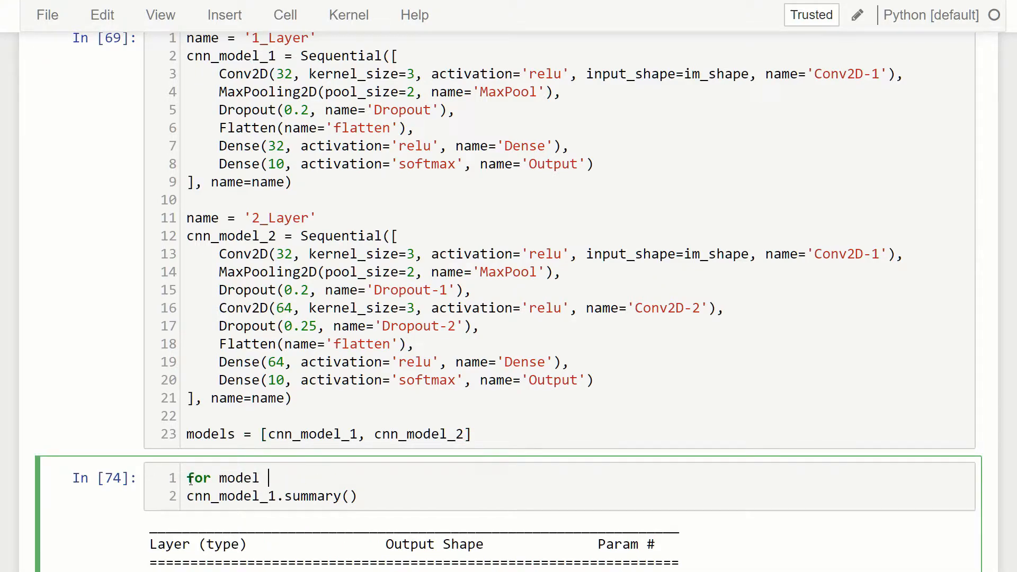
pyautogui.write('in models:')
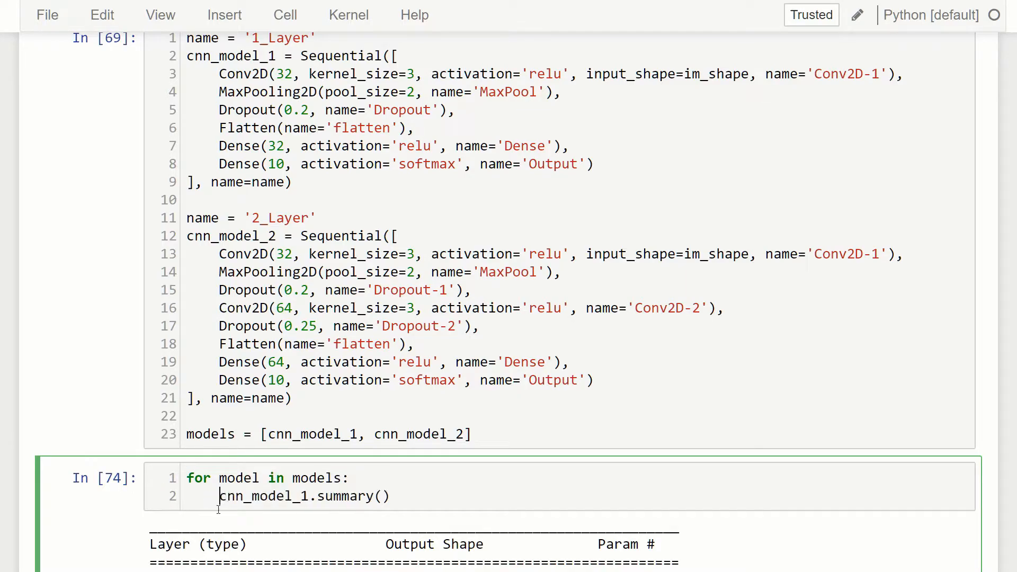
pyautogui.write('mod')
pyautogui.click(331, 434)
pyautogui.write('cnn_')
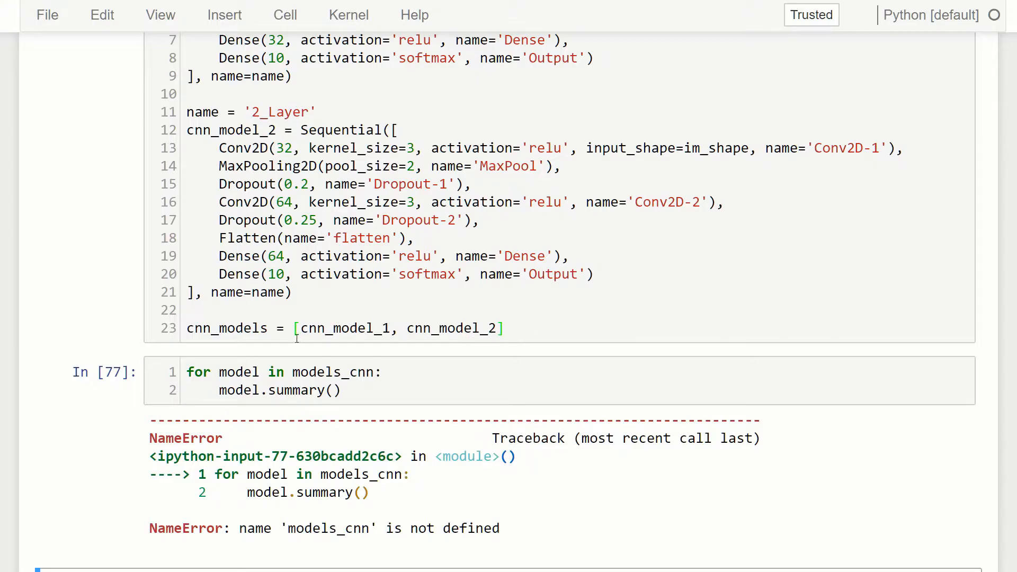
# Correct the undefined models_cnn name in the summary loop.
pyautogui.click(368, 372)
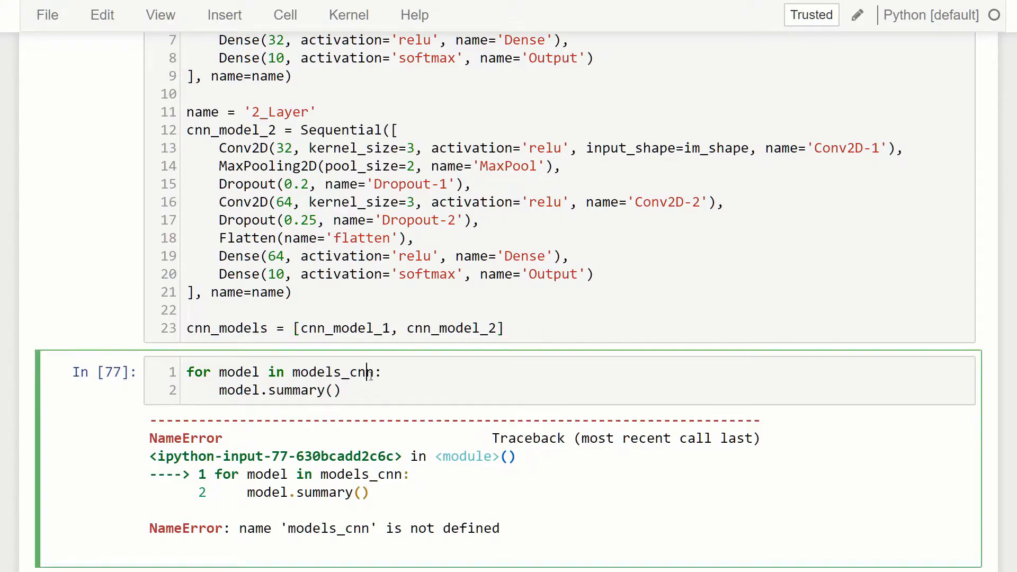
pyautogui.press('Backspace')
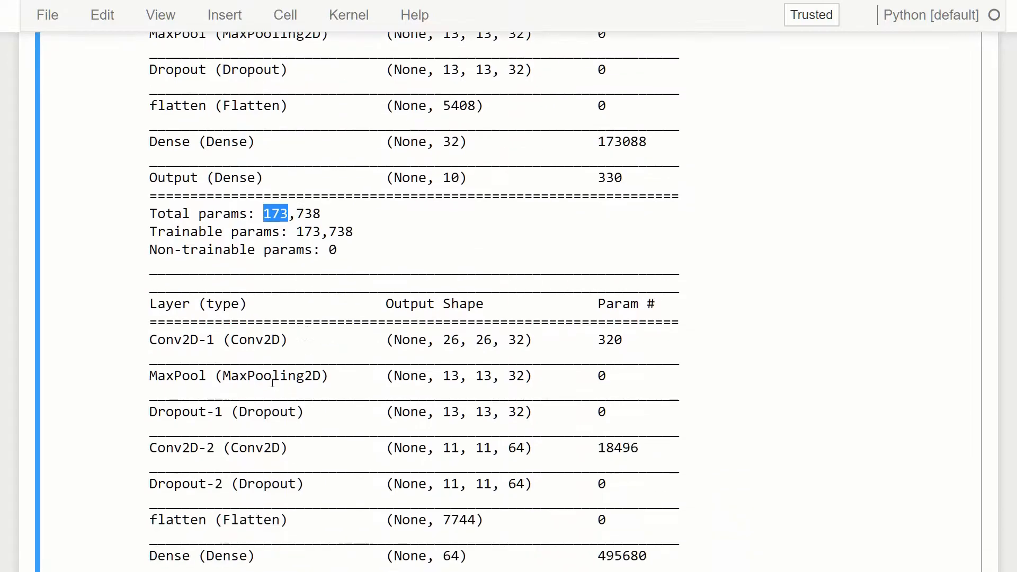
pyautogui.scroll(-3)
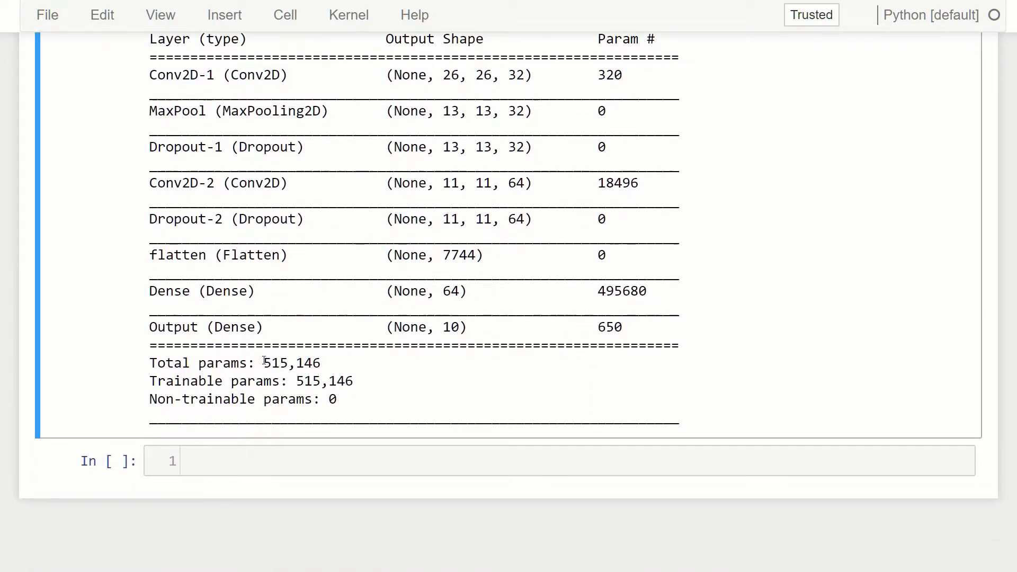
pyautogui.doubleClick(275, 362)
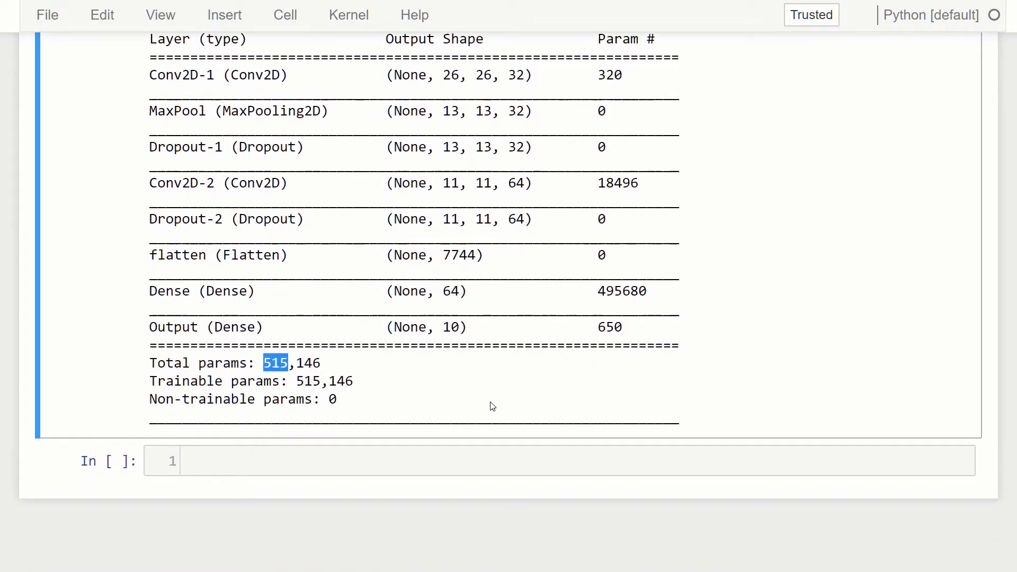
pyautogui.moveTo(515, 401)
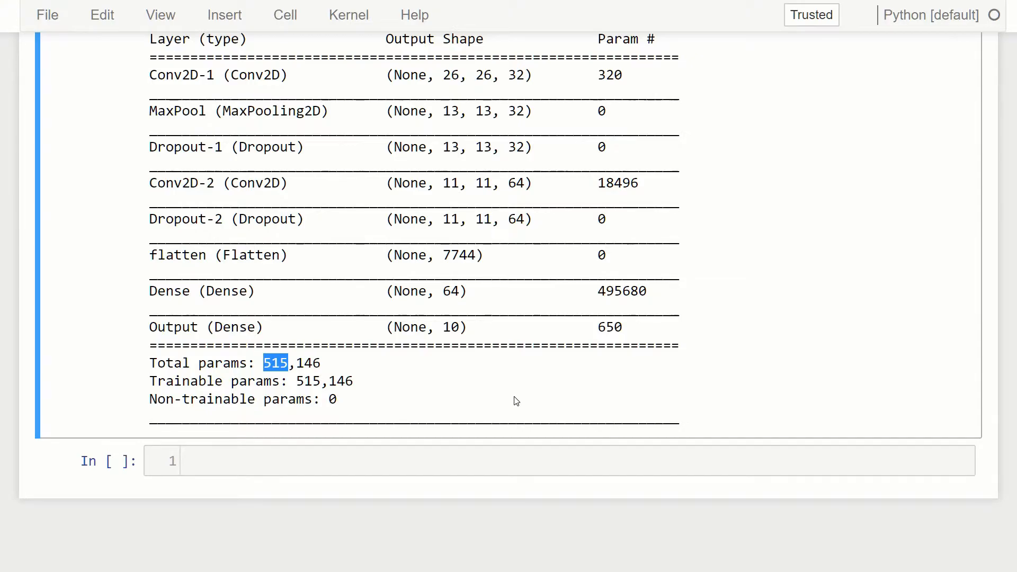
pyautogui.moveTo(531, 372)
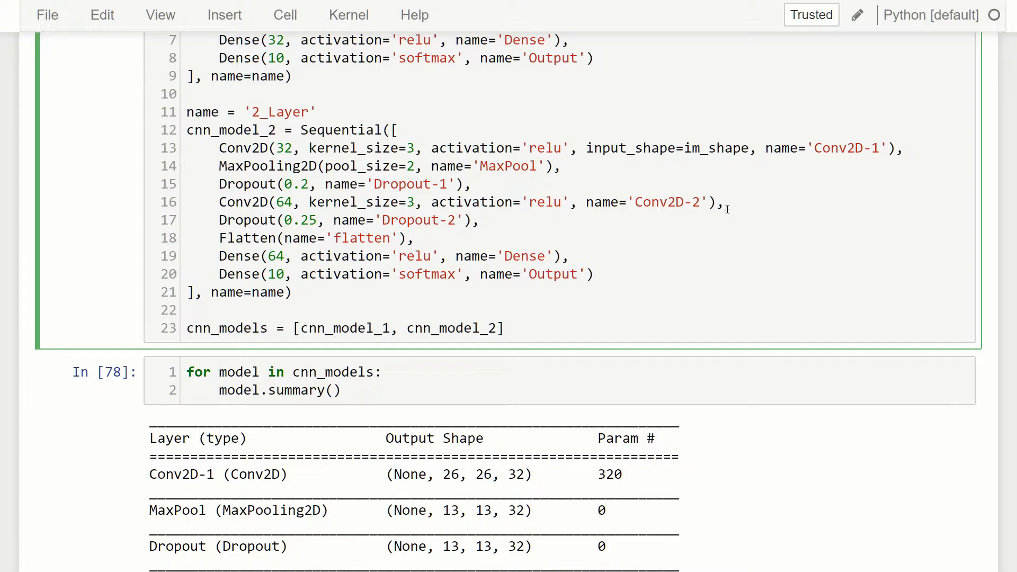
pyautogui.scroll(-3)
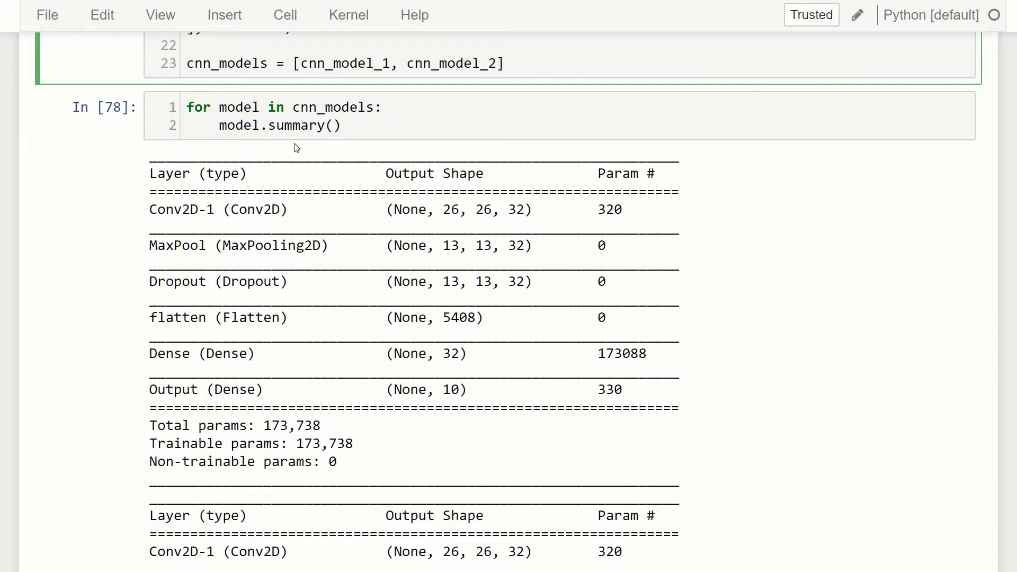
pyautogui.moveTo(240, 225)
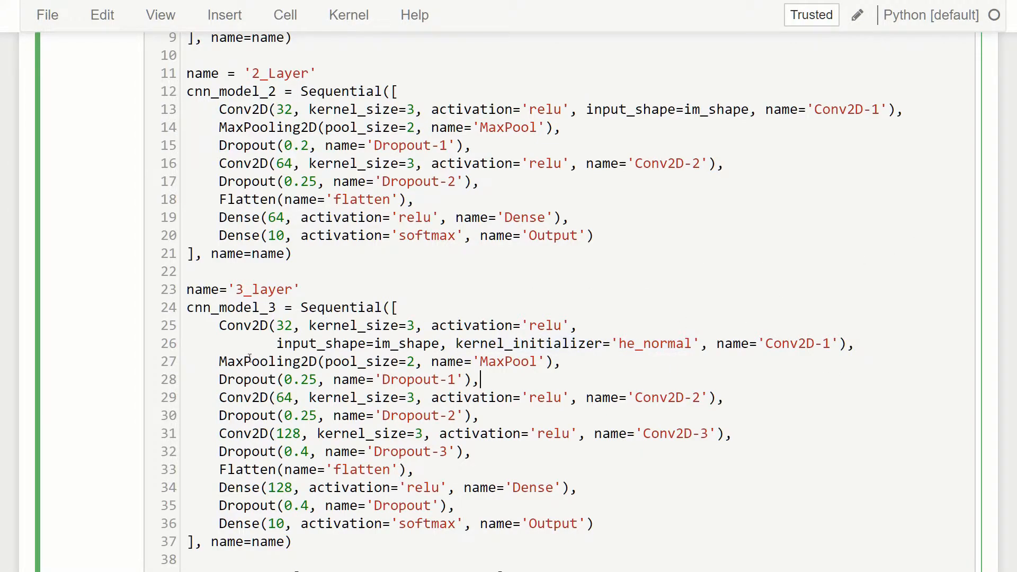
# Highlight cnn_model_3's 128-filter convolution and final Dense output layer.
pyautogui.doubleClick(247, 379)
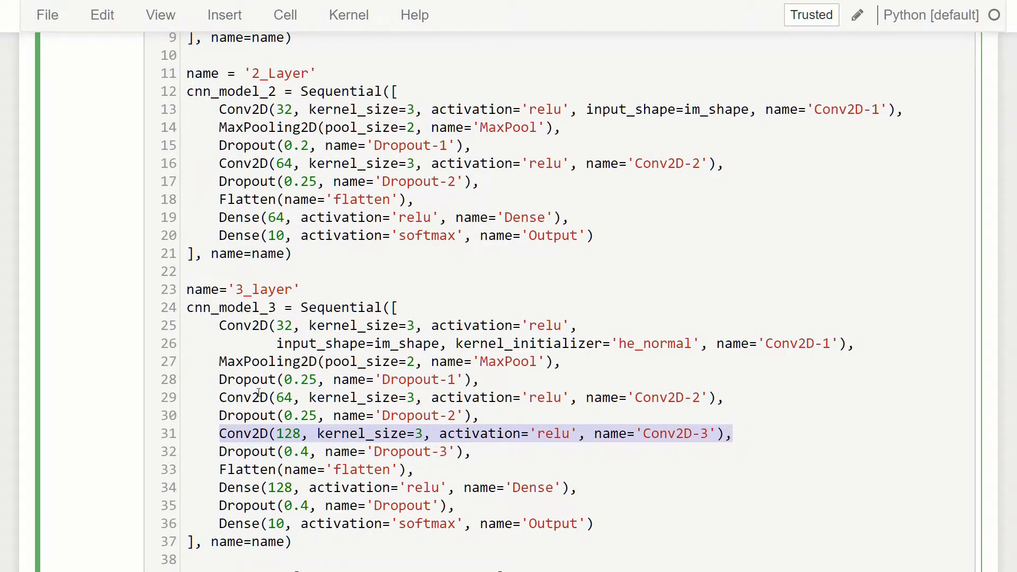
pyautogui.moveTo(523, 510)
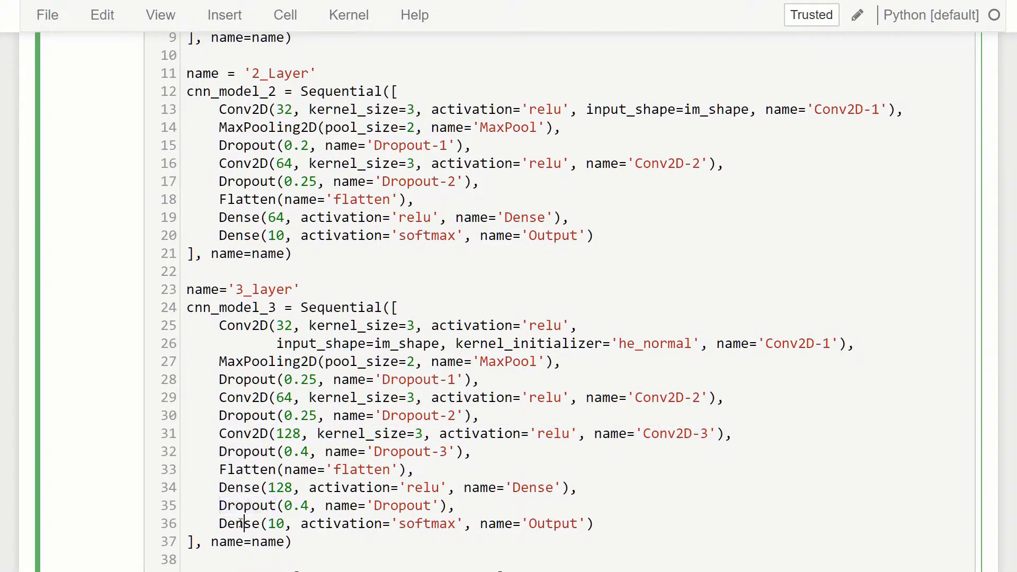
pyautogui.doubleClick(239, 524)
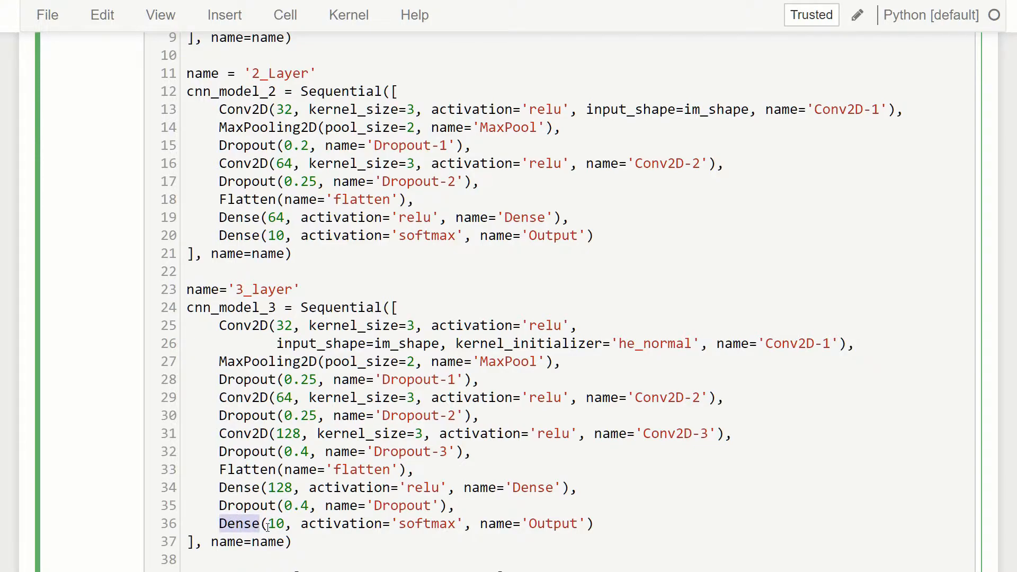
pyautogui.scroll(-3)
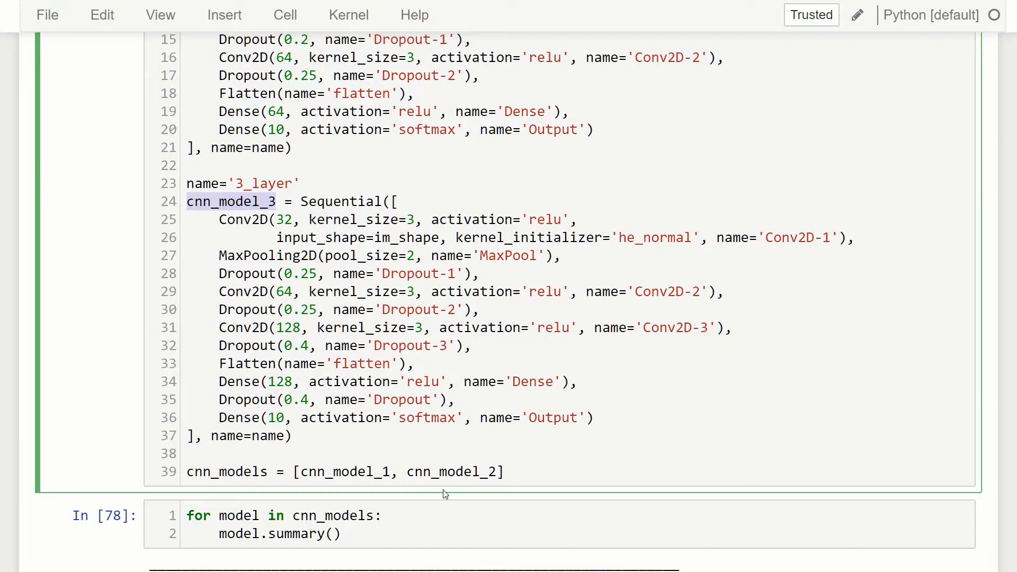
# Append cnn_model_3 to cnn_models and scroll through all three model summaries.
pyautogui.write(', cnn_model_3')
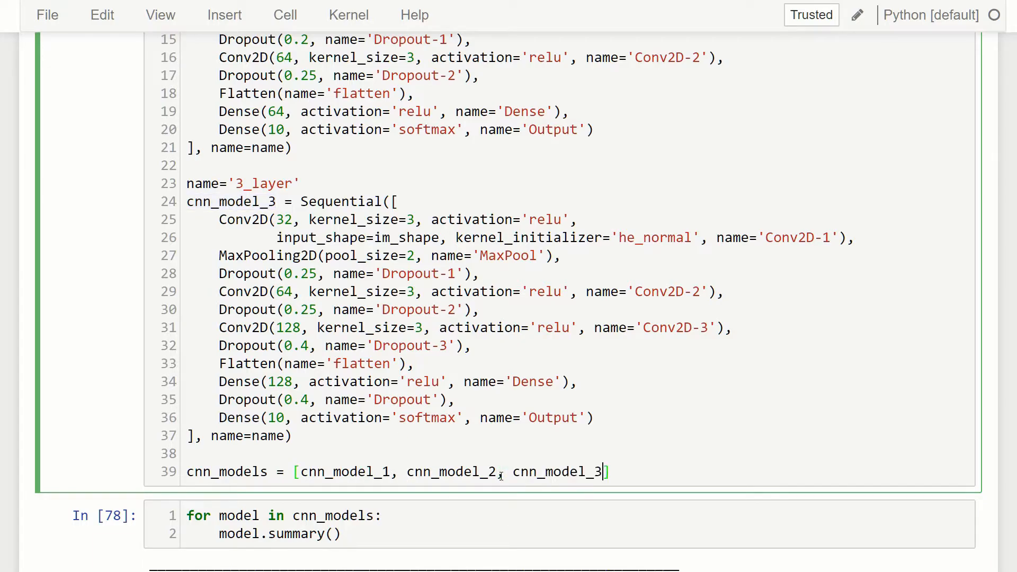
pyautogui.scroll(-3)
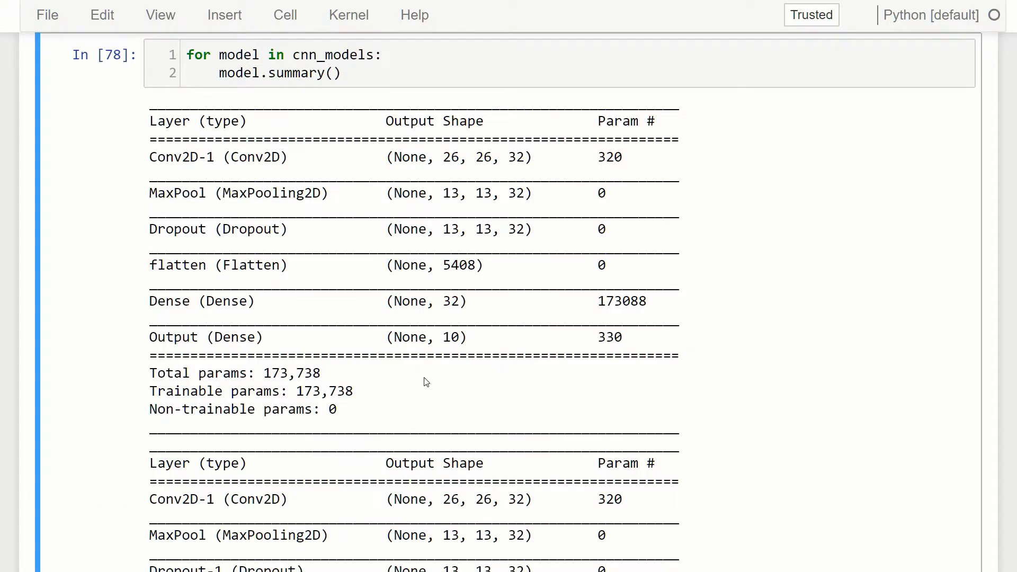
pyautogui.scroll(-3)
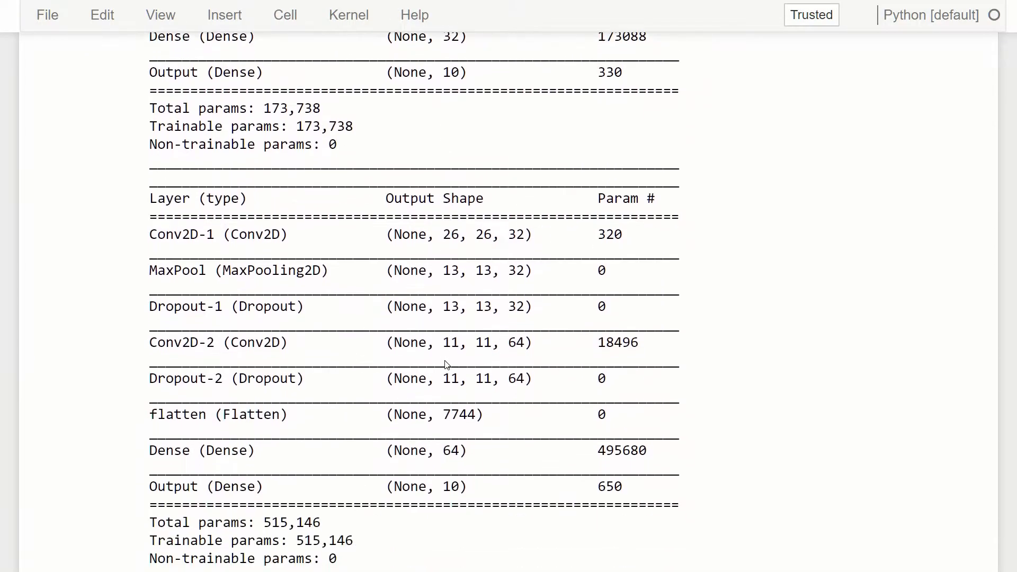
pyautogui.scroll(-3)
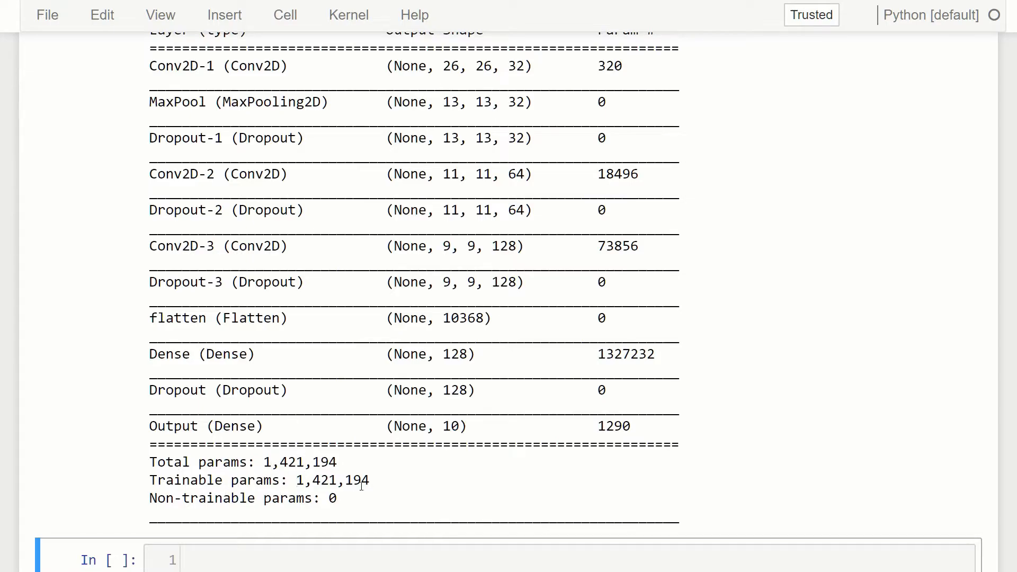
pyautogui.scroll(-3)
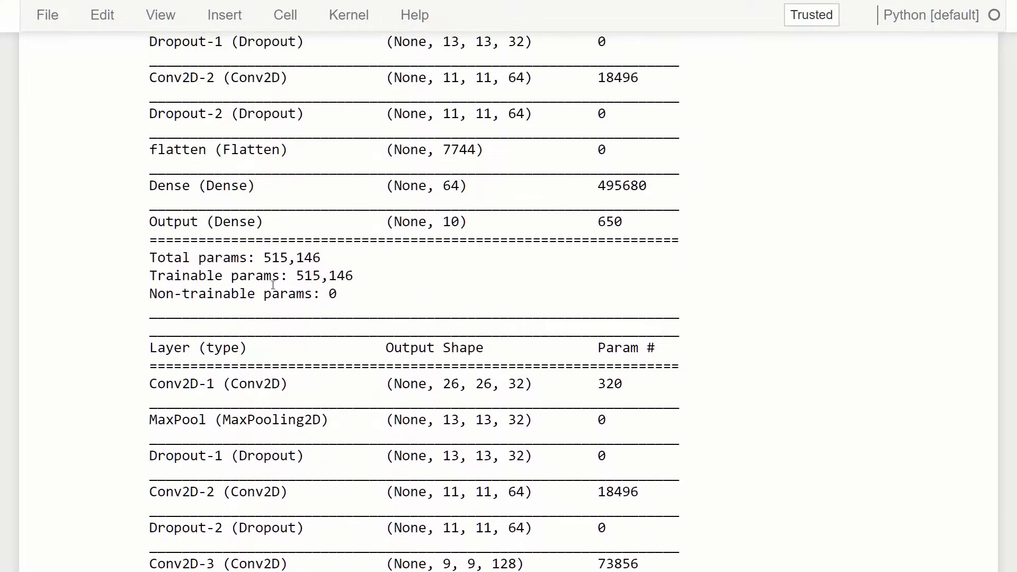
pyautogui.scroll(-3)
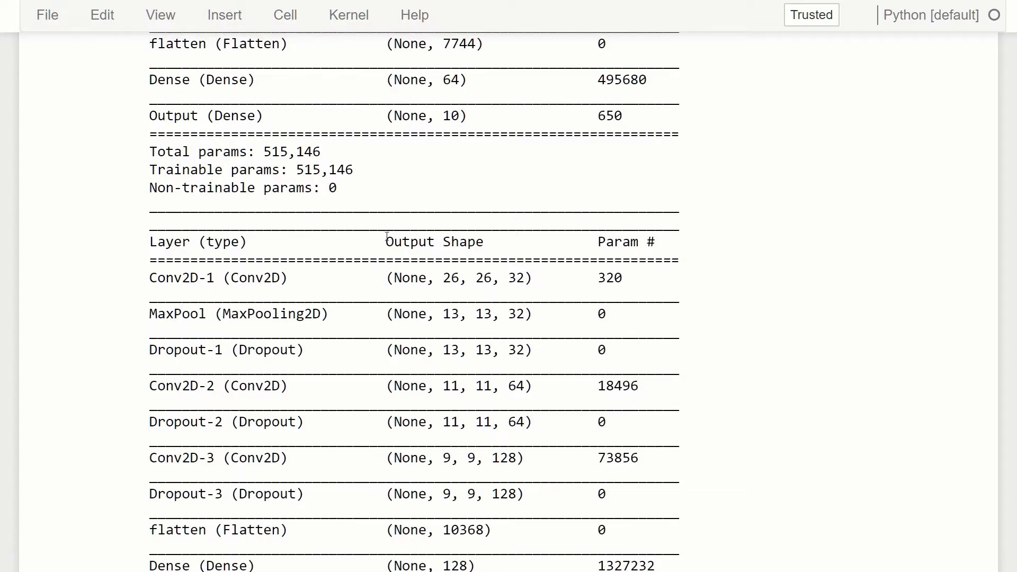
pyautogui.moveTo(376, 214)
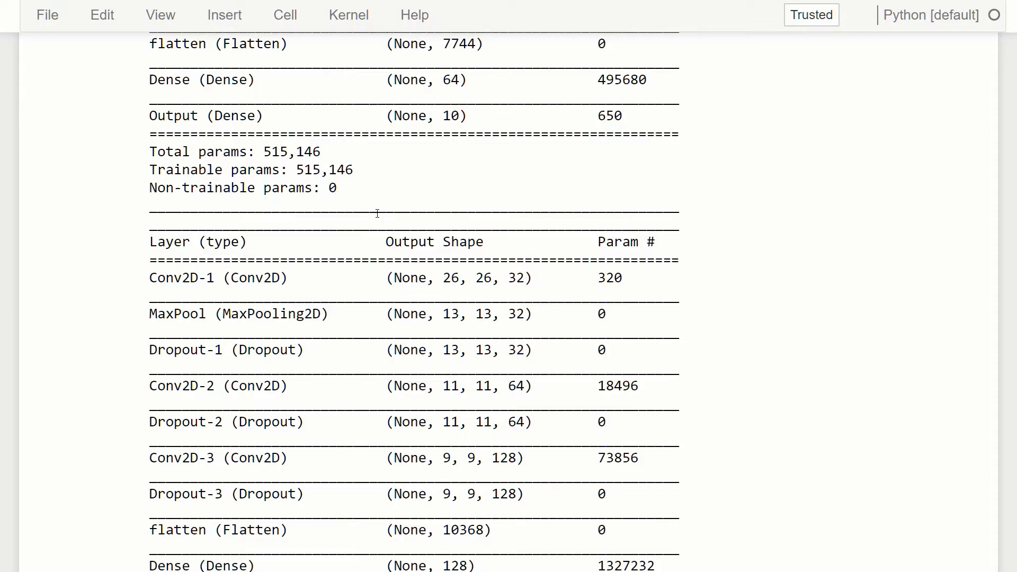
pyautogui.moveTo(382, 242)
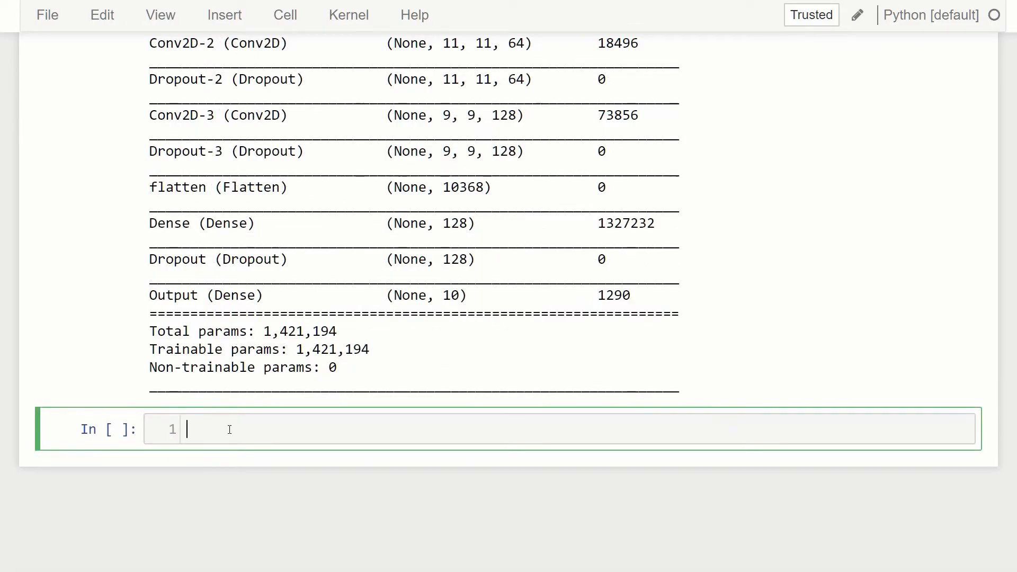
# Write history_dict = {} and a 'for model in cnn_models:' loop header.
pyautogui.write('historry')
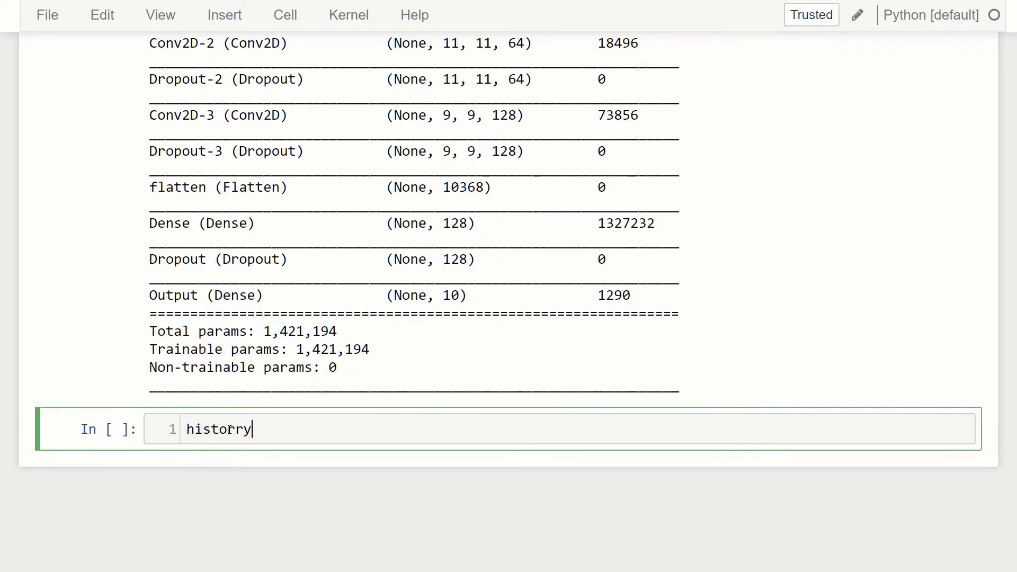
pyautogui.write('history_di')
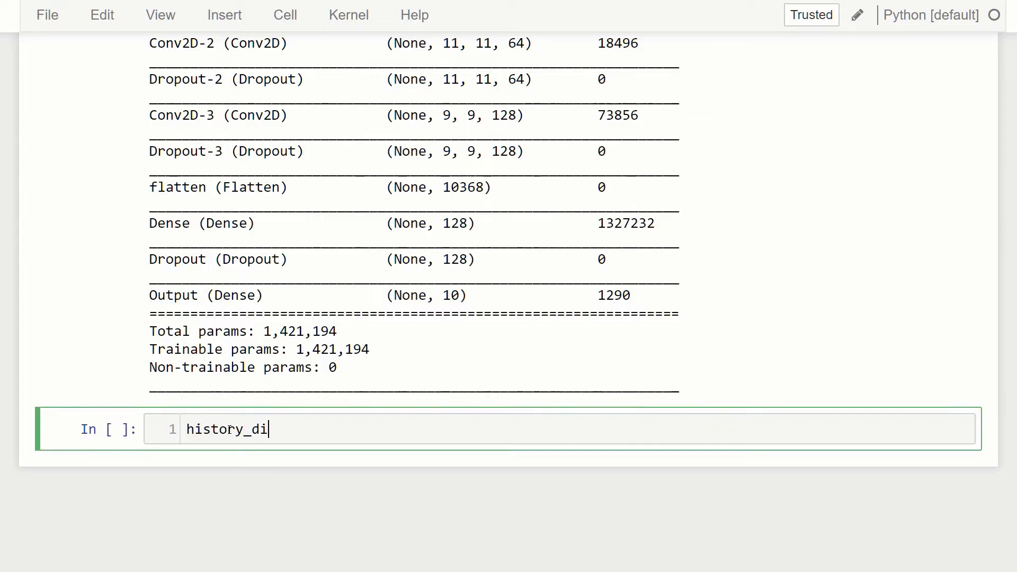
pyautogui.write('ct = {}')
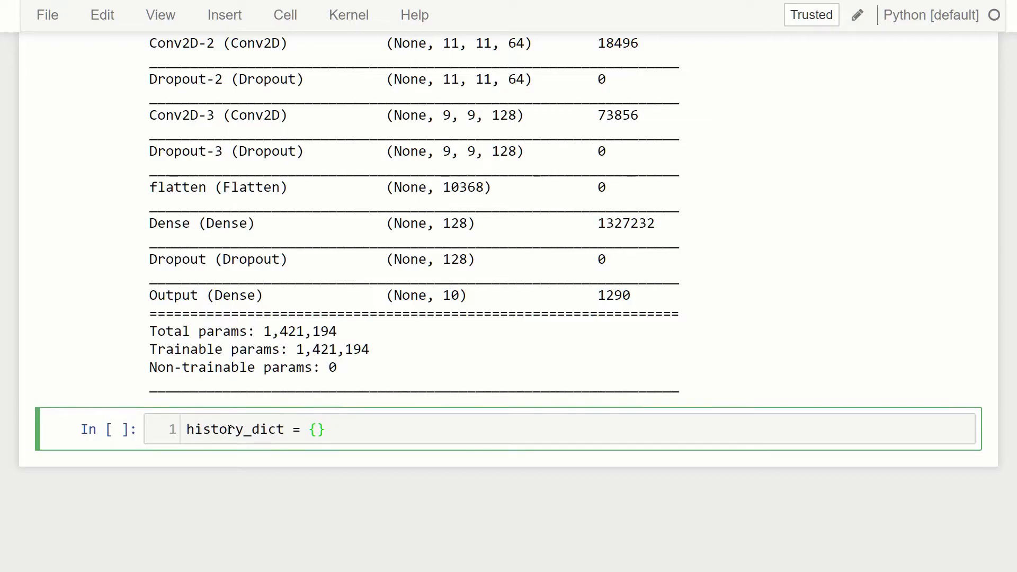
pyautogui.press('enter')
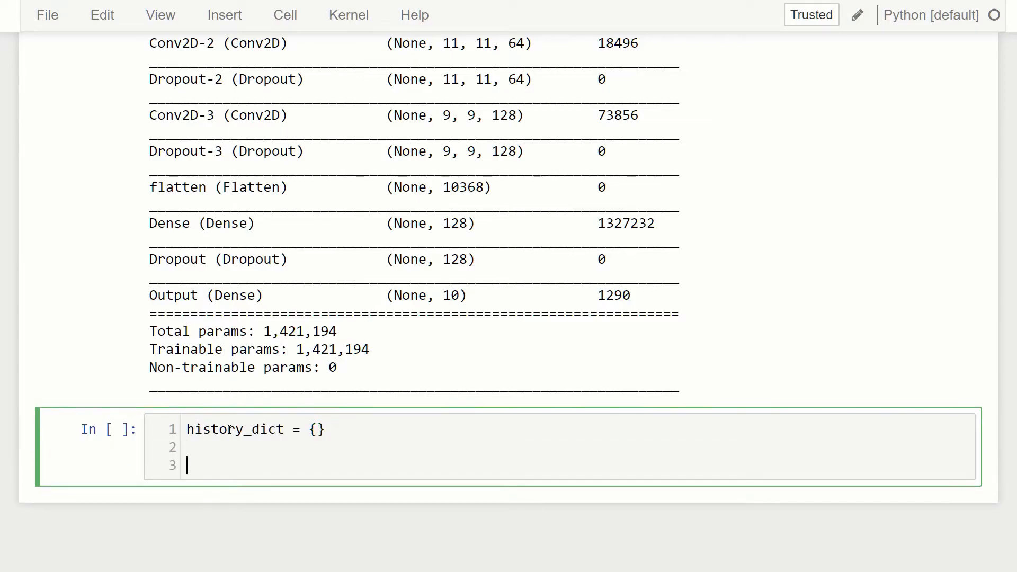
pyautogui.write('f')
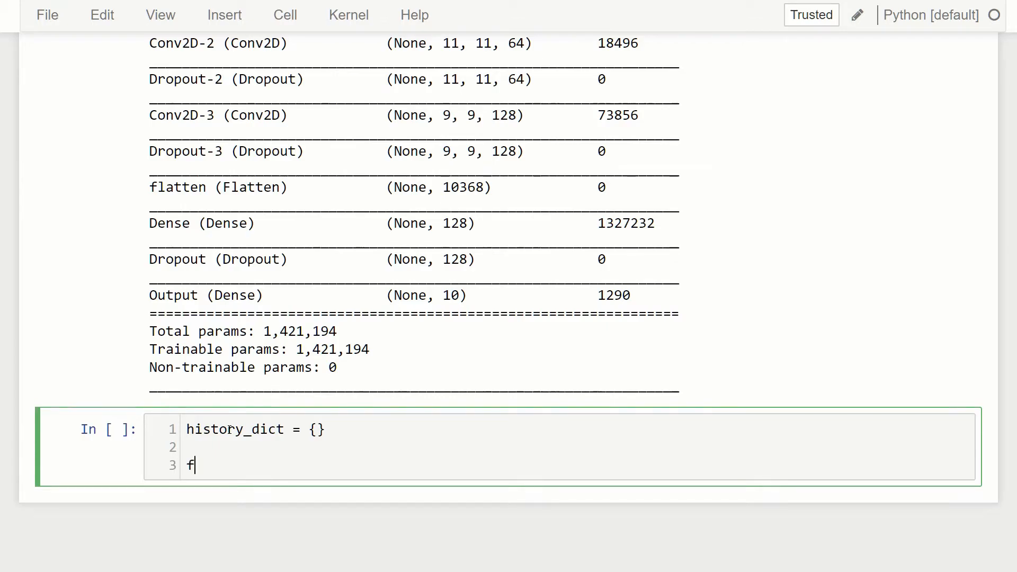
pyautogui.write('or model in')
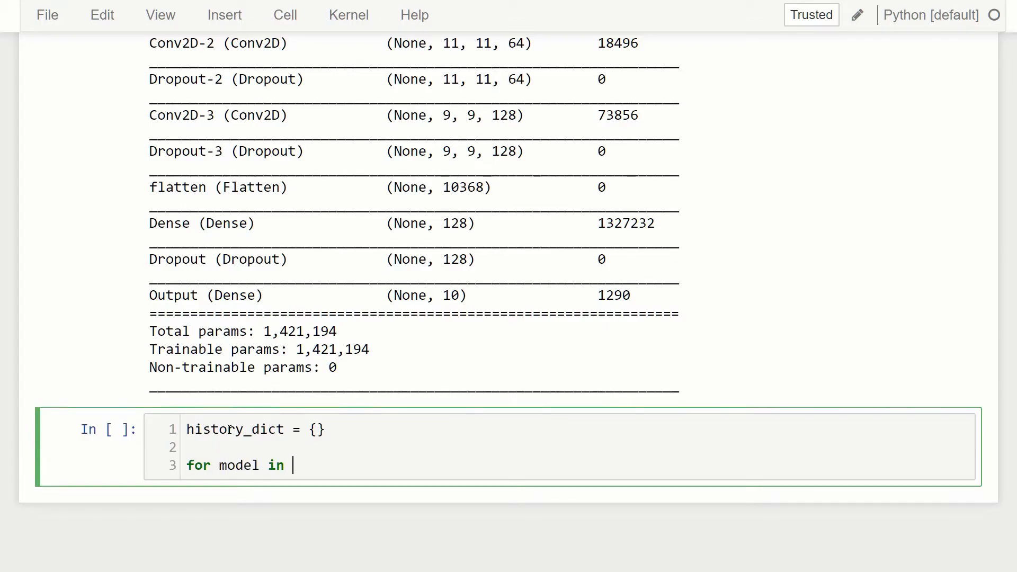
pyautogui.write('cnn')
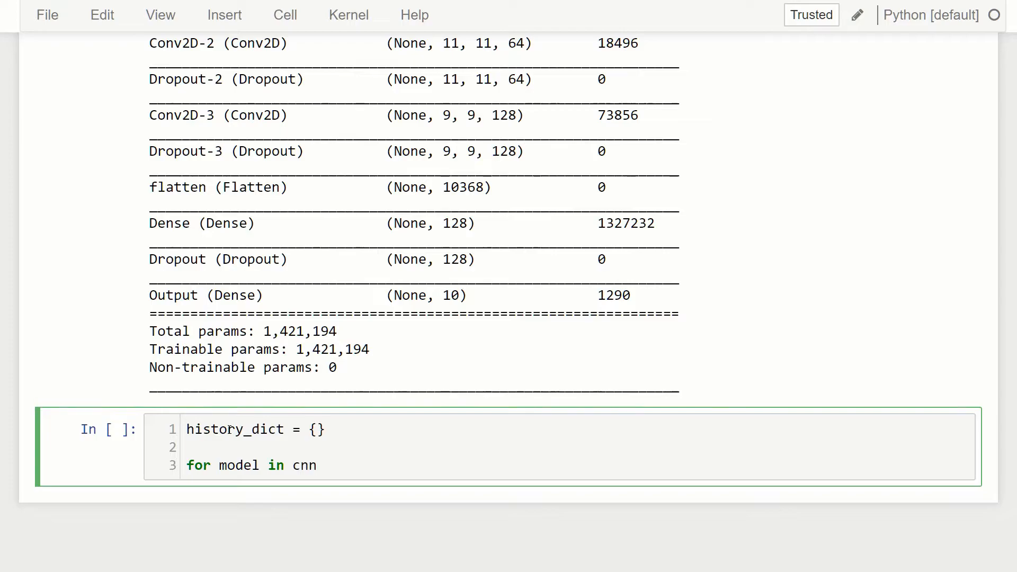
pyautogui.write('_models:')
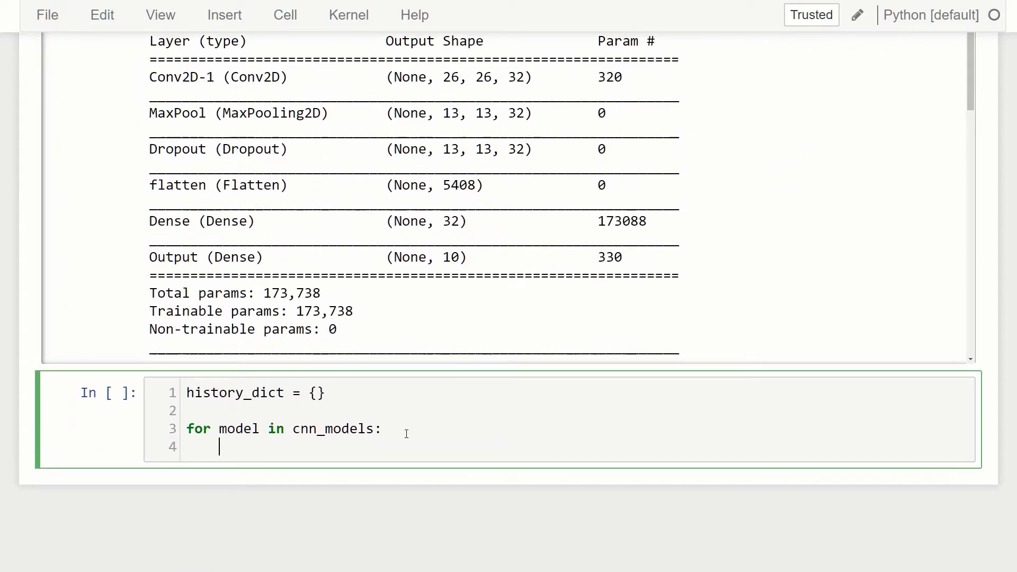
# Add model.compile with sparse_categorical_crossentropy loss, Adam() optimizer and accuracy metrics.
pyautogui.write('model.co')
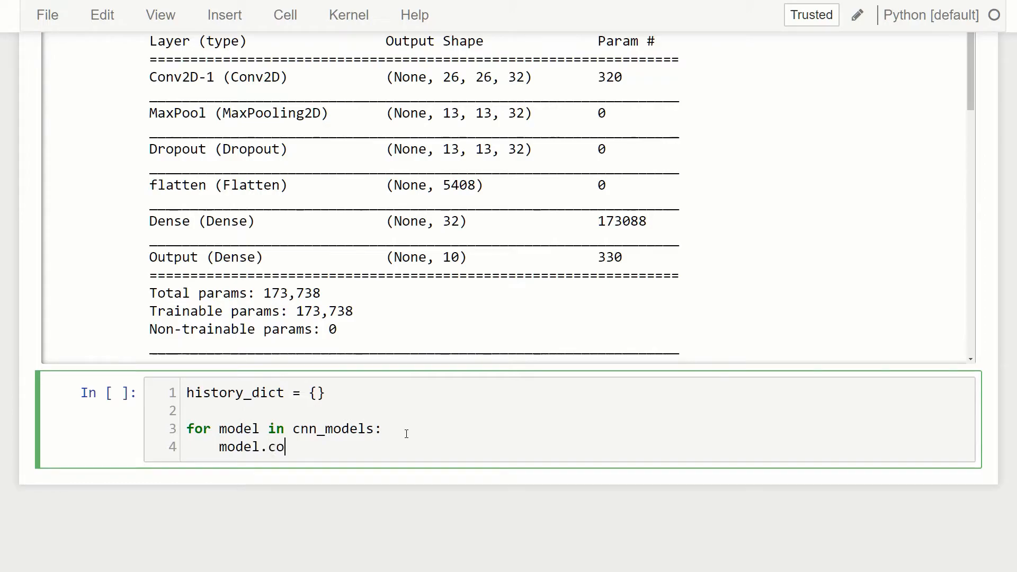
pyautogui.write('mpile')
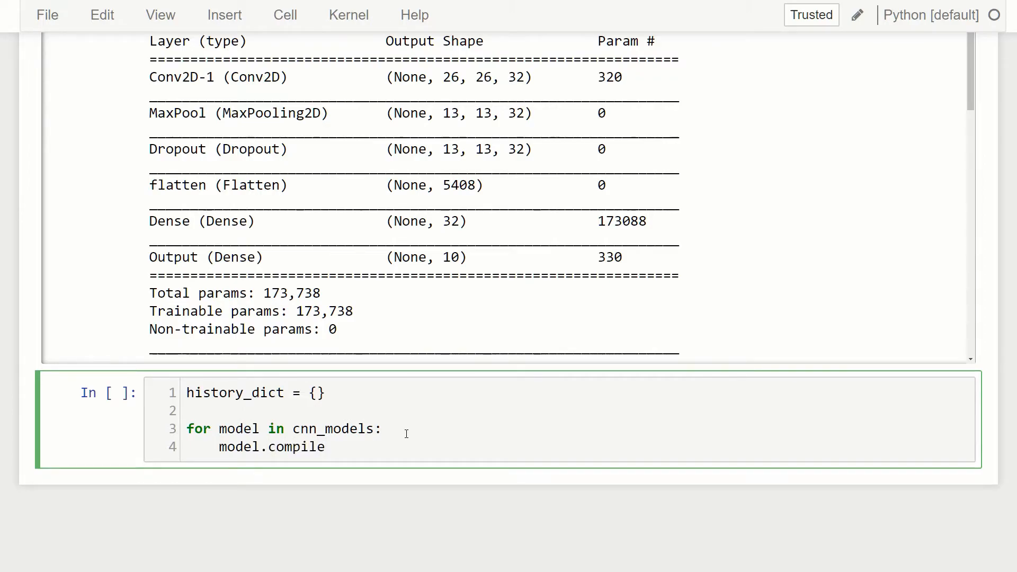
pyautogui.write('(')
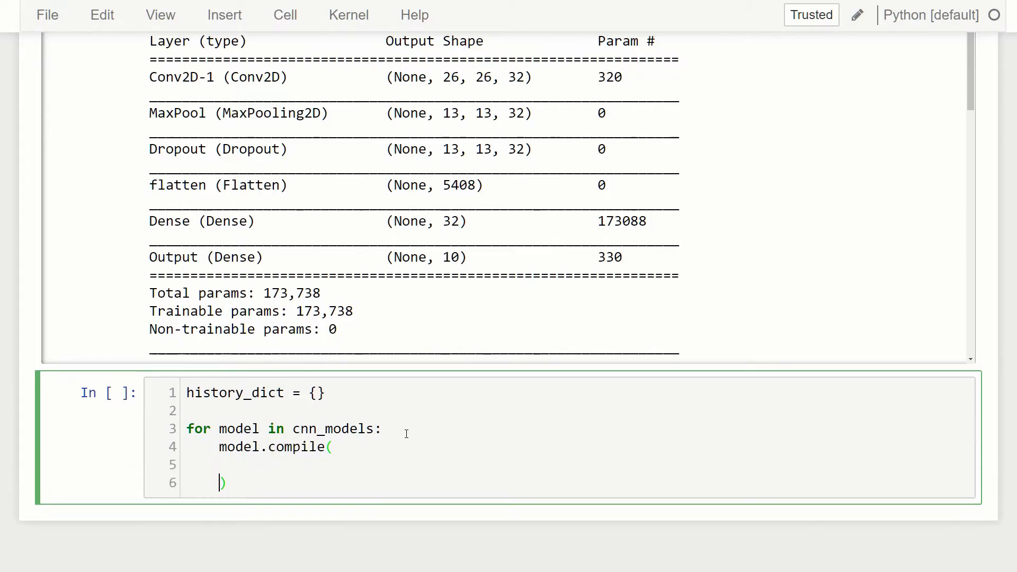
pyautogui.write('los')
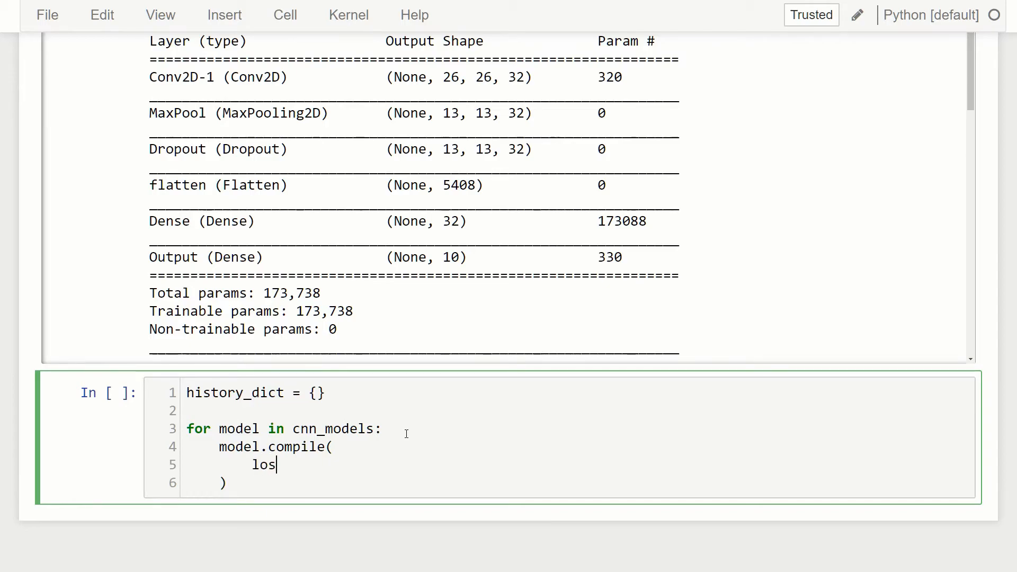
pyautogui.write("s='")
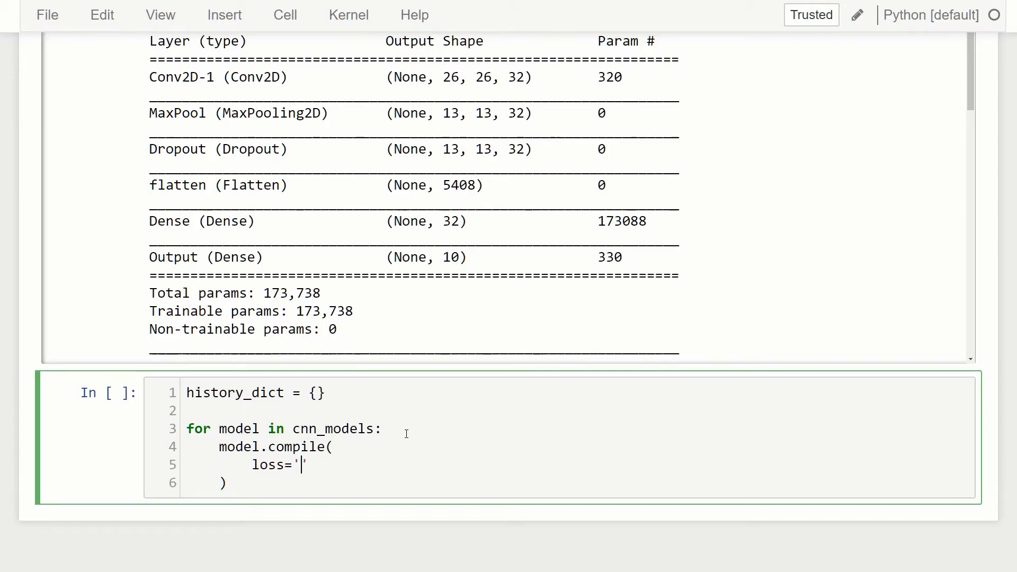
pyautogui.write('sparse_')
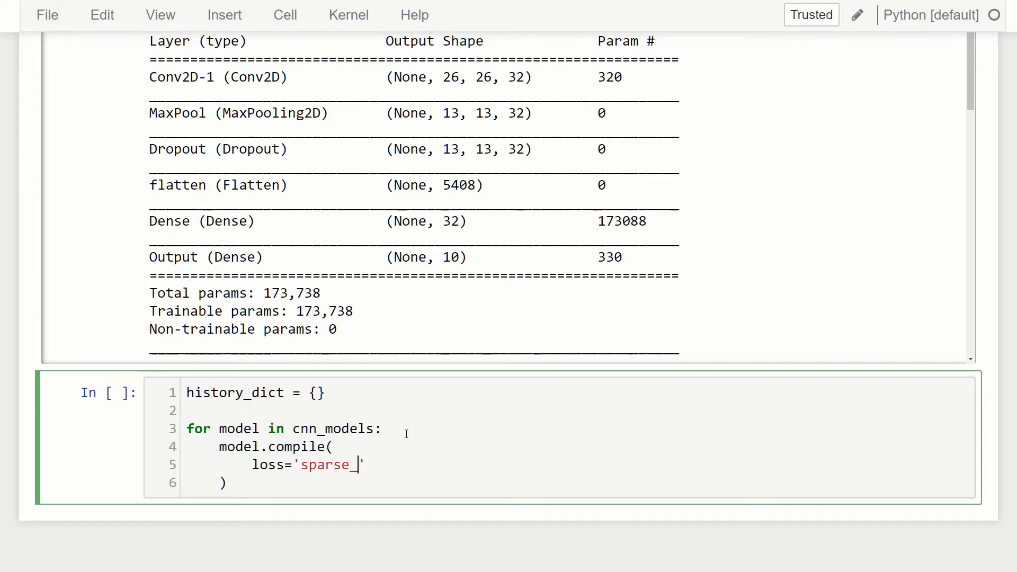
pyautogui.write('categor')
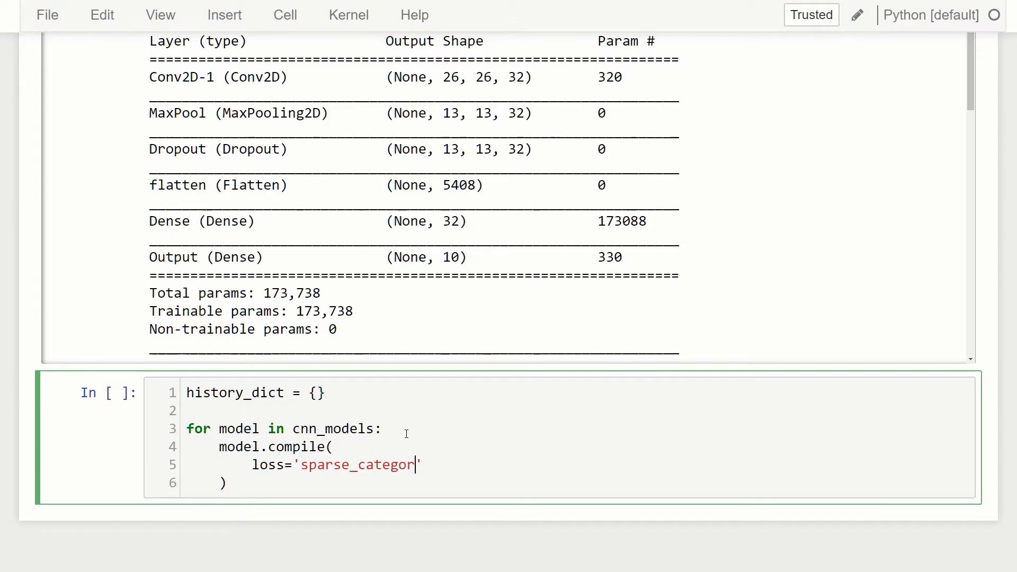
pyautogui.write('ical_c')
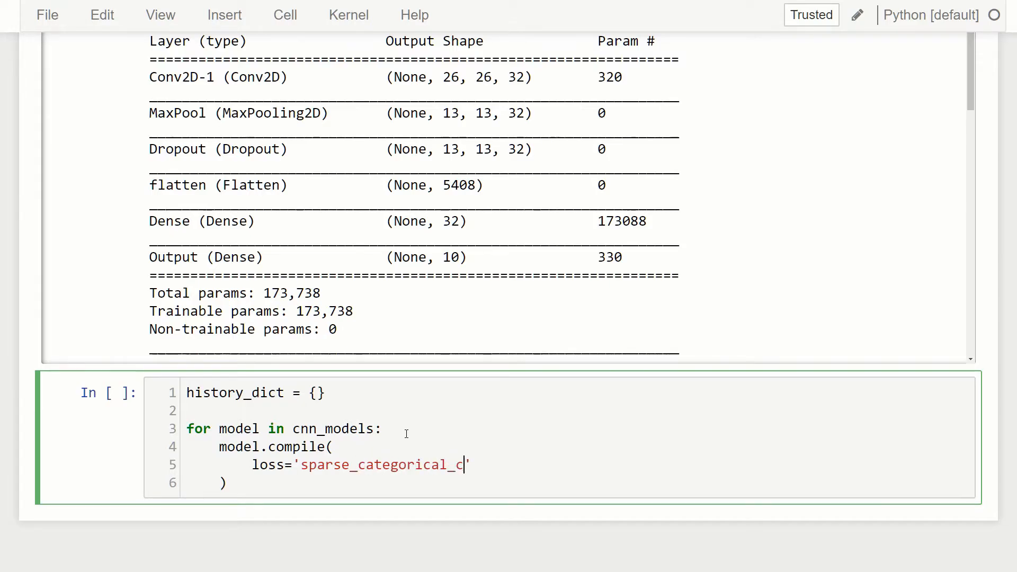
pyautogui.write('rossen')
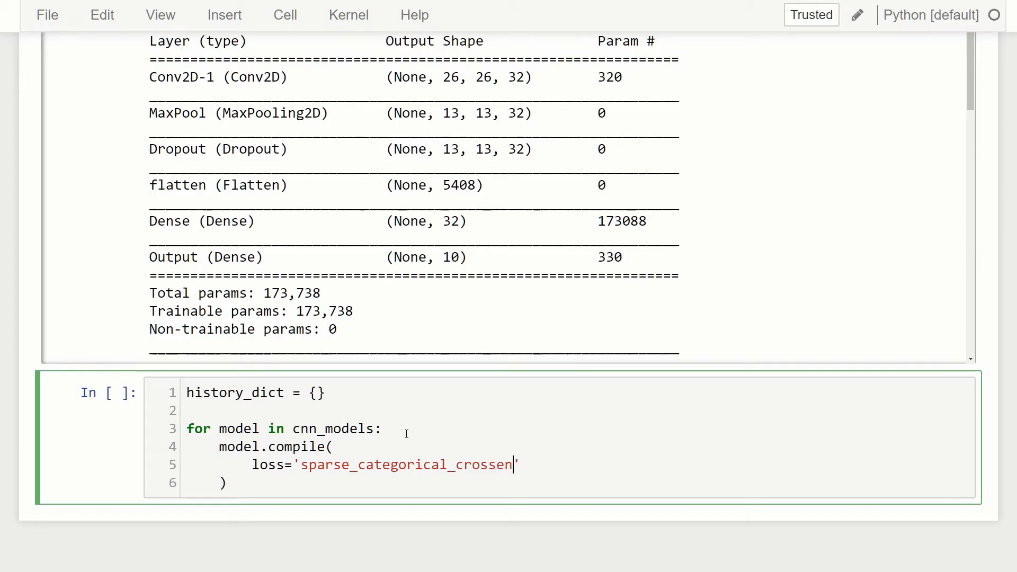
pyautogui.write("tropy'")
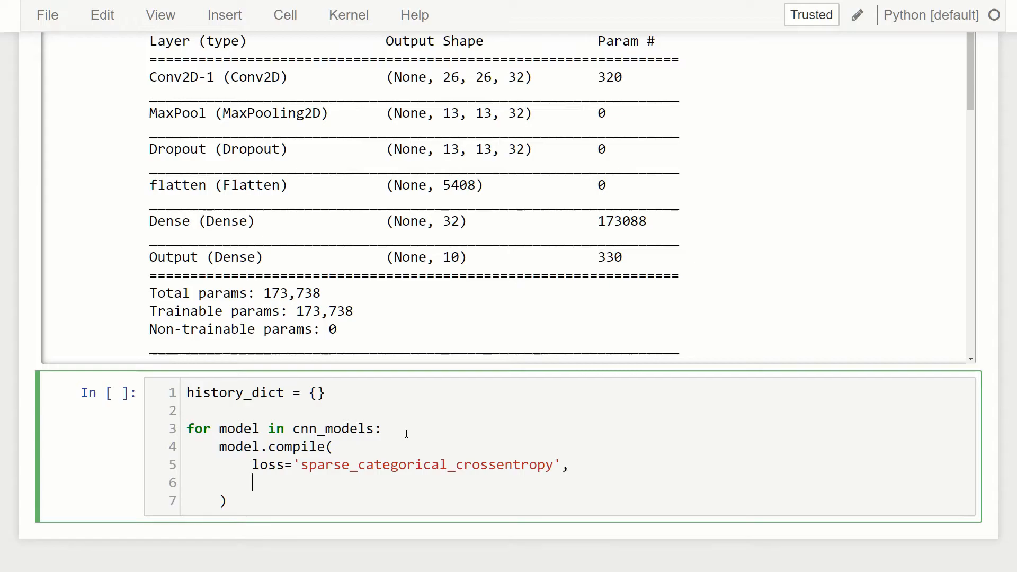
pyautogui.write('optimi')
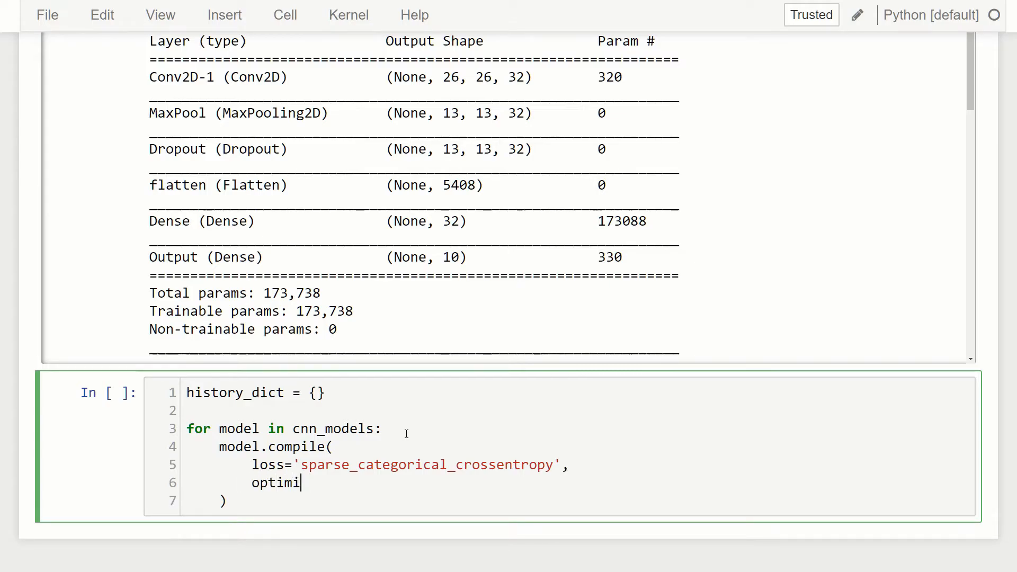
pyautogui.write('zer')
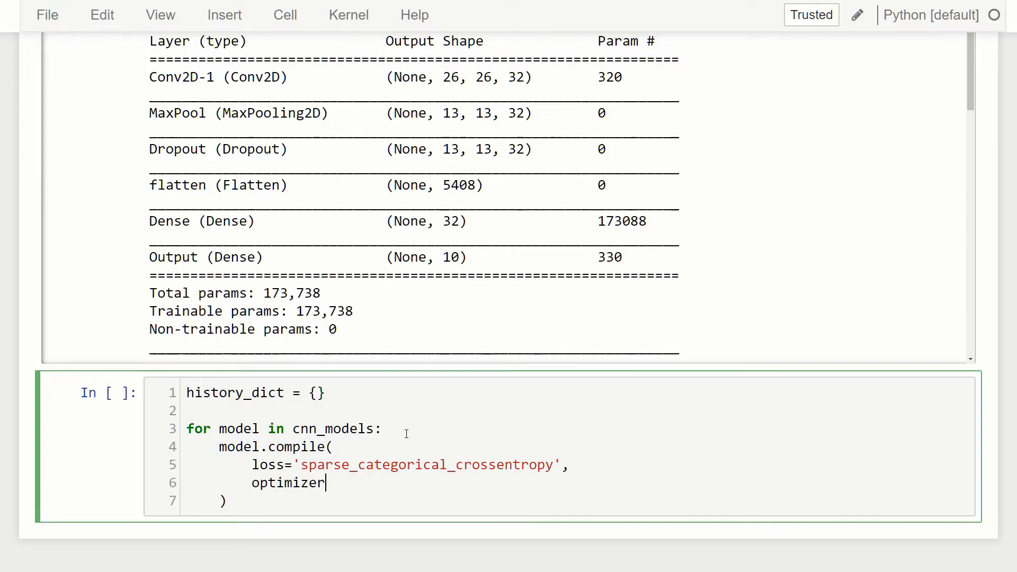
pyautogui.write('=Ad')
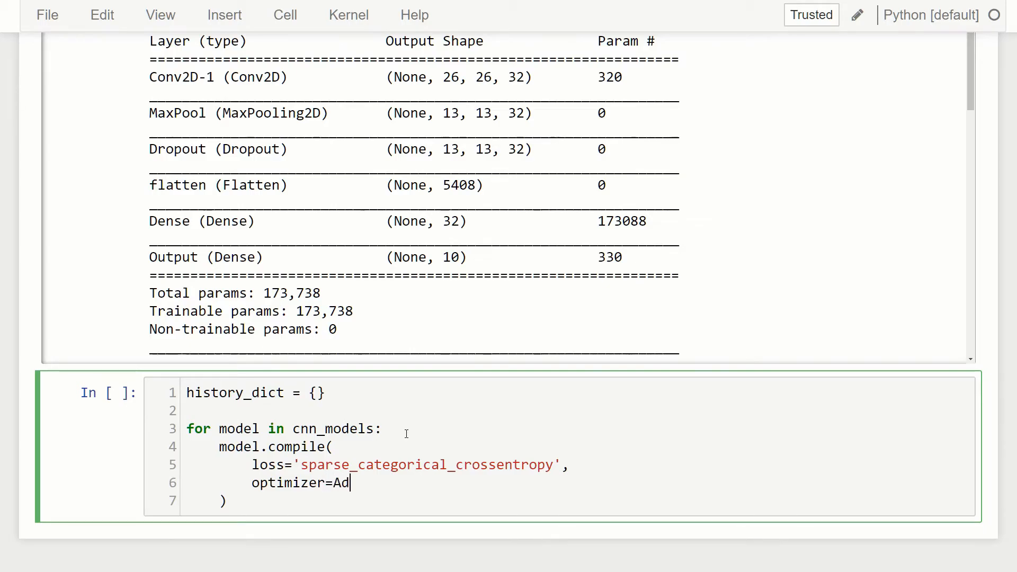
pyautogui.write('am(),')
pyautogui.write('met')
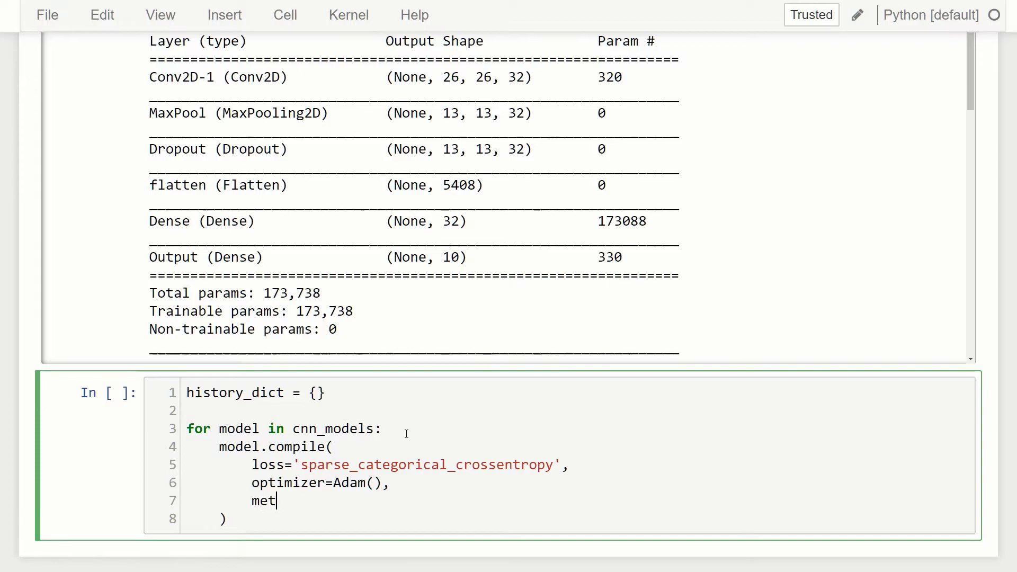
pyautogui.write('rics=[]')
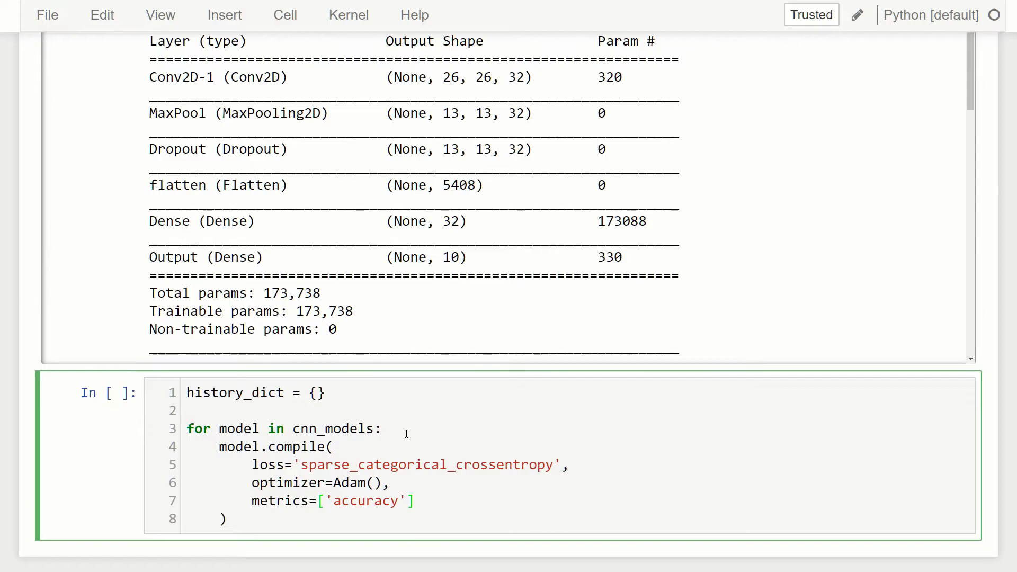
pyautogui.press('Enter')
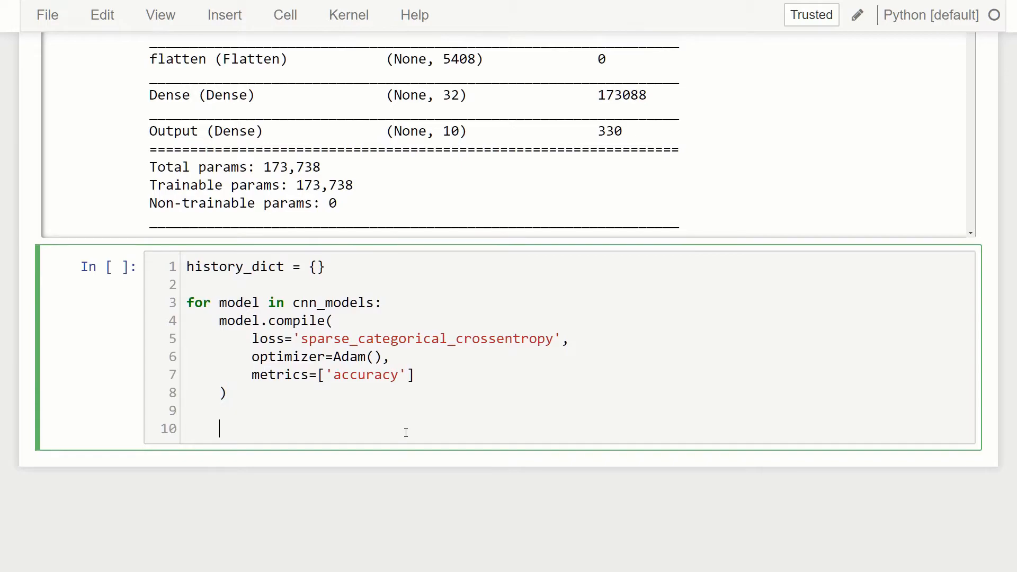
# Assign history = model.fit(x_train, y_train, batch_size=batch_size, epochs=50, verbose=1, ...).
pyautogui.write('history =')
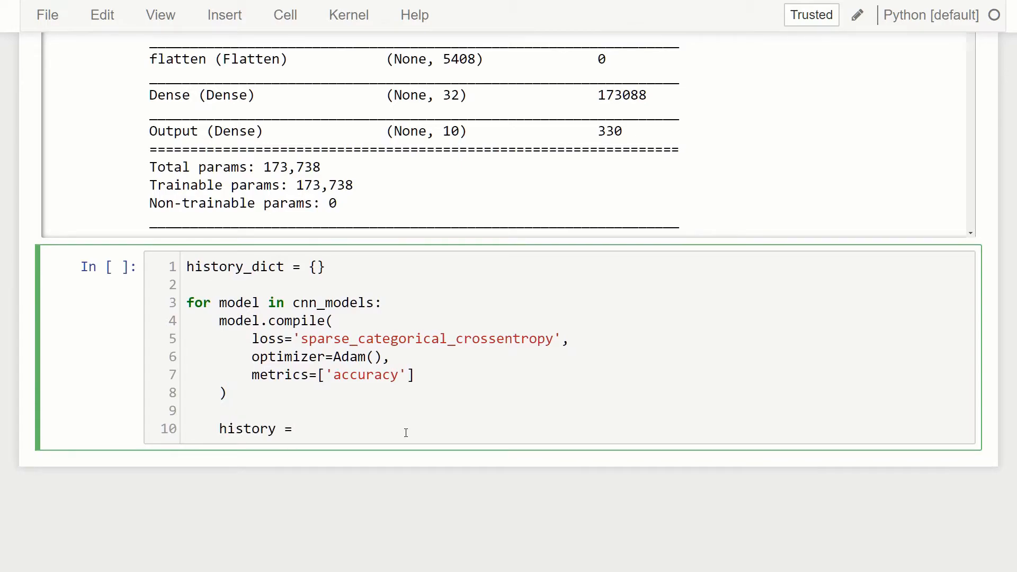
pyautogui.write('model.fit')
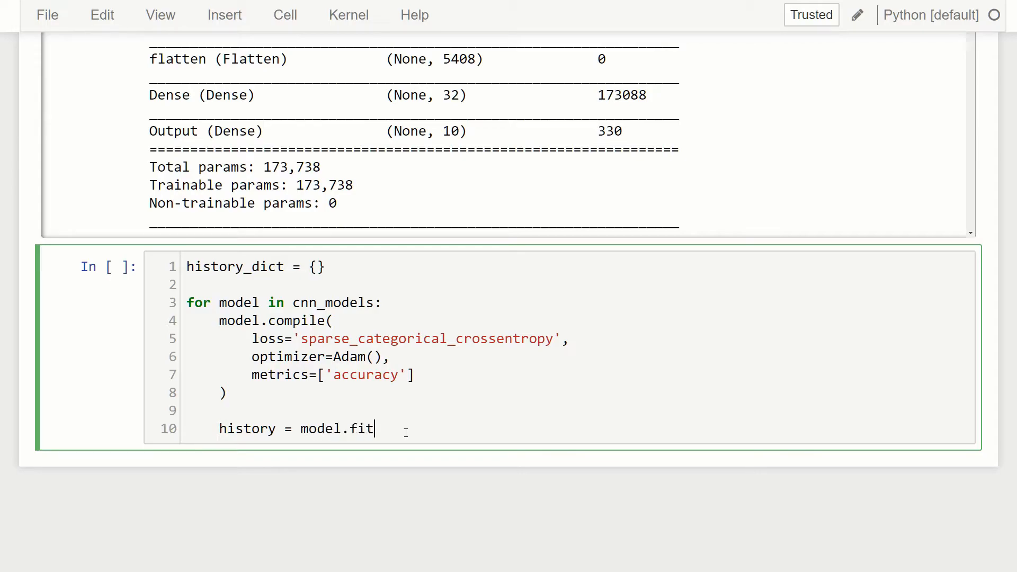
pyautogui.write('(')
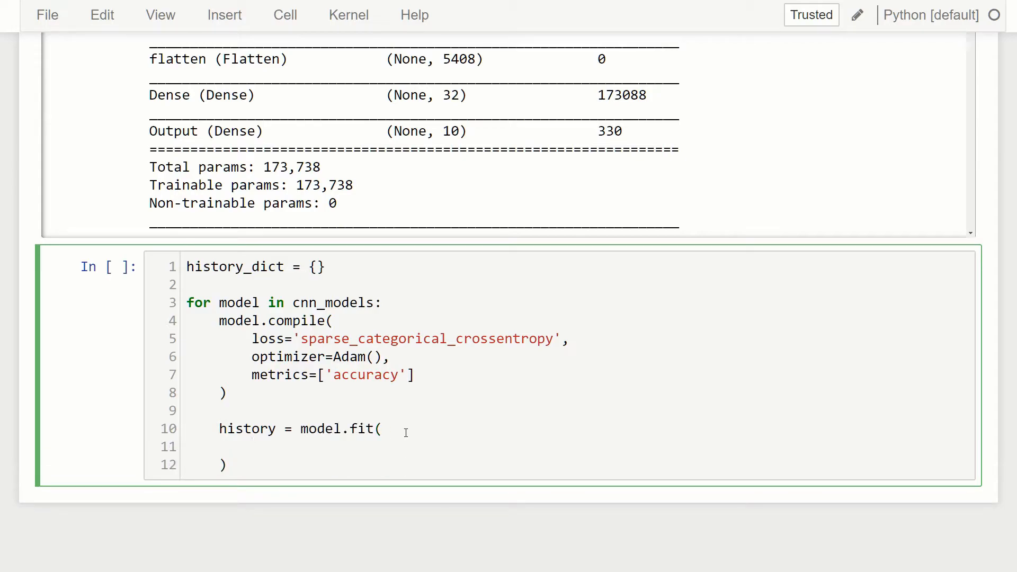
pyautogui.write('x_tr')
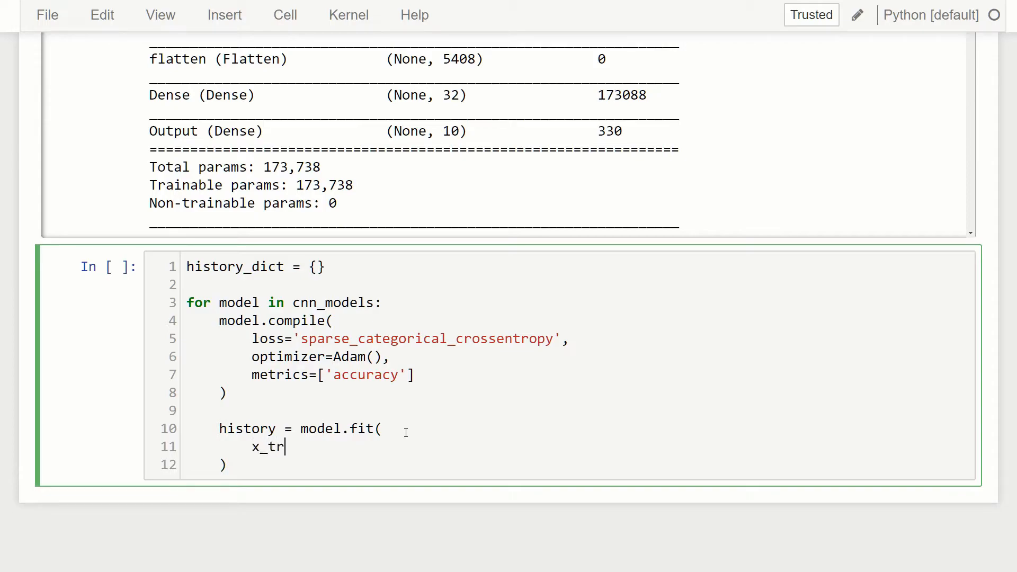
pyautogui.write('ain, y')
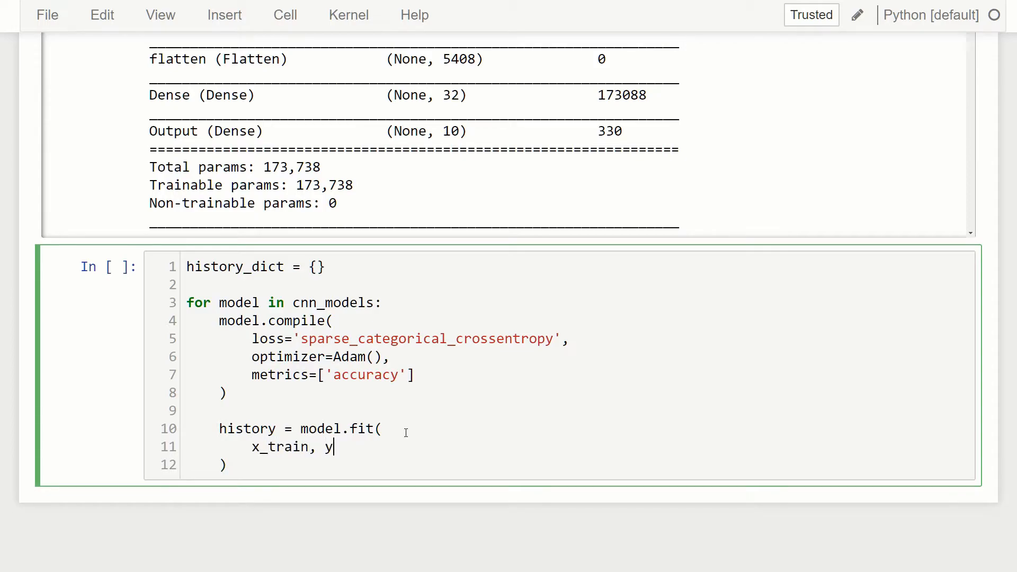
pyautogui.write('_train,')
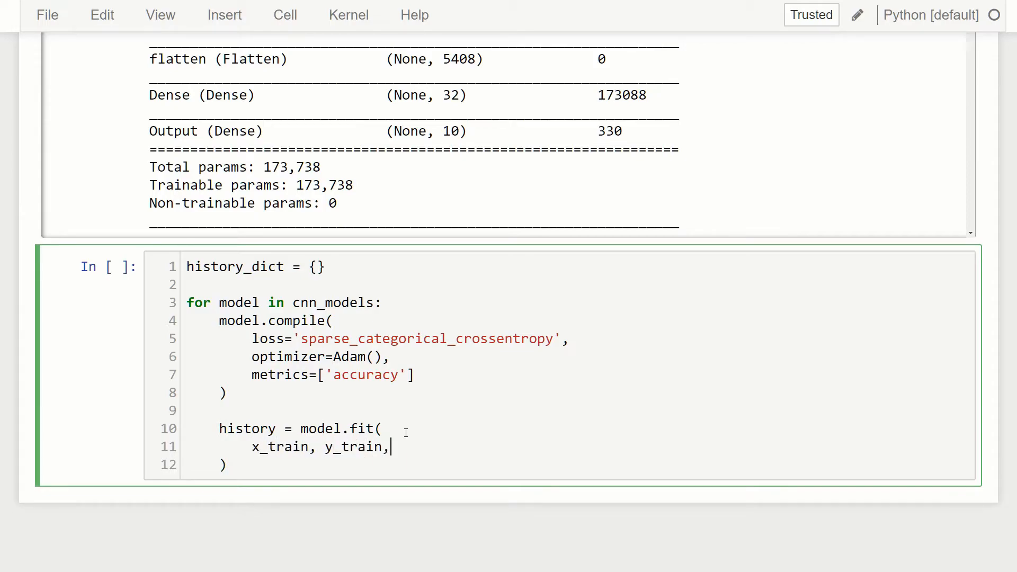
pyautogui.write('batch')
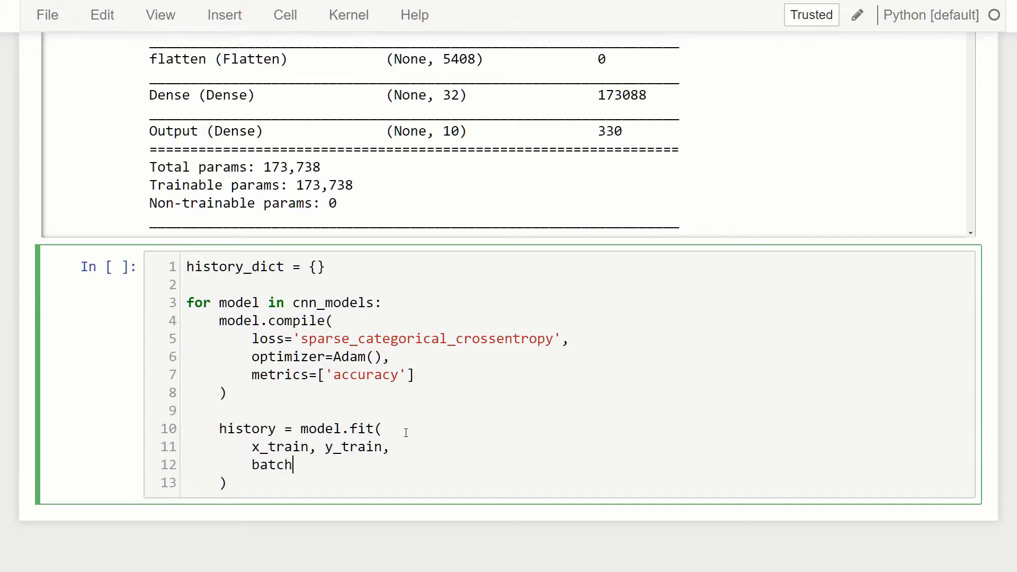
pyautogui.write('_size=ba')
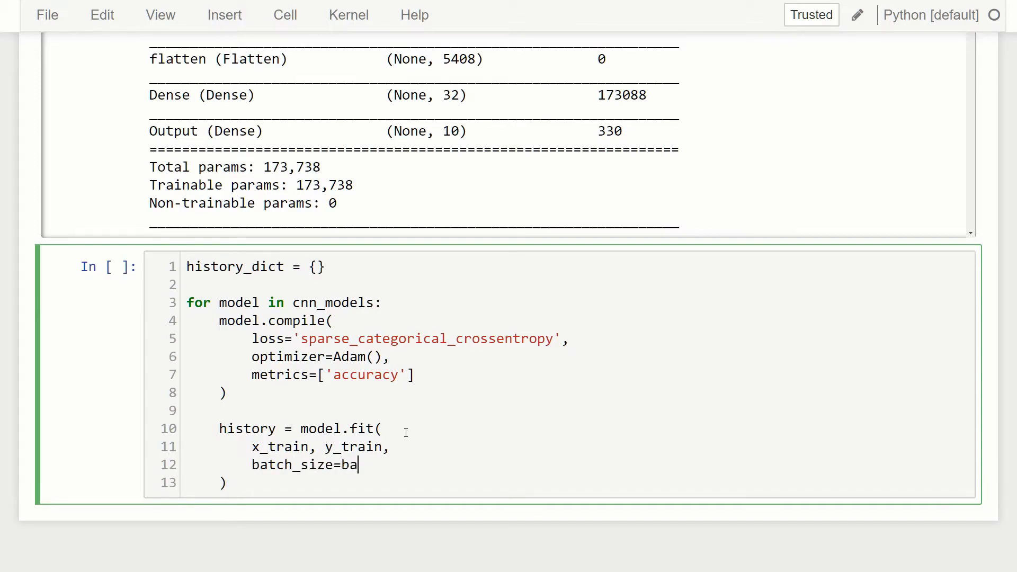
pyautogui.write('tch_size')
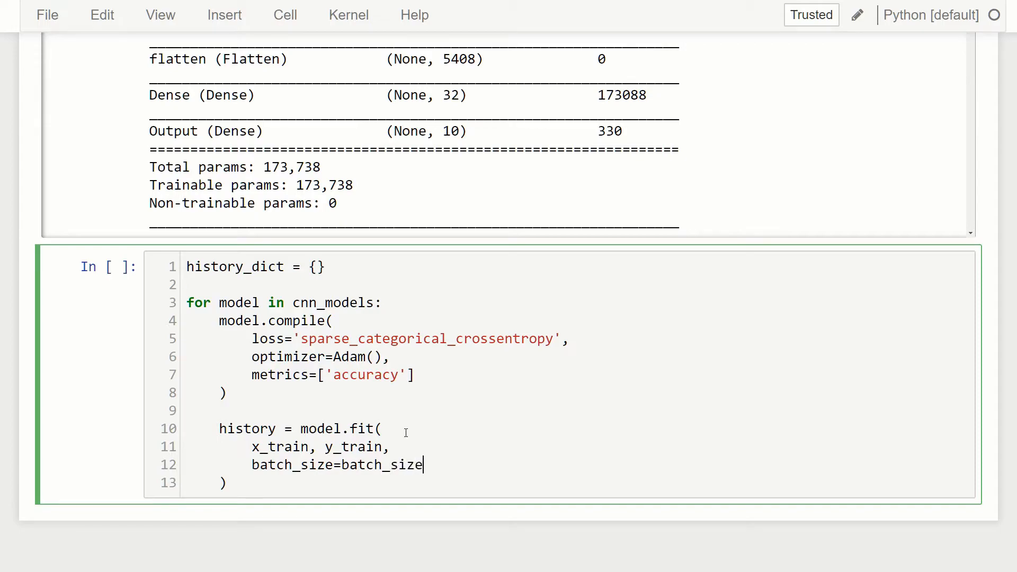
pyautogui.write(',')
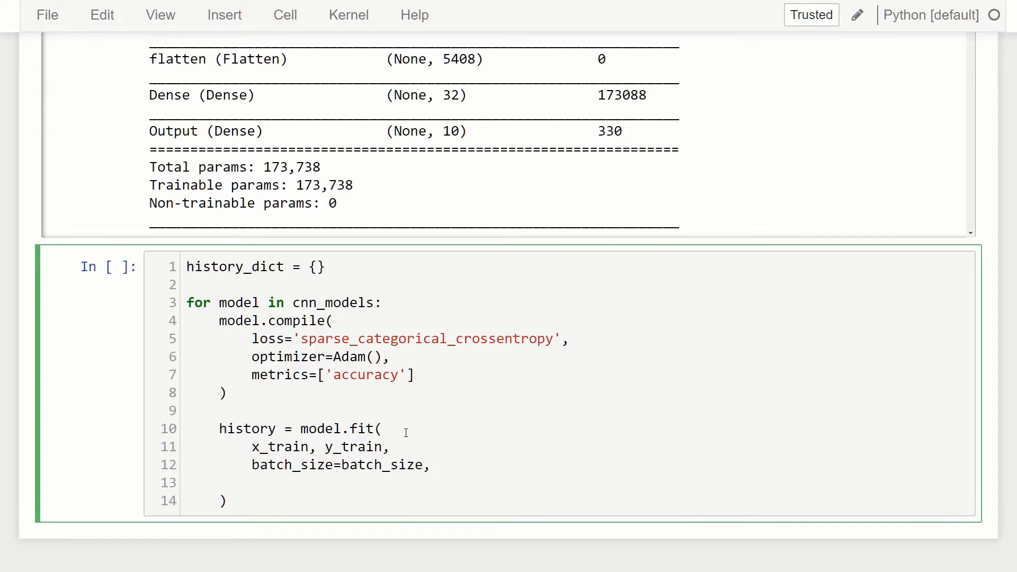
pyautogui.write('epochs')
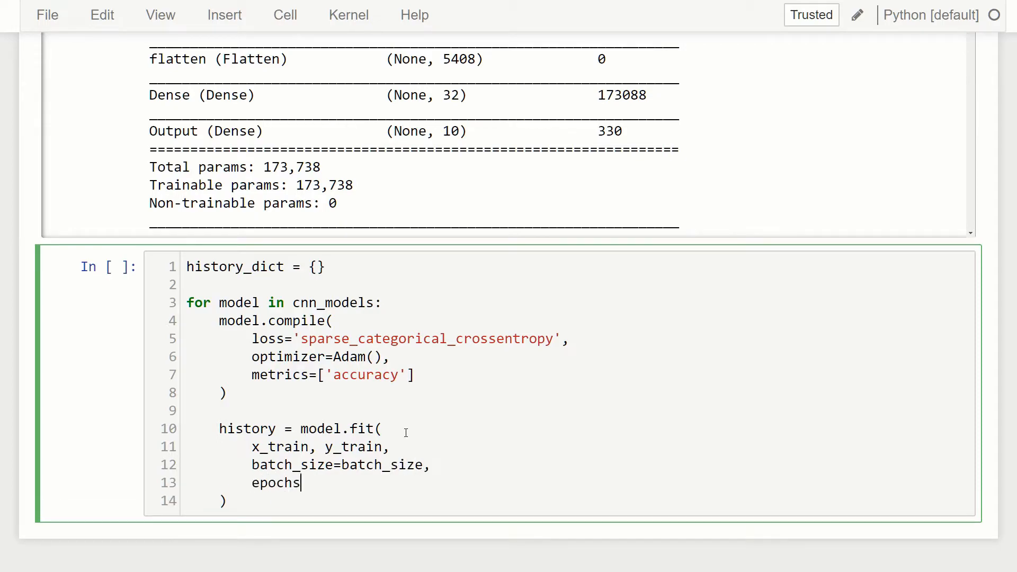
pyautogui.write('=50')
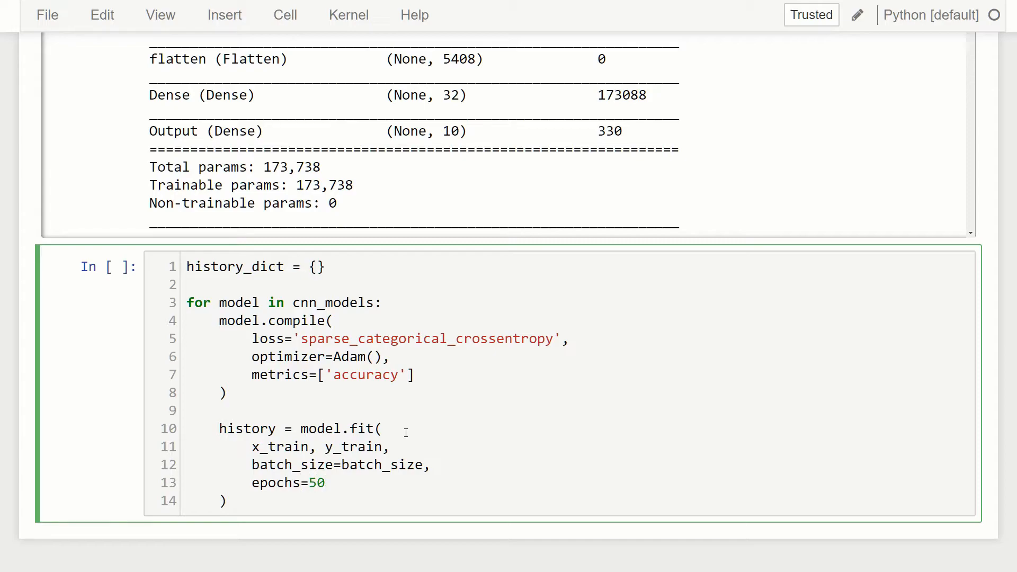
pyautogui.write(', v')
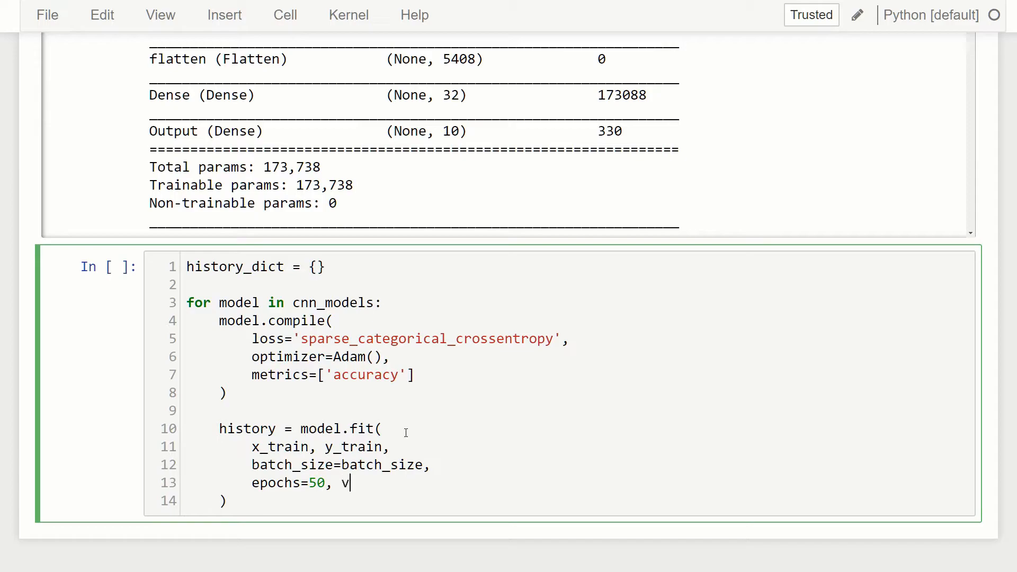
pyautogui.write('erbose')
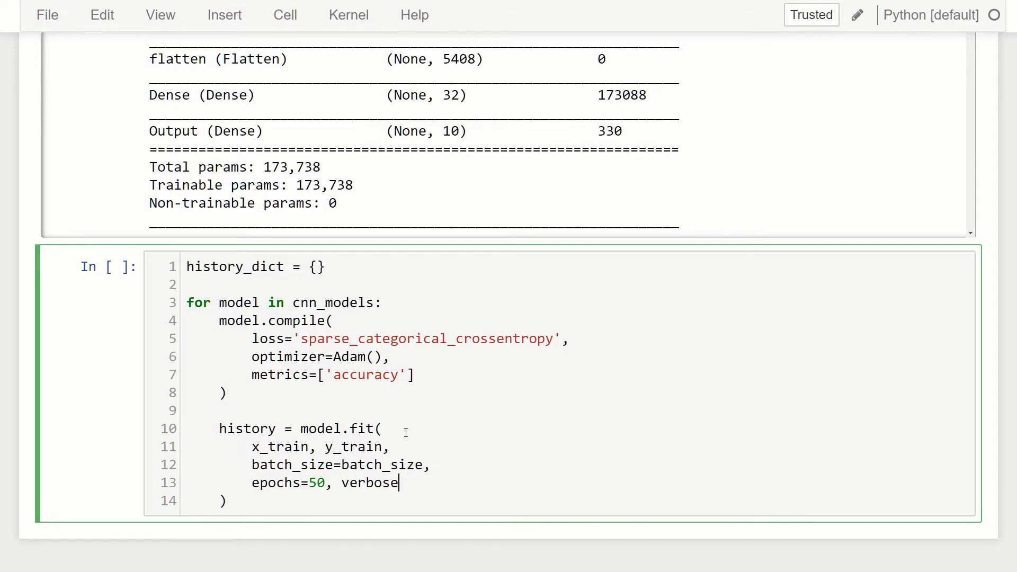
pyautogui.write('=1')
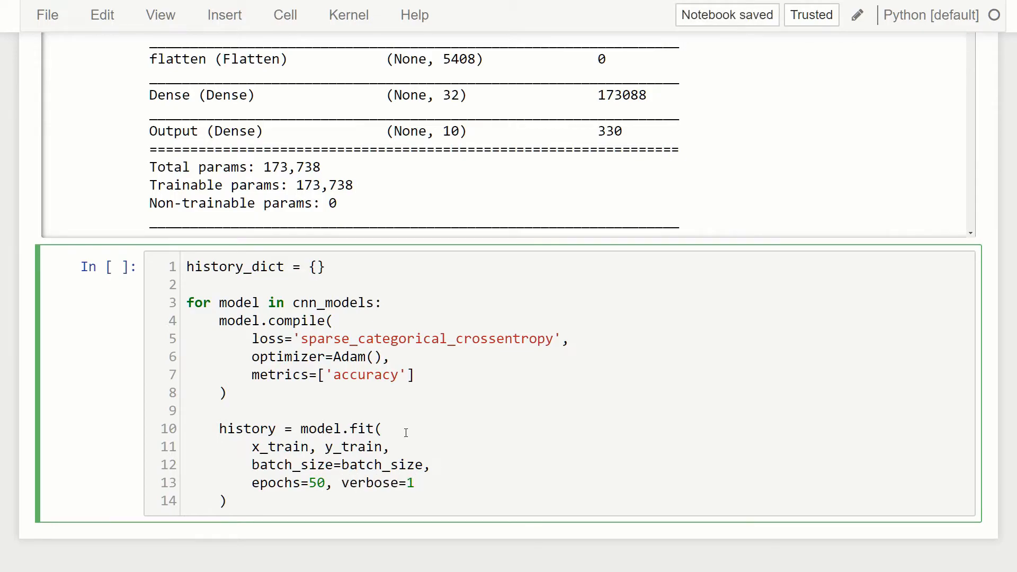
pyautogui.write(',')
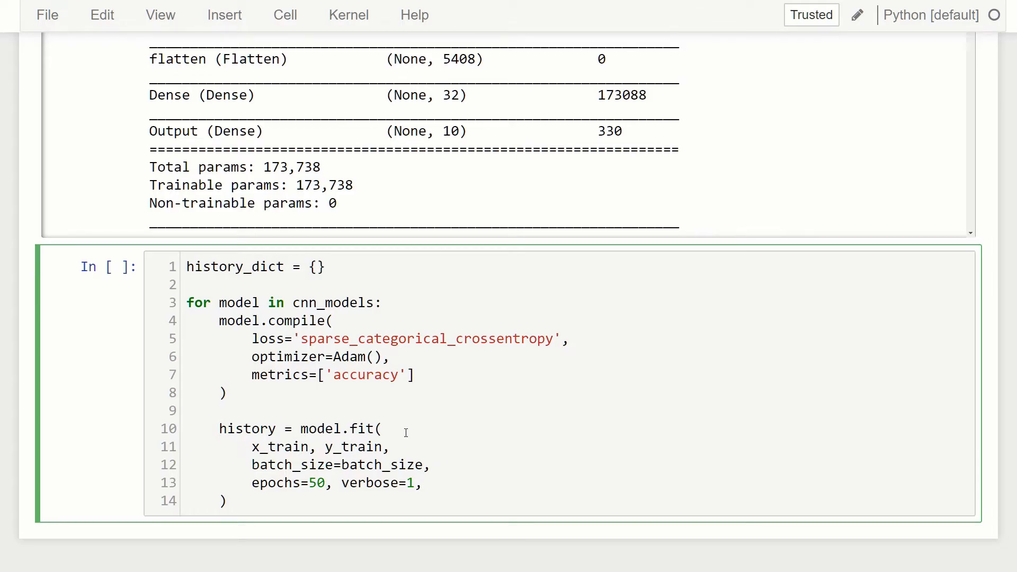
pyautogui.press('enter')
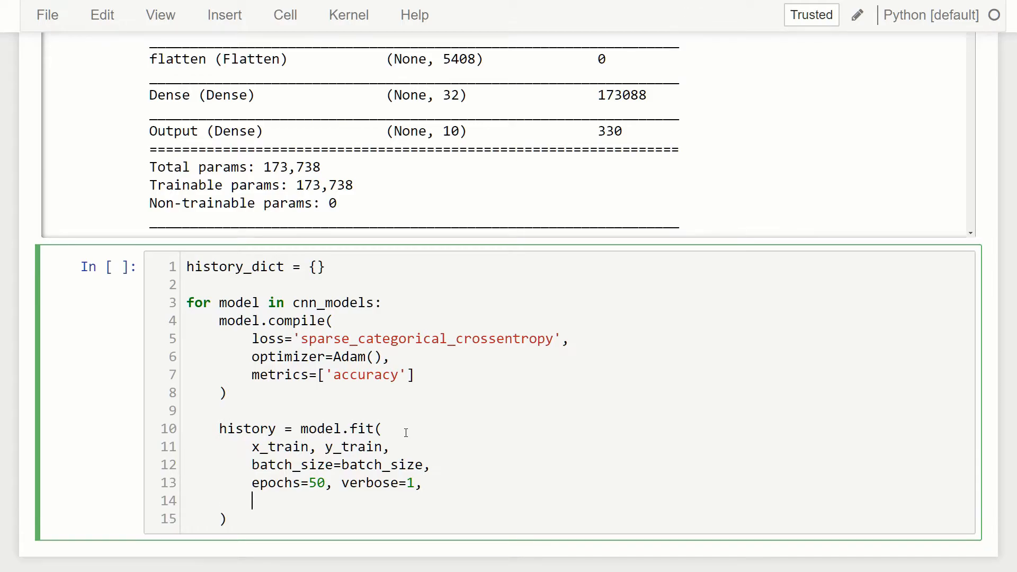
# Add validation_data=(x_validate, y_validate) as the fit call's last argument.
pyautogui.write('val')
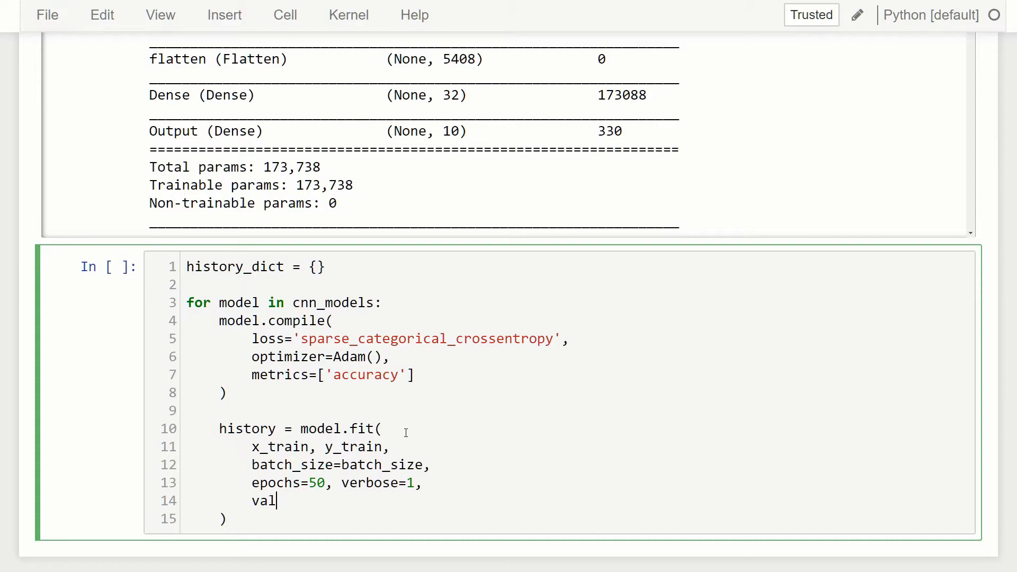
pyautogui.write('idation')
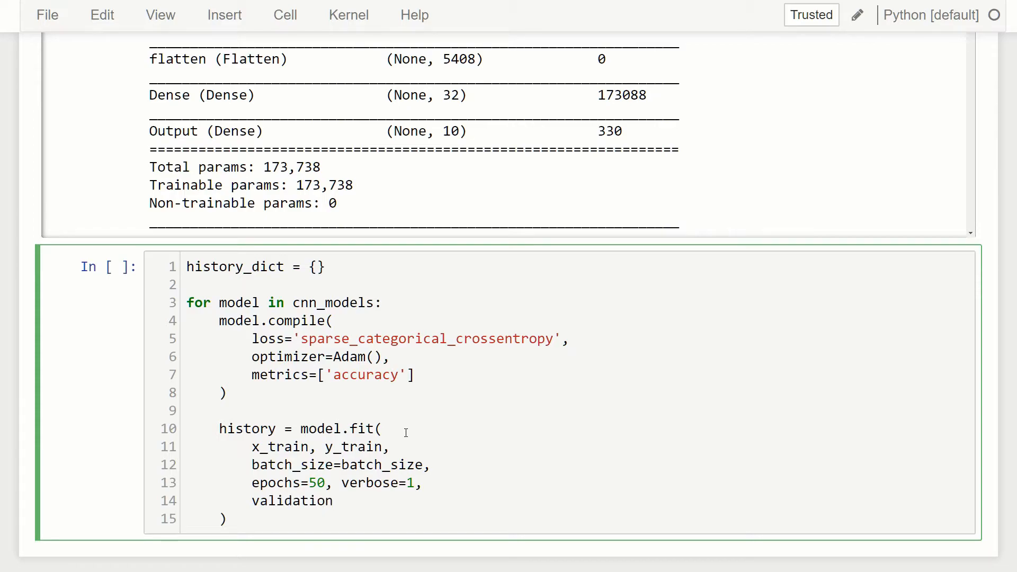
pyautogui.write('_data=')
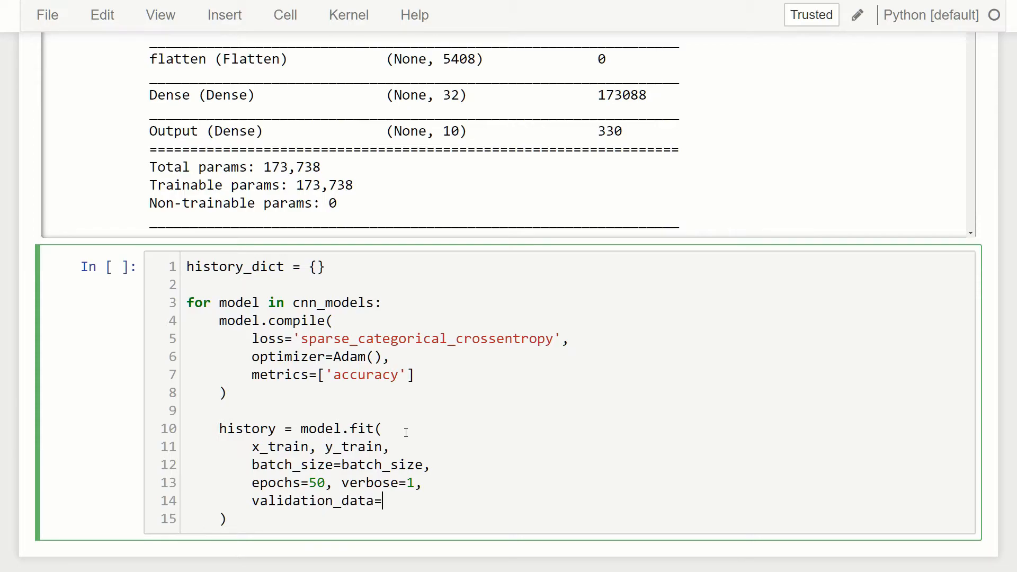
pyautogui.write('(x_')
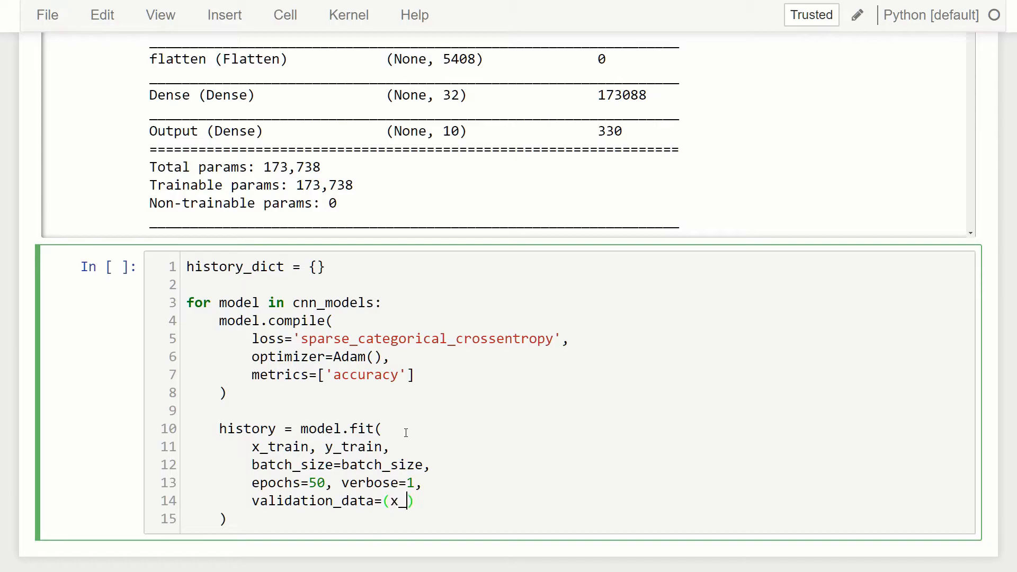
pyautogui.write('validate,')
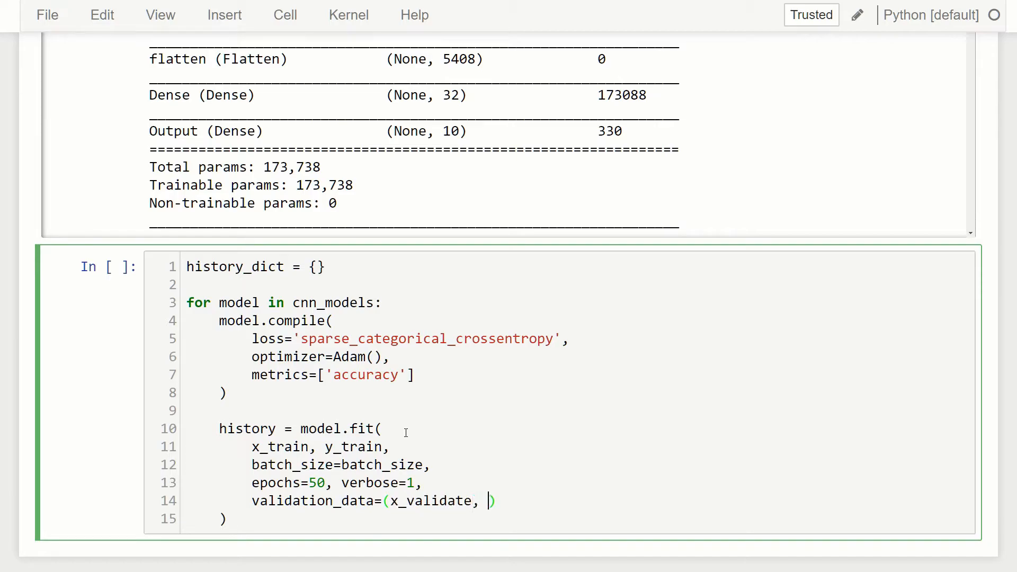
pyautogui.write('y_validate')
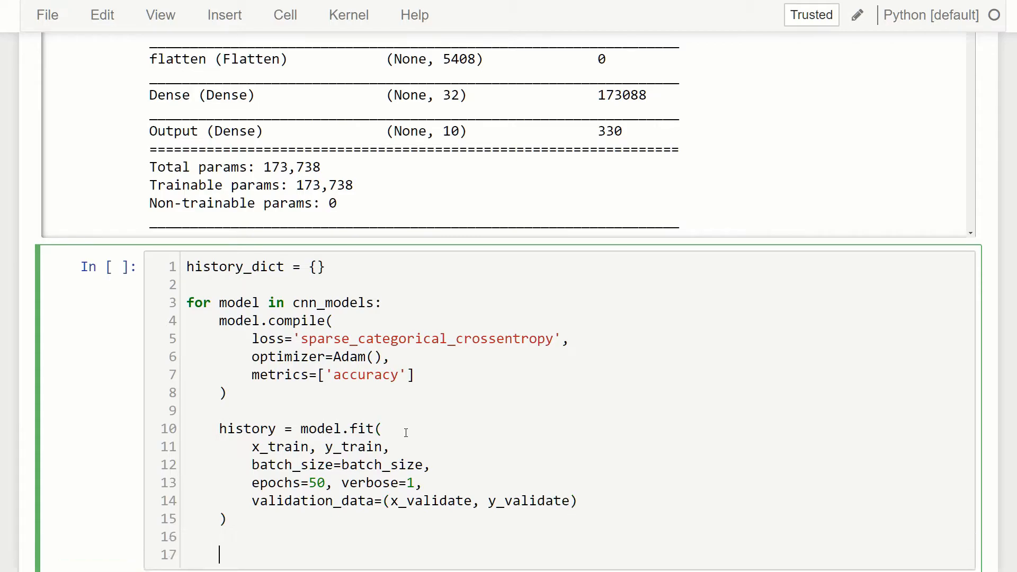
# Add history_dict[model.name] = history on line 17 of the loop cell.
pyautogui.scroll(-3)
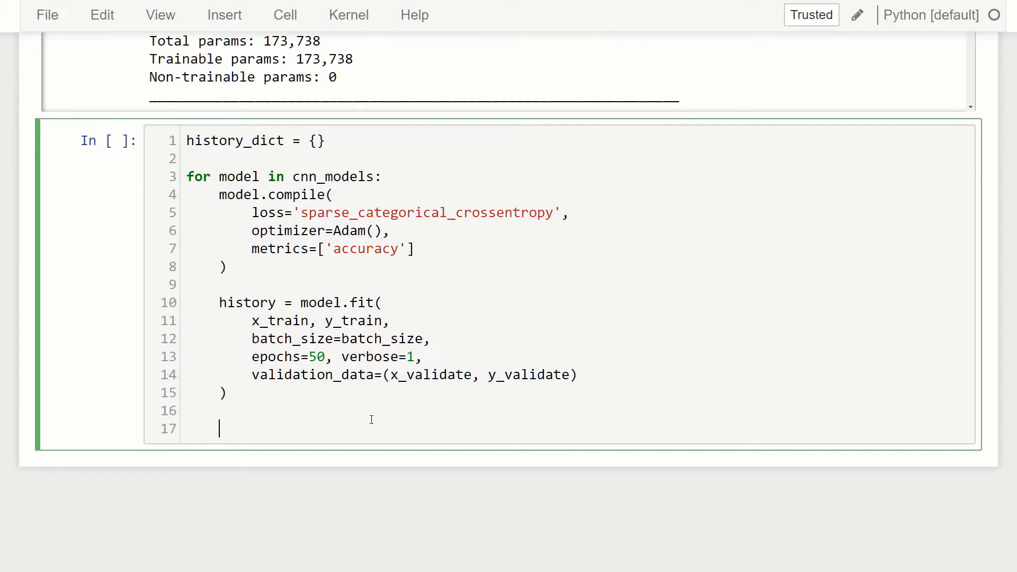
pyautogui.doubleClick(234, 140)
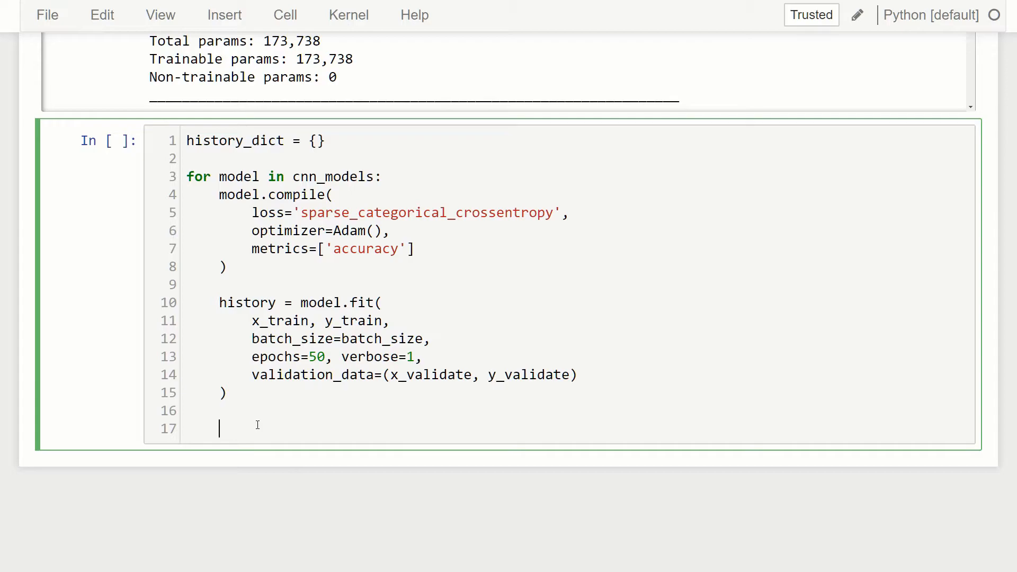
pyautogui.write('history_di')
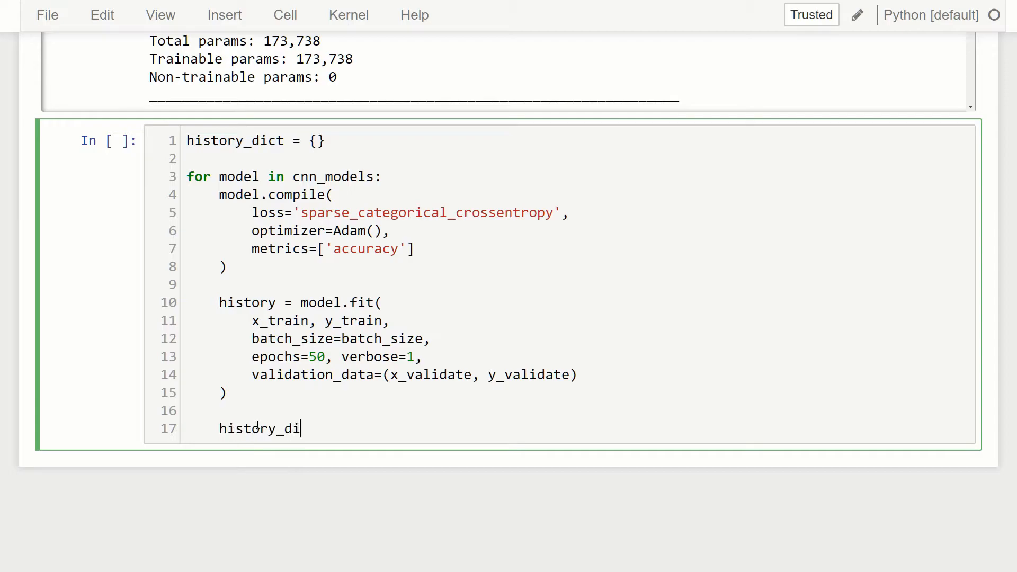
pyautogui.write('ct[]')
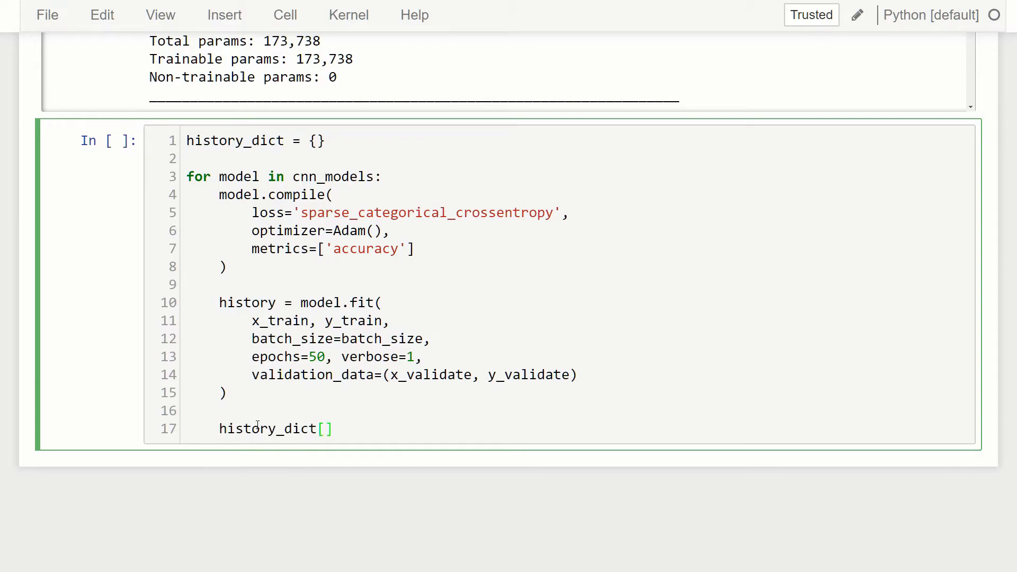
pyautogui.write('model')
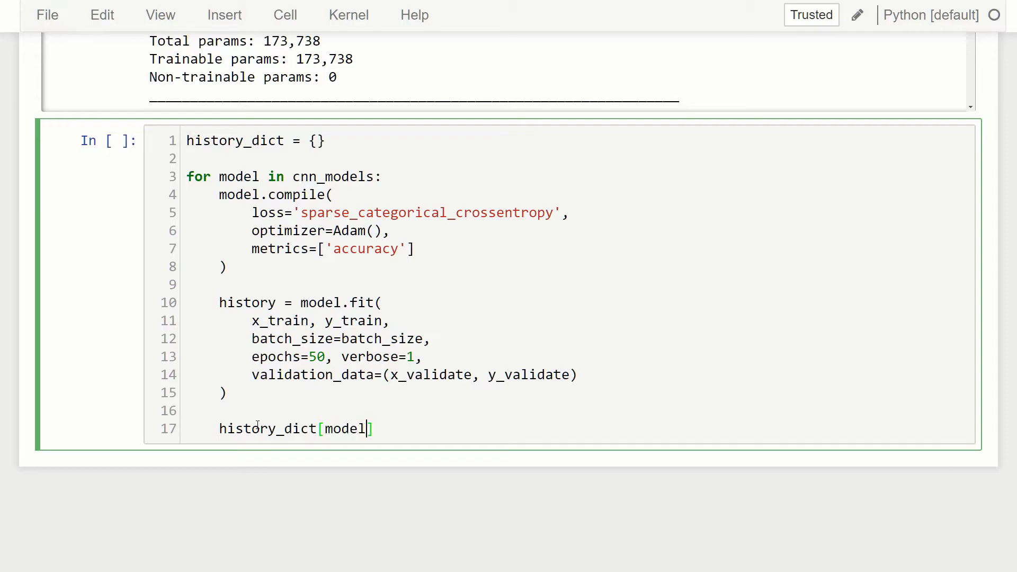
pyautogui.write('.name')
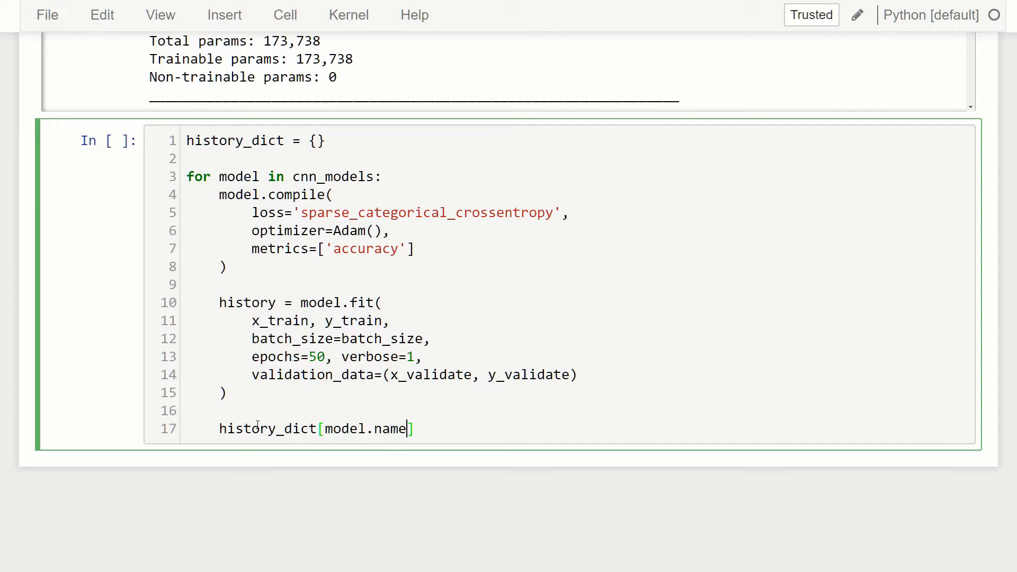
pyautogui.write('=')
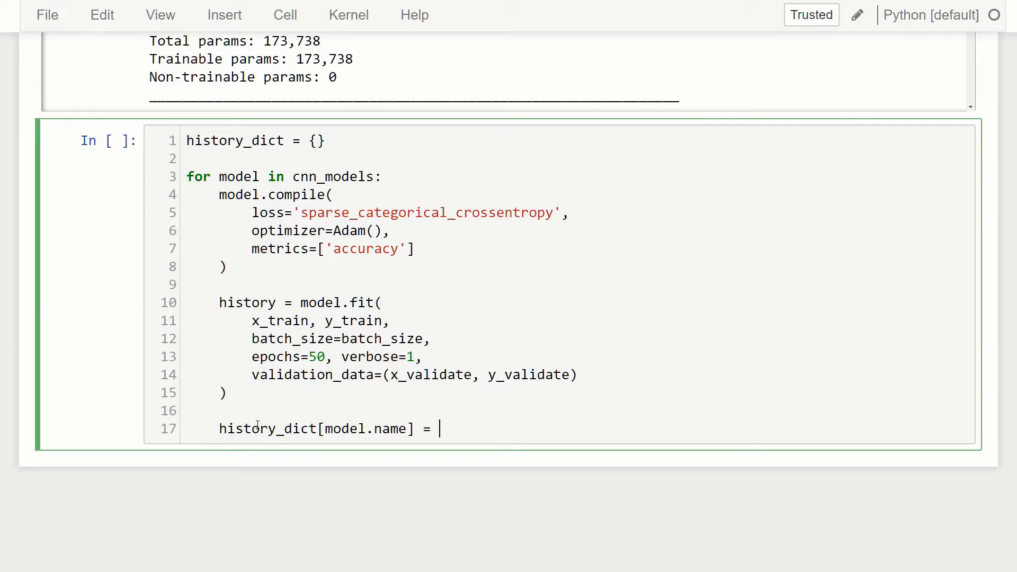
pyautogui.write('history')
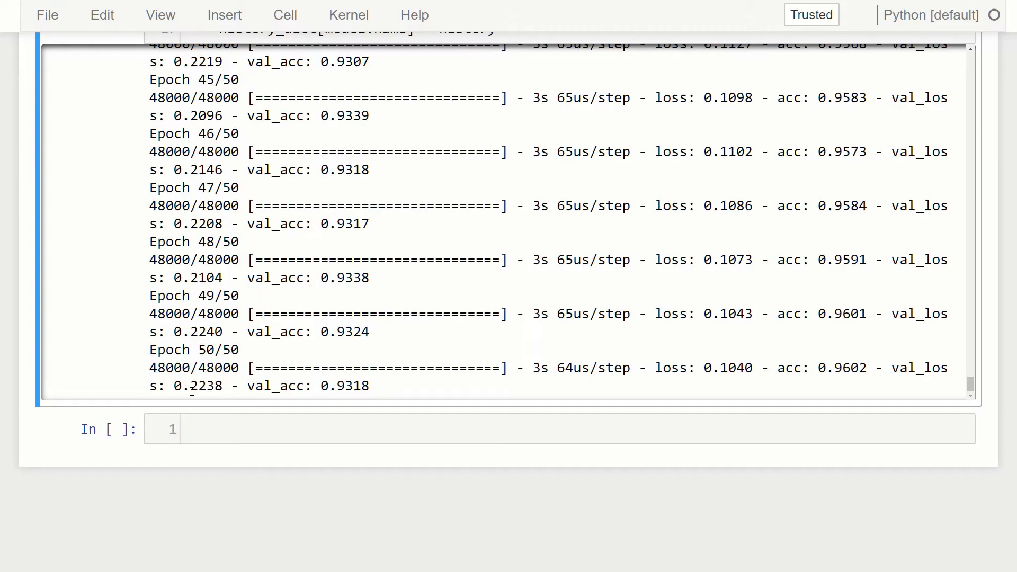
pyautogui.moveTo(186, 182)
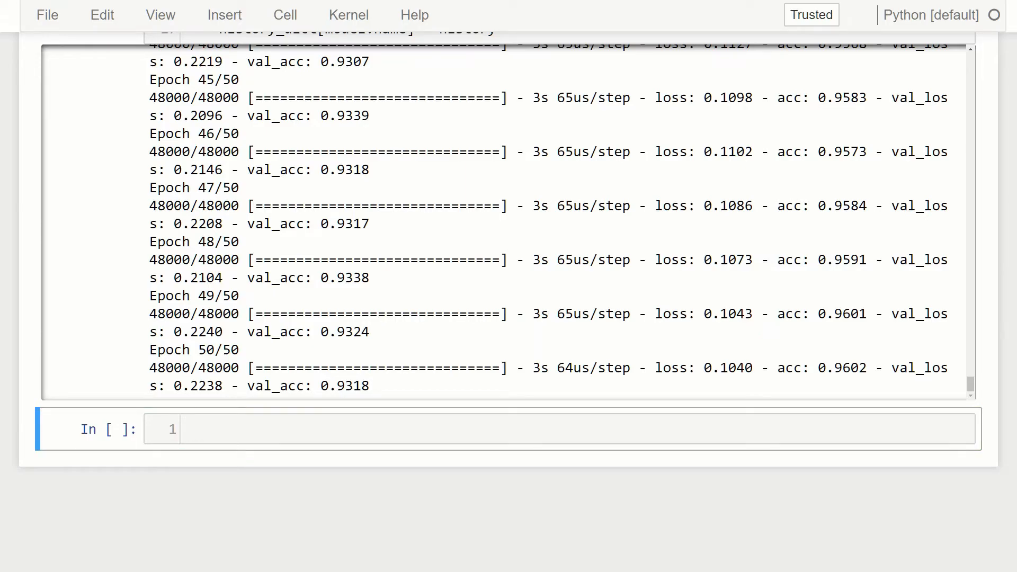
# In the empty cell, write fig, (ax1, ax2) = plt.subplots(2, figsize=(8, 6)).
pyautogui.click(353, 428)
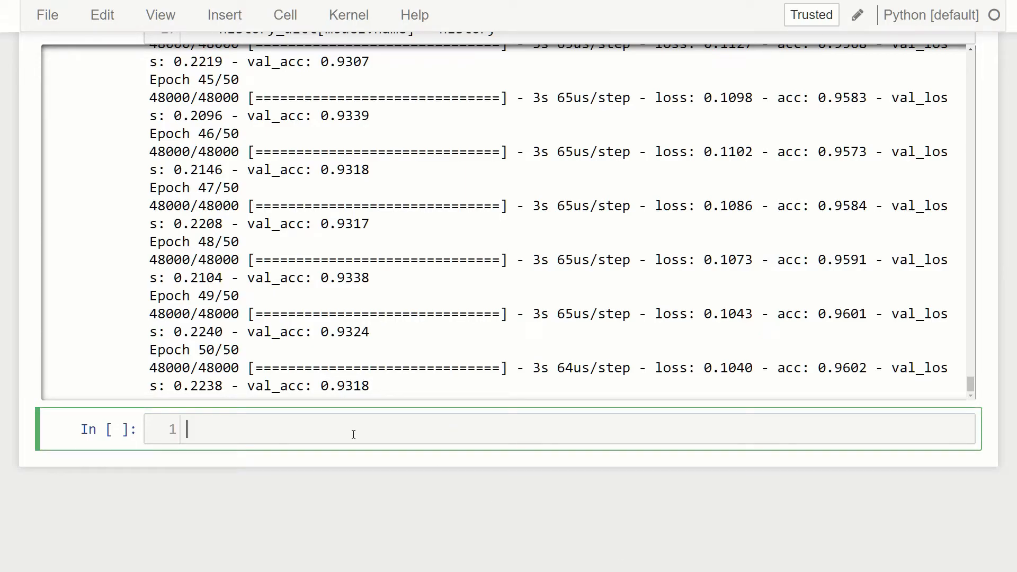
pyautogui.write('fig,')
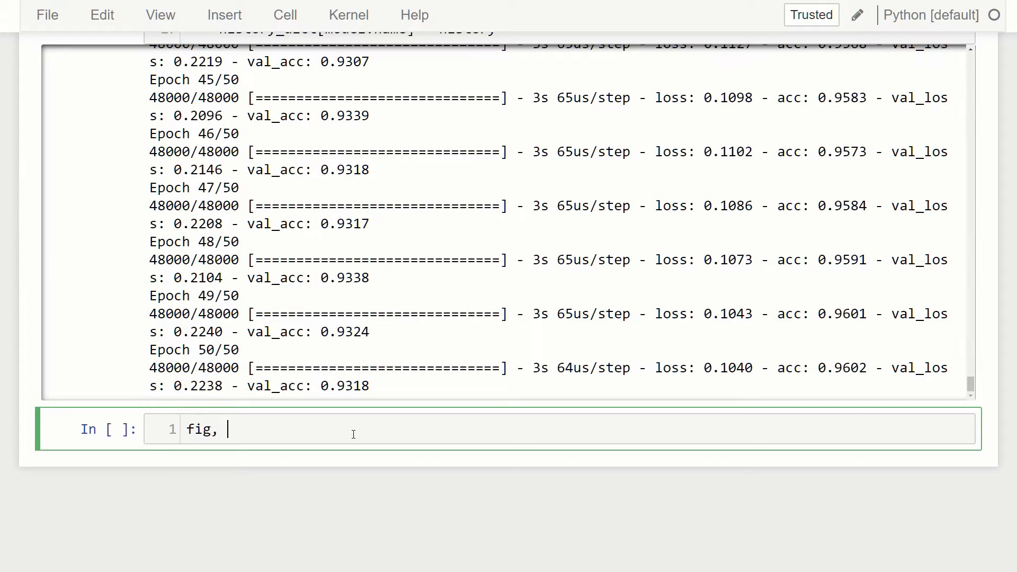
pyautogui.write('(ax1, )')
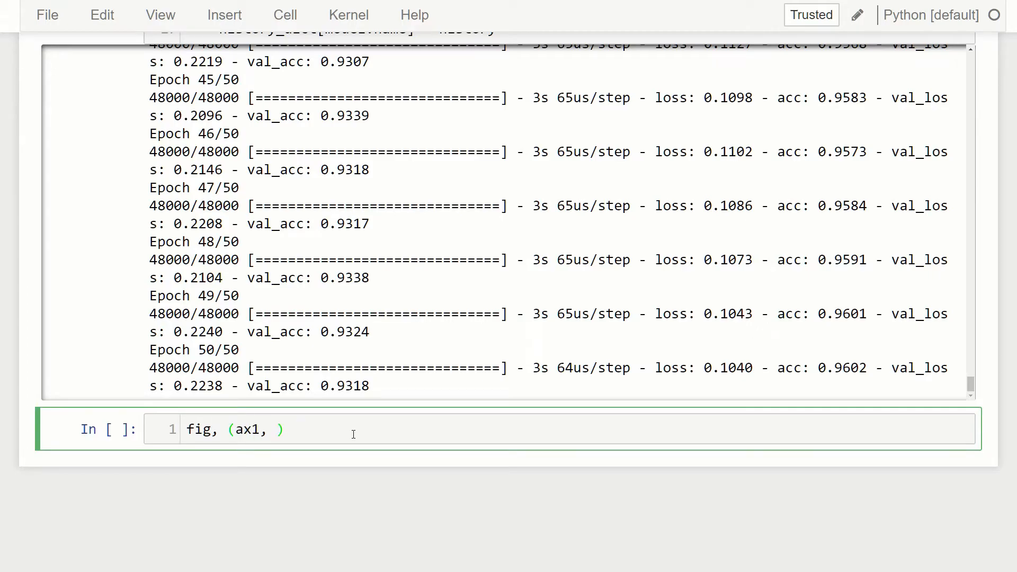
pyautogui.write('ax2) =')
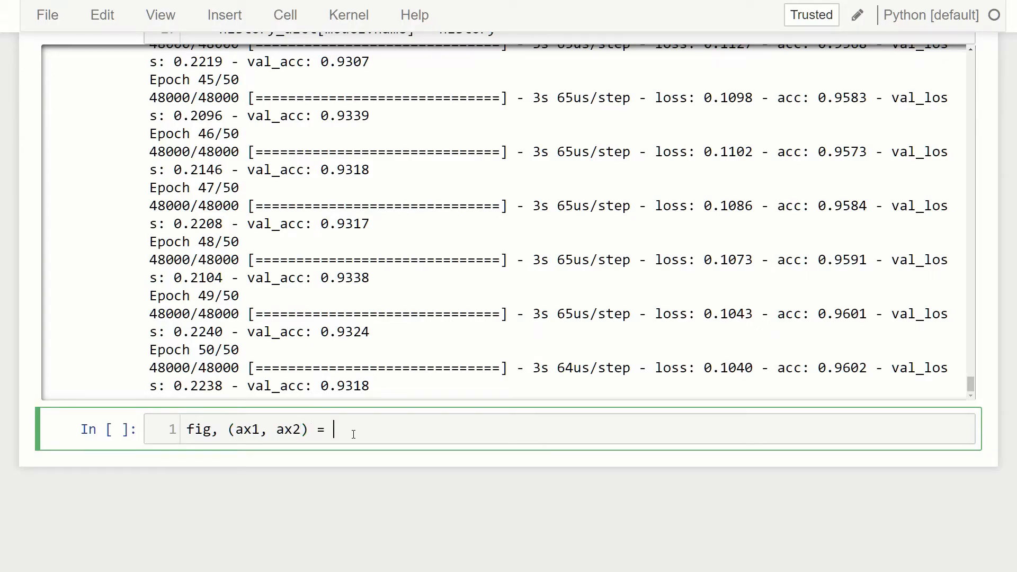
pyautogui.write('plt.subpl')
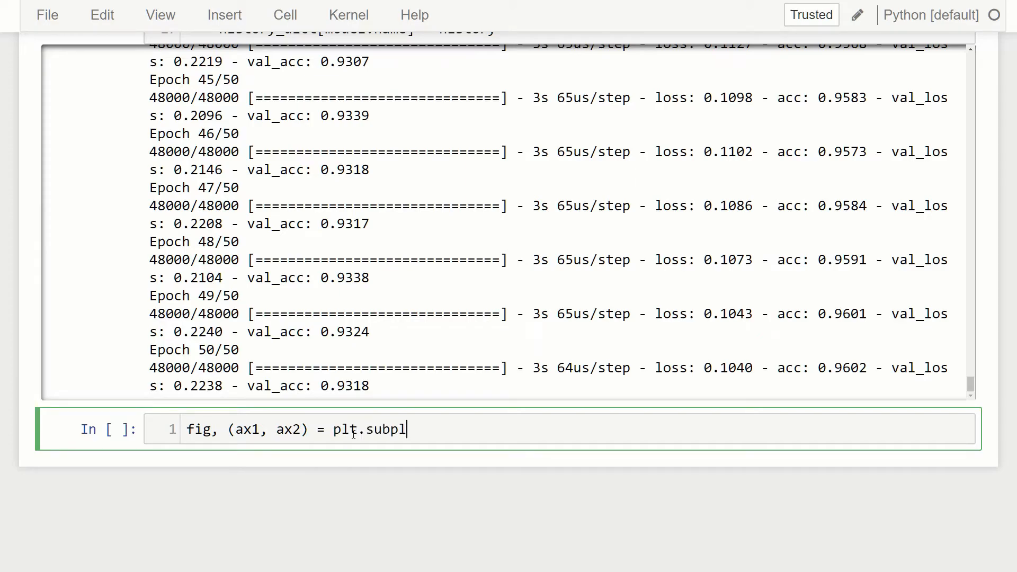
pyautogui.write('ots(2)')
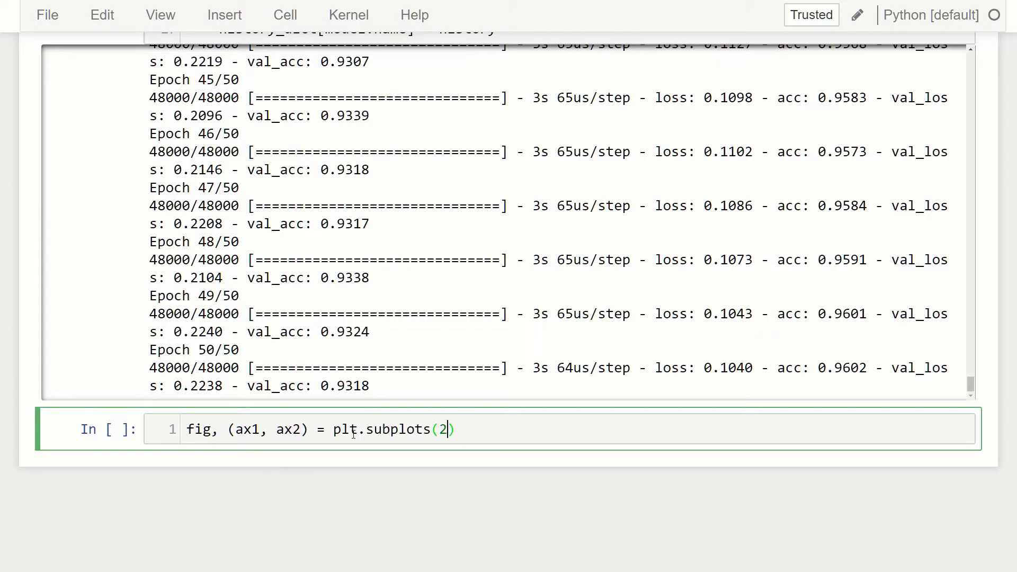
pyautogui.write(', figsize')
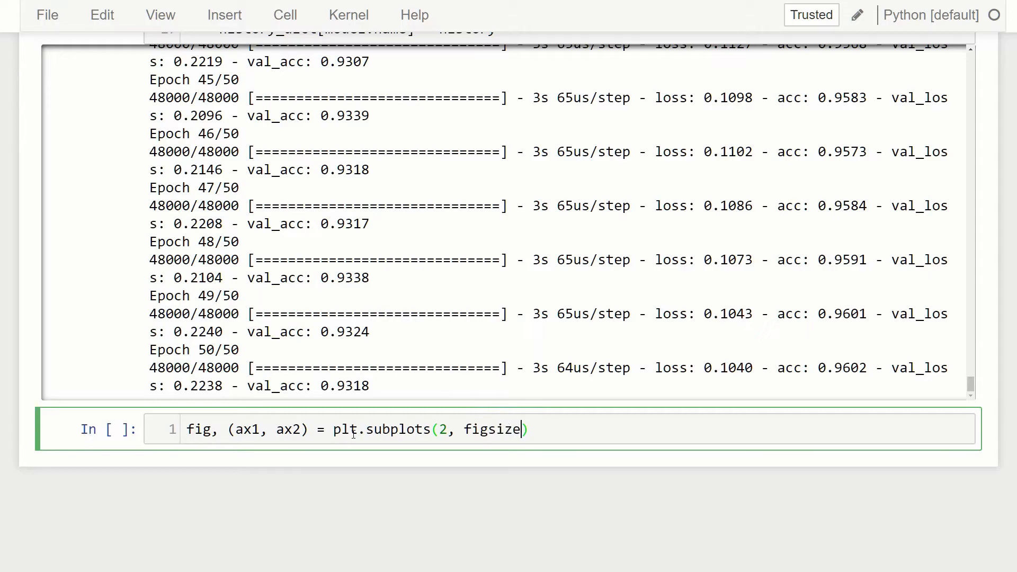
pyautogui.write('=()')
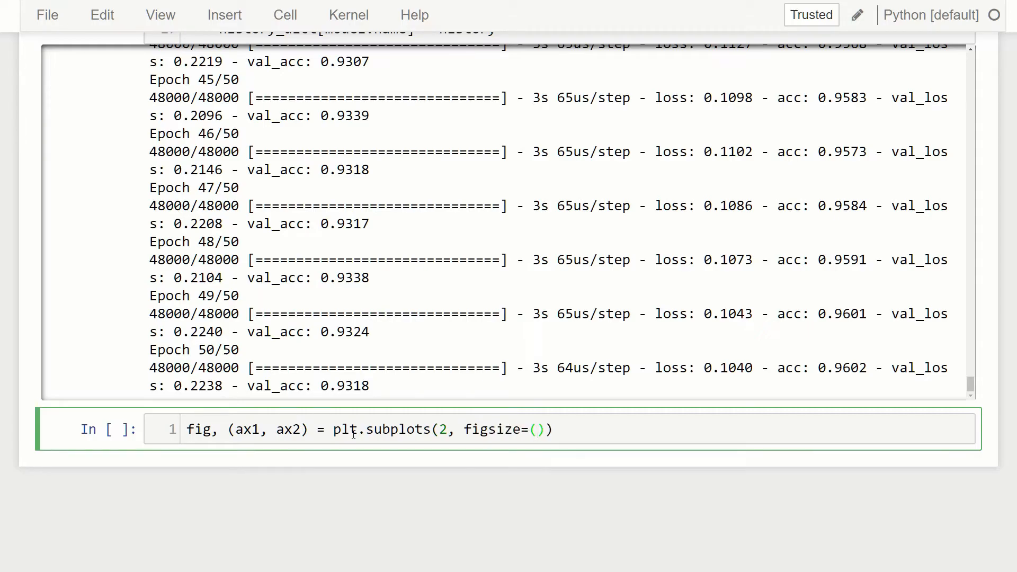
pyautogui.write('8, 6')
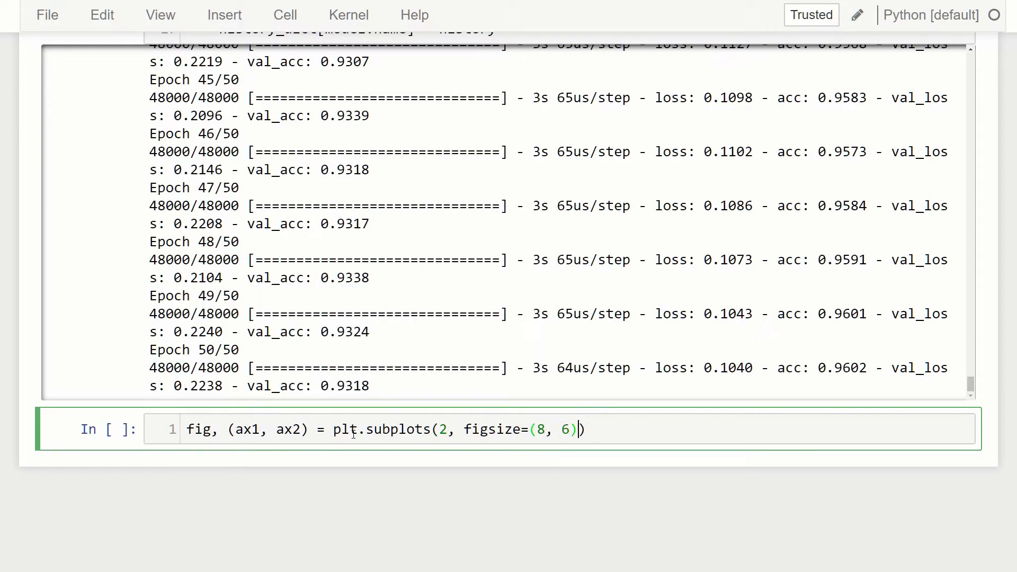
pyautogui.press('enter')
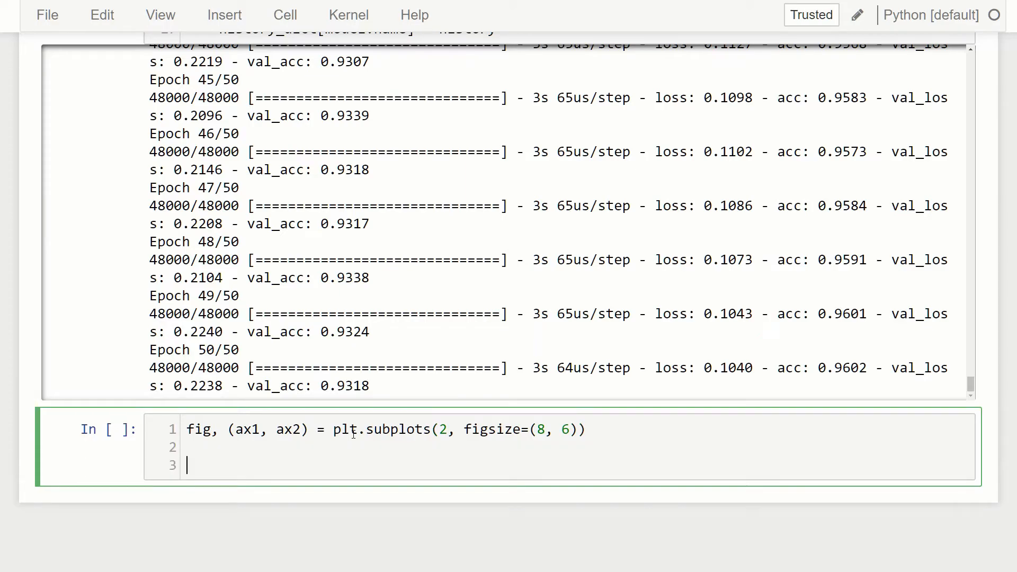
# Start a for loop over history_dict that begins assigning val_acc from hs_dict[history].
pyautogui.write('for history')
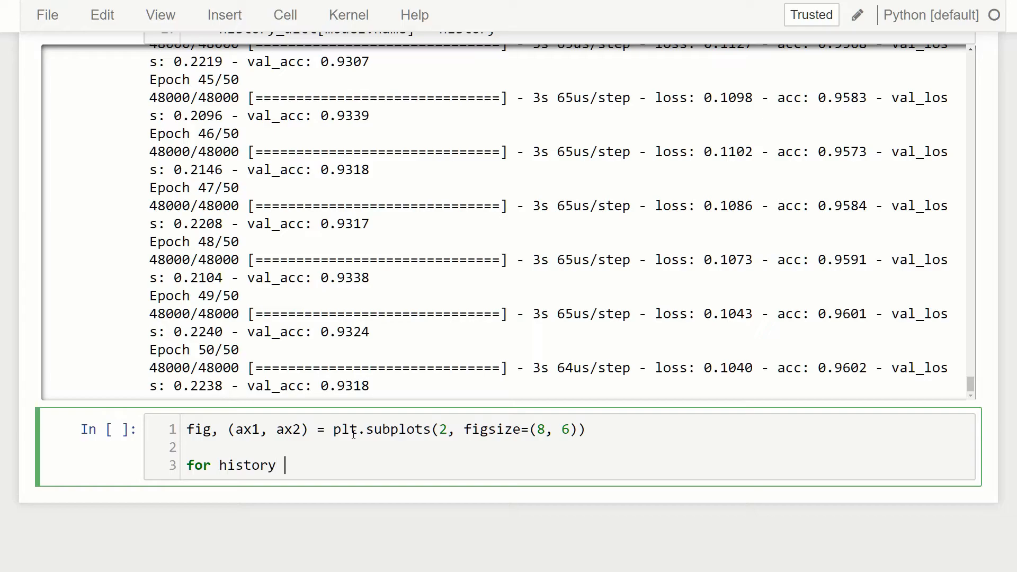
pyautogui.write('in history')
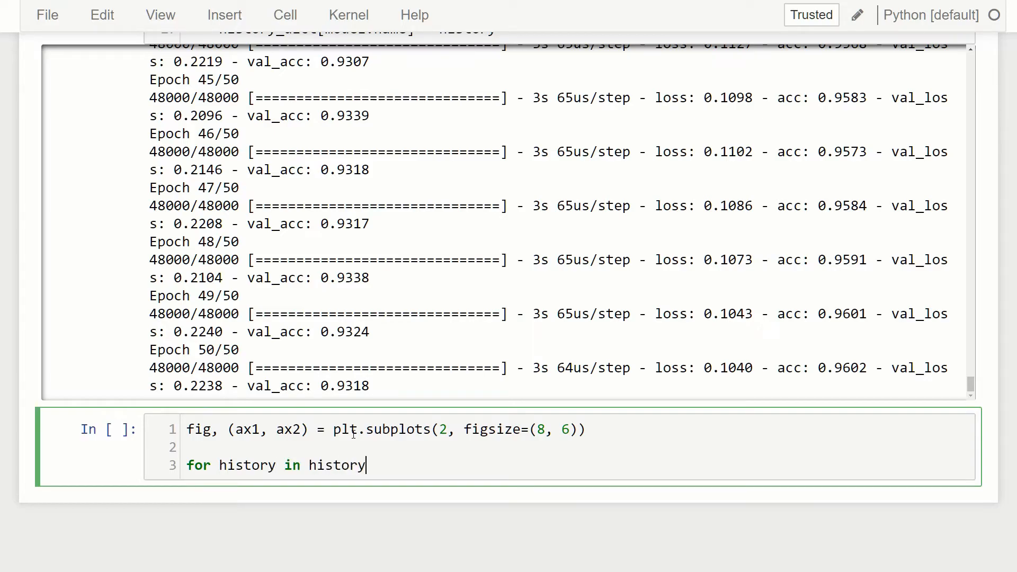
pyautogui.write('_dict:')
pyautogui.write('val_acc')
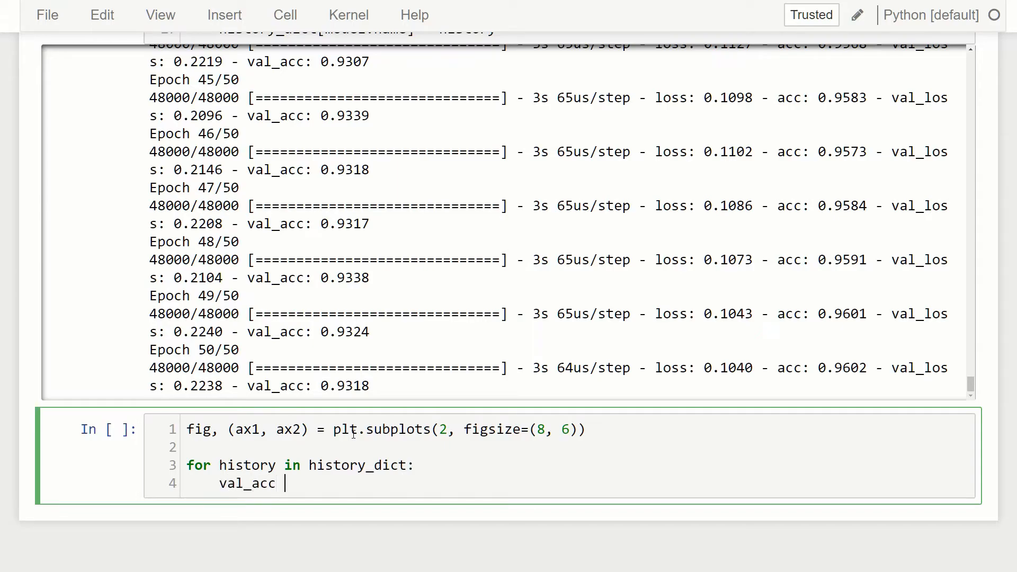
pyautogui.write('= hs')
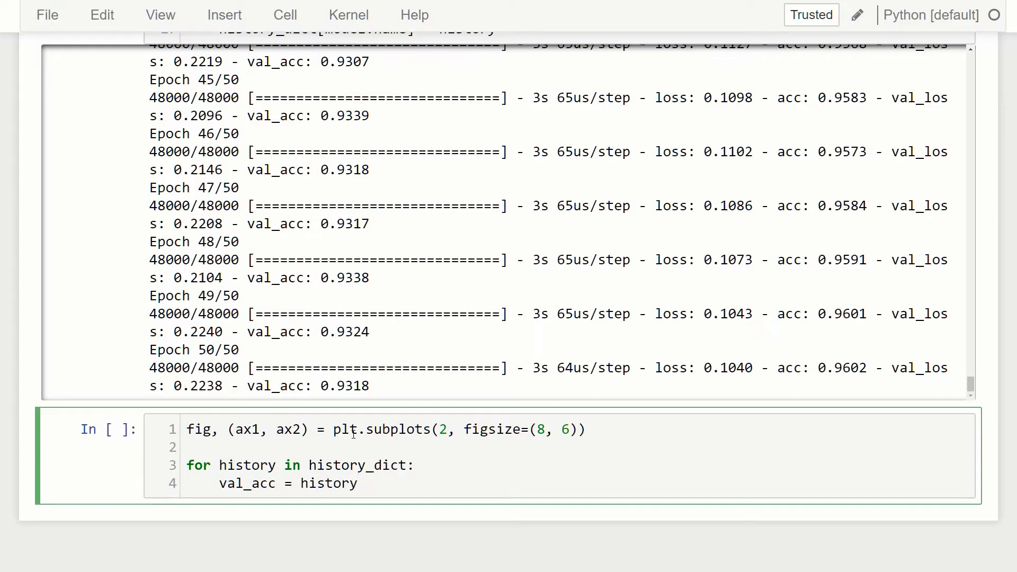
pyautogui.write('_dict[]')
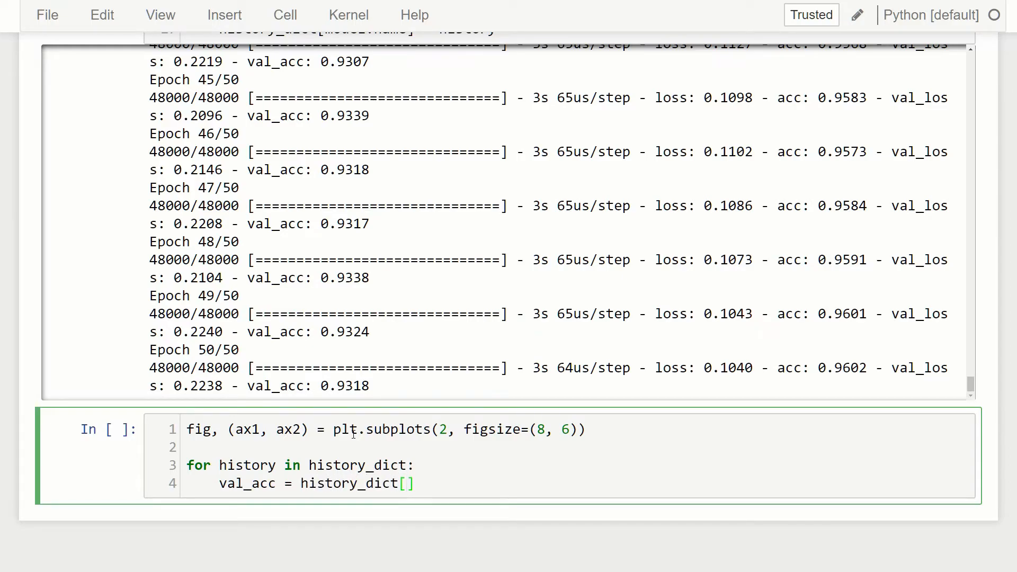
pyautogui.write('history')
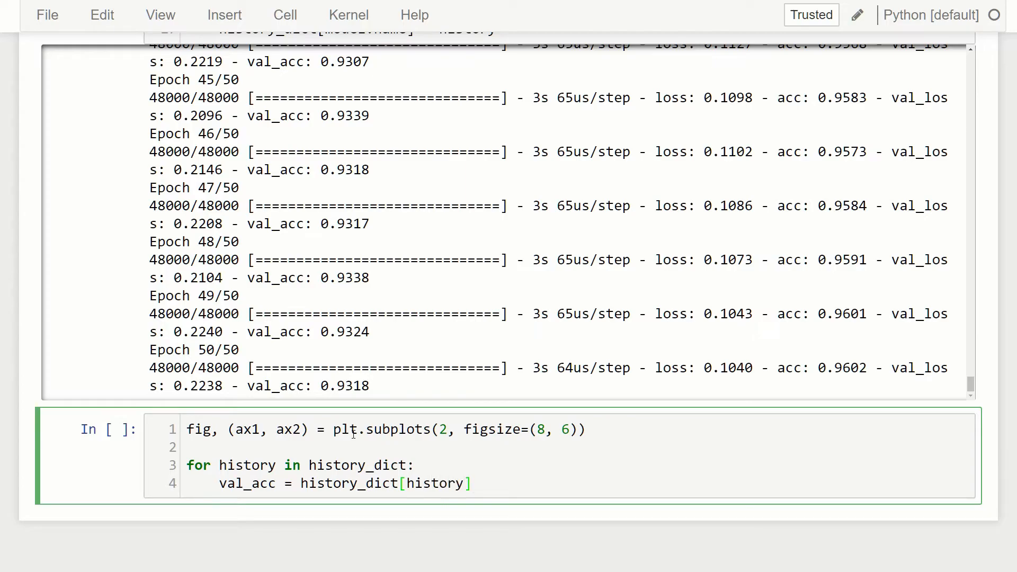
pyautogui.write('.')
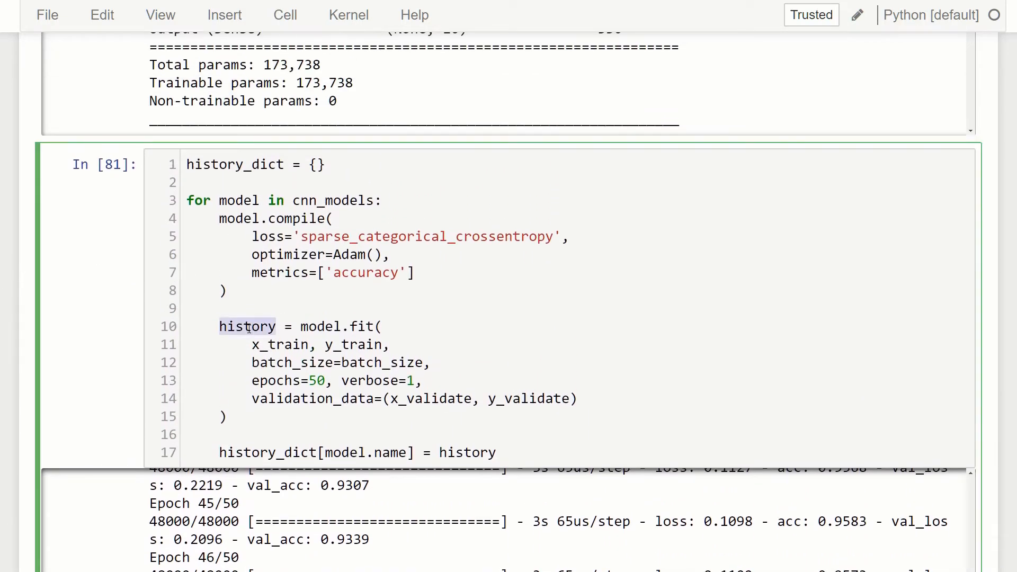
# Append .history['val_acc'] to the val_acc line and start a new loop line.
pyautogui.scroll(-3)
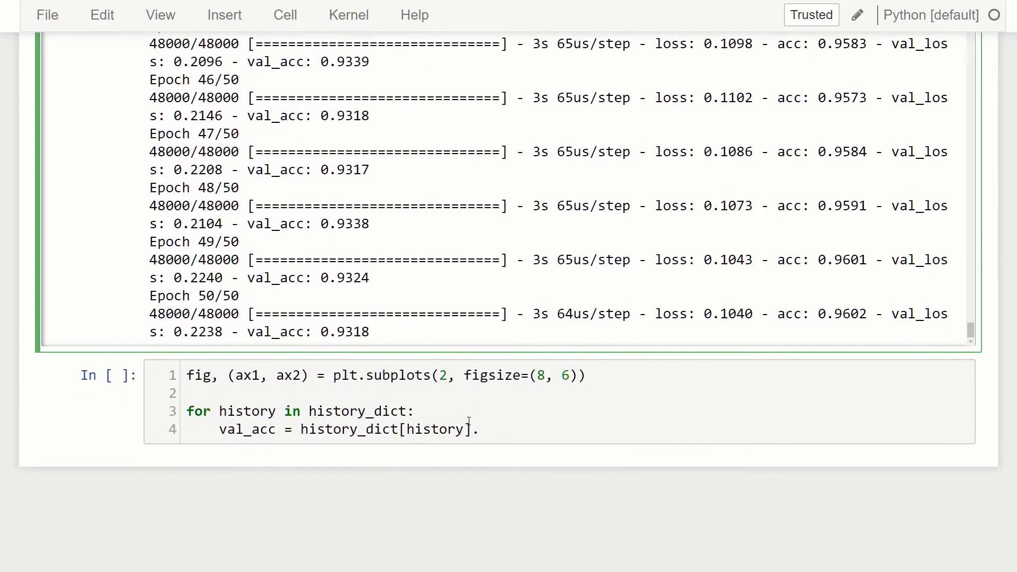
pyautogui.click(473, 428)
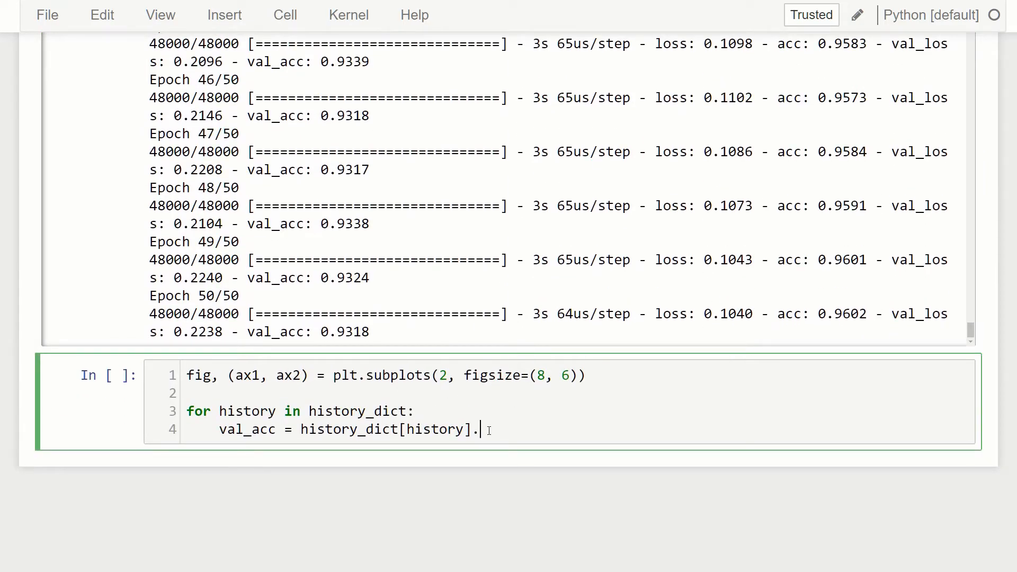
pyautogui.write('h')
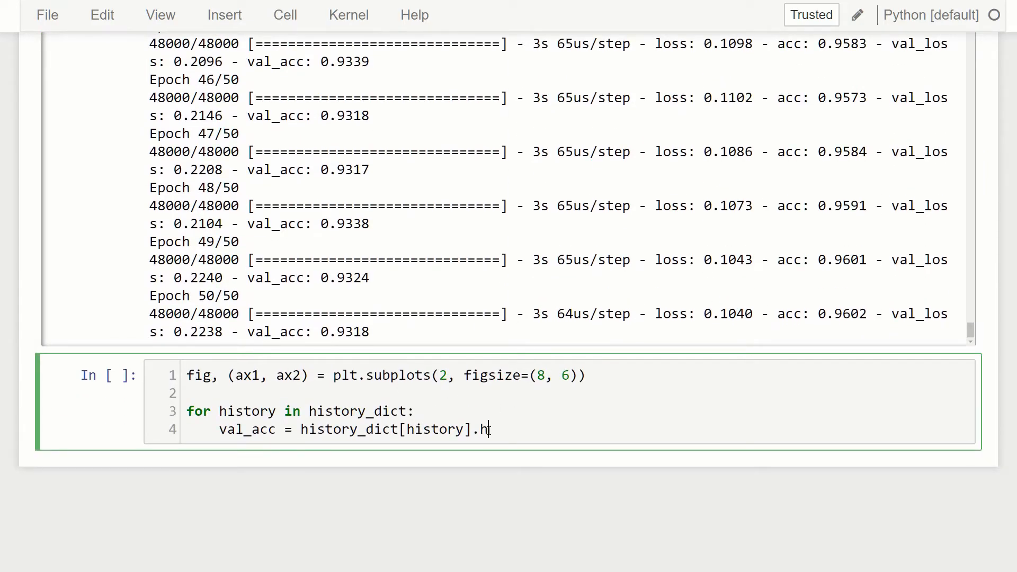
pyautogui.write('istory')
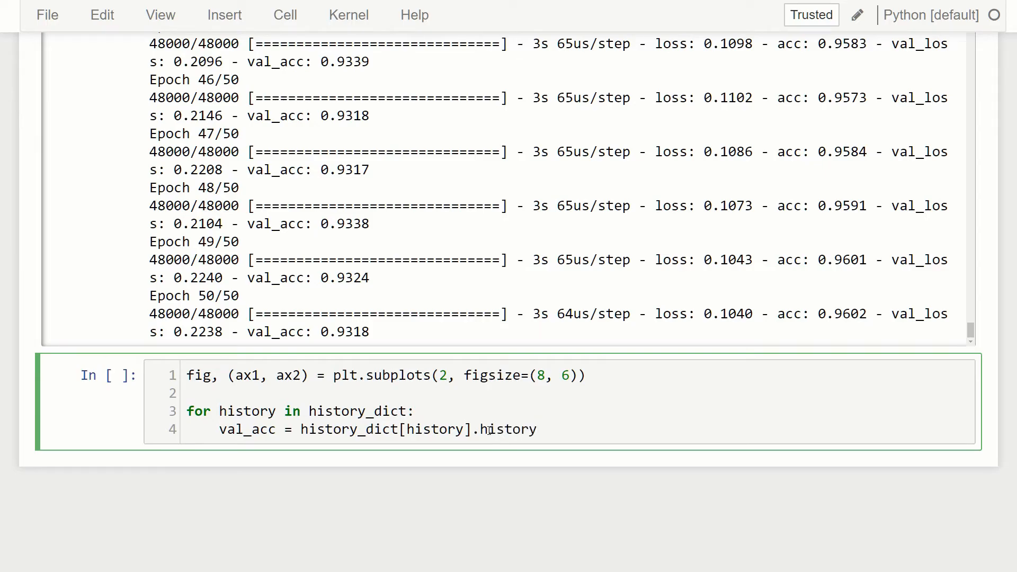
pyautogui.write("['v']")
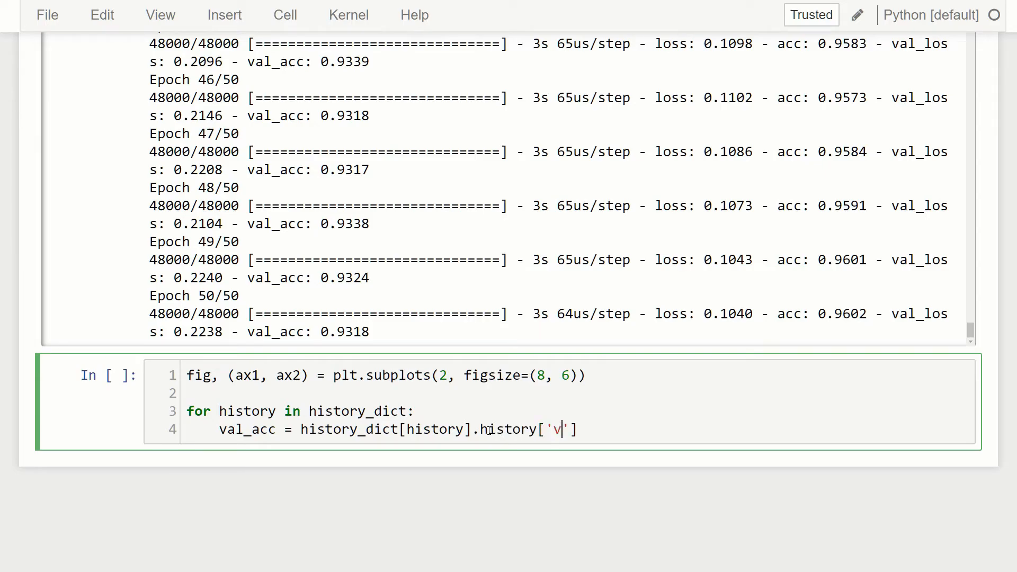
pyautogui.write('al_acc')
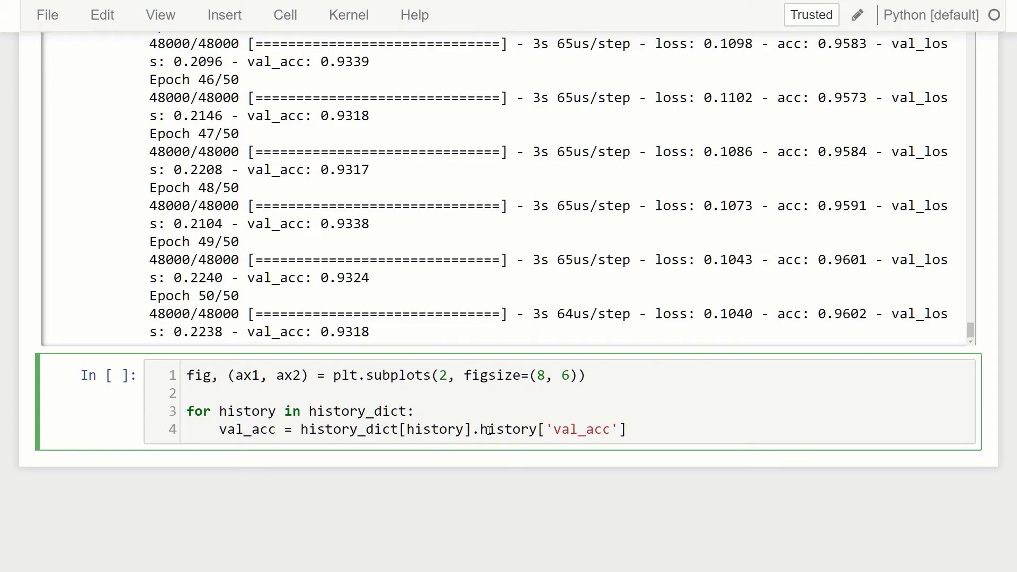
pyautogui.press('enter')
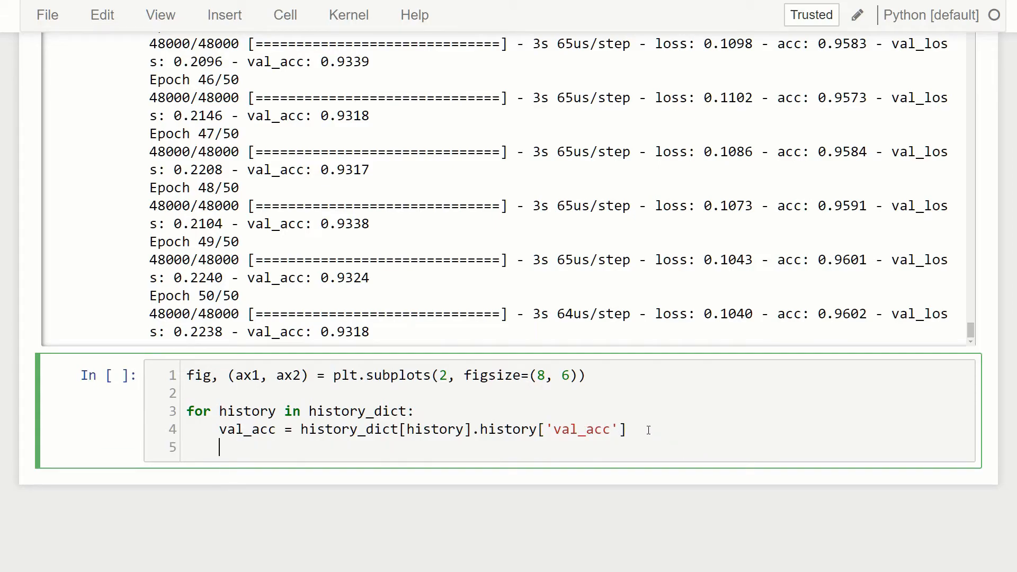
# Reuse the val_acc expression to create a val_loss line.
pyautogui.moveTo(291, 429); pyautogui.dragTo(624, 429)
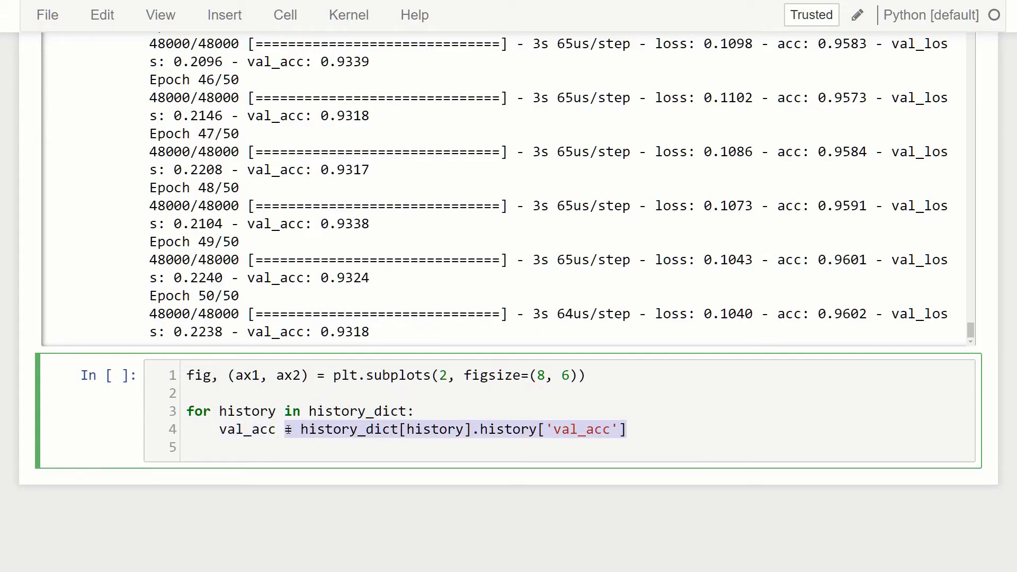
pyautogui.write('v')
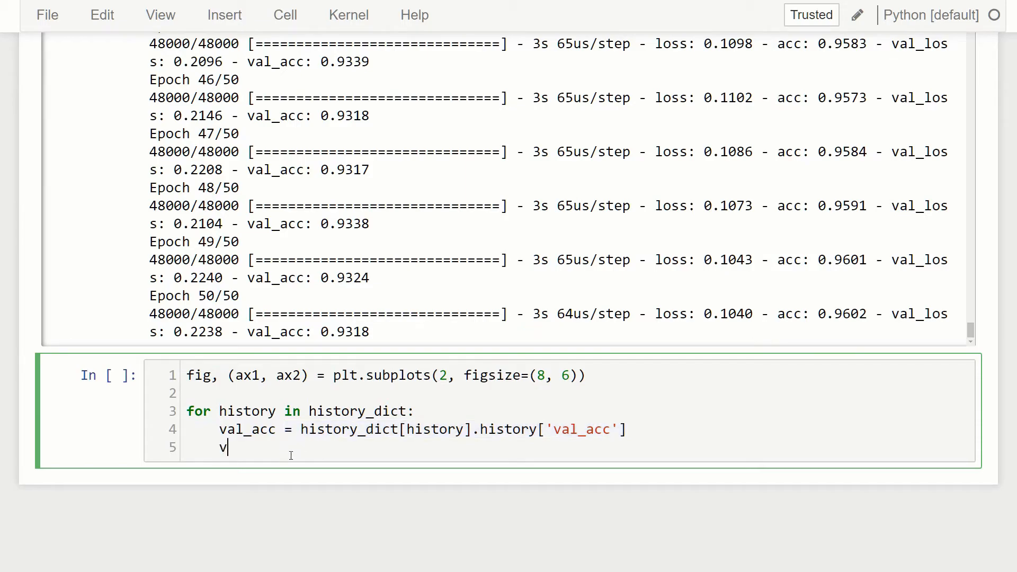
pyautogui.write("al_loss = = history_dict[history].history['val")
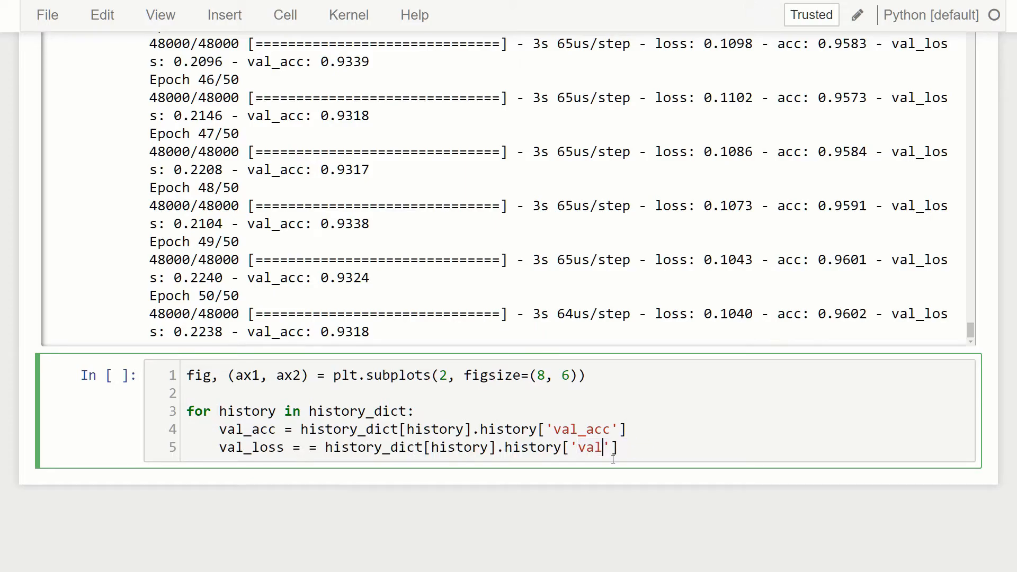
pyautogui.write('_loss')
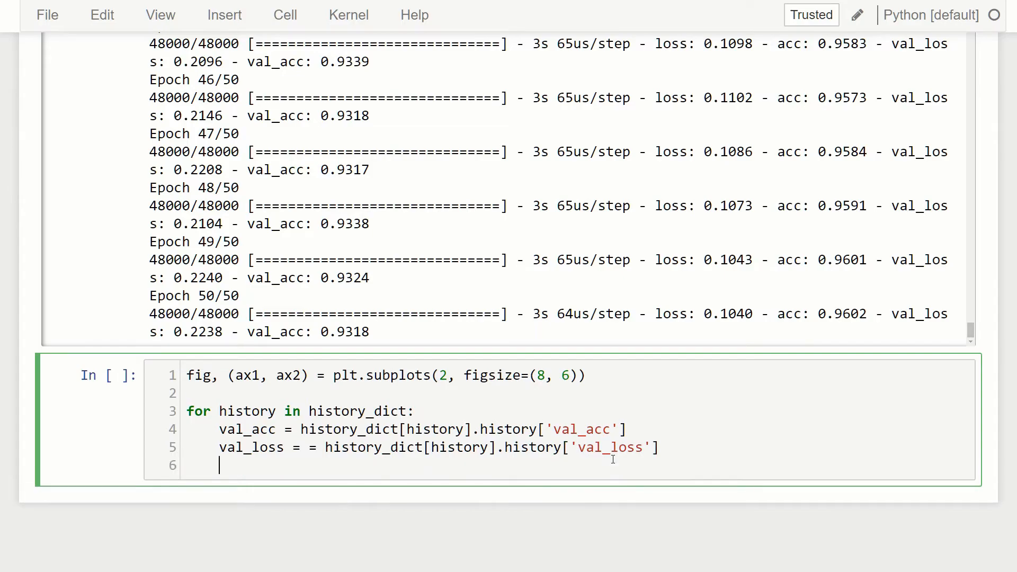
# Type ax1.plot(val_acc, label=history) to plot validation accuracy per model.
pyautogui.write('a')
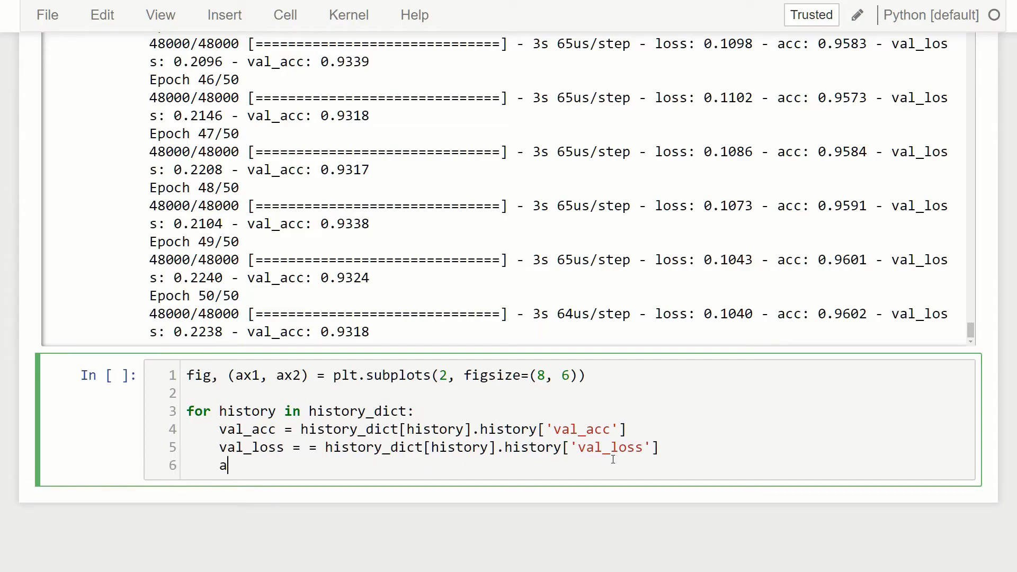
pyautogui.write('x1.')
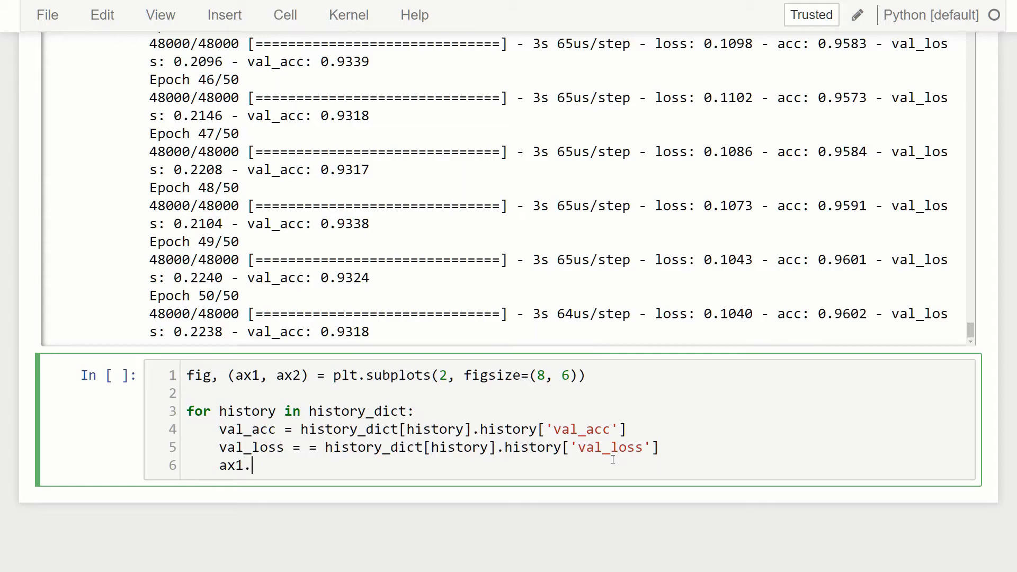
pyautogui.write('plot()')
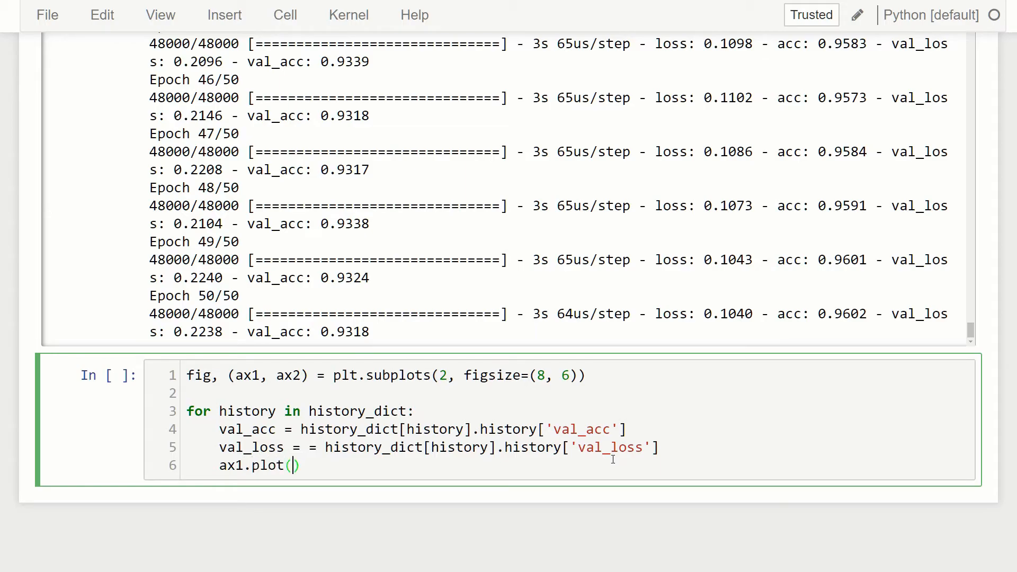
pyautogui.write('val_')
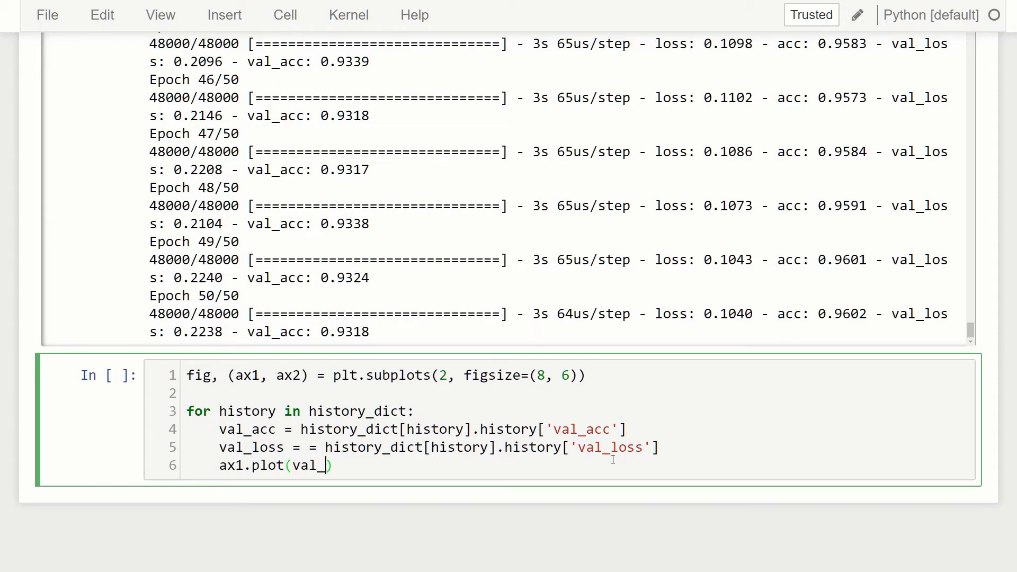
pyautogui.write('acc,')
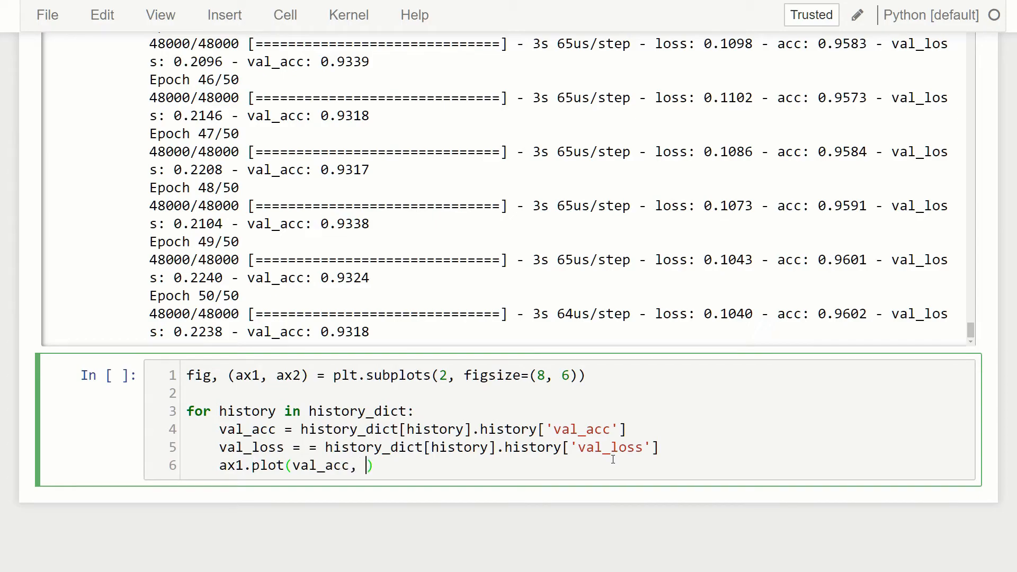
pyautogui.write('label')
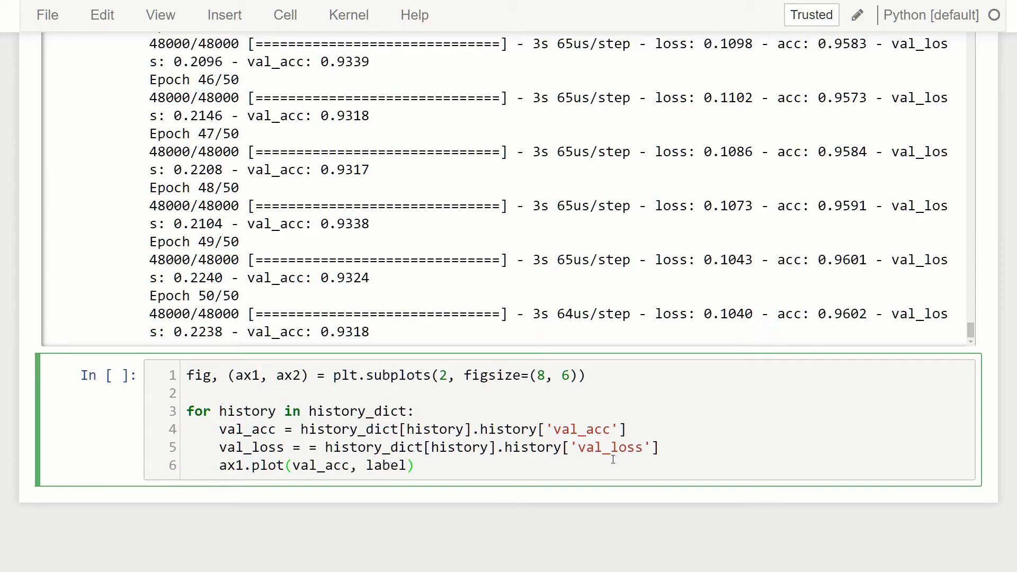
pyautogui.write('hi')
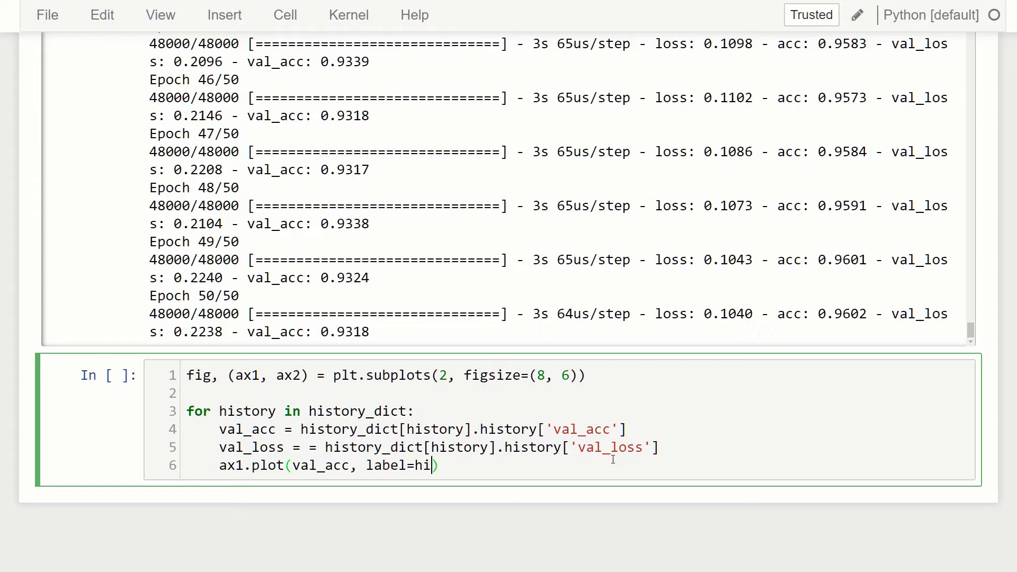
pyautogui.write('st')
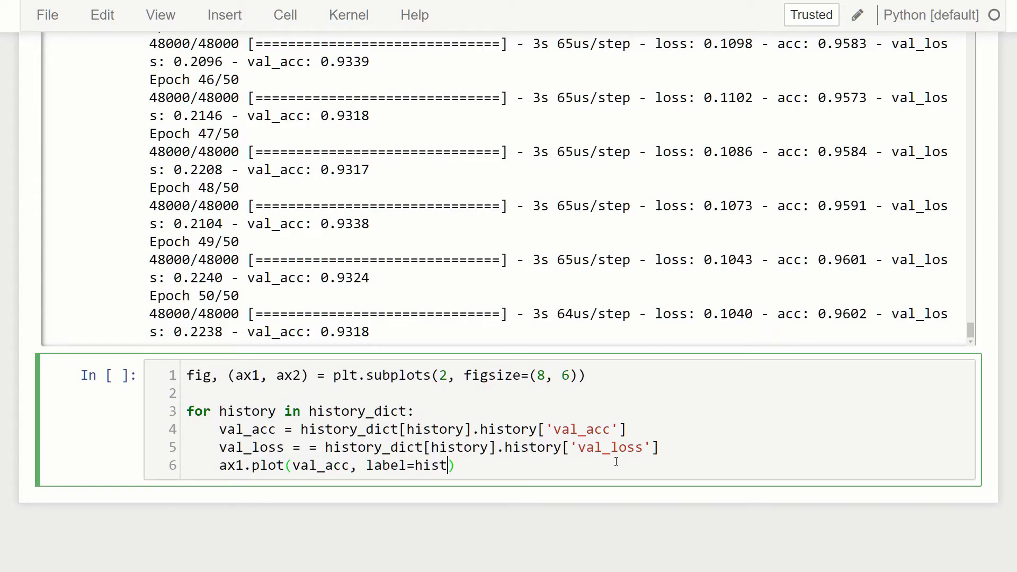
pyautogui.write('ory')
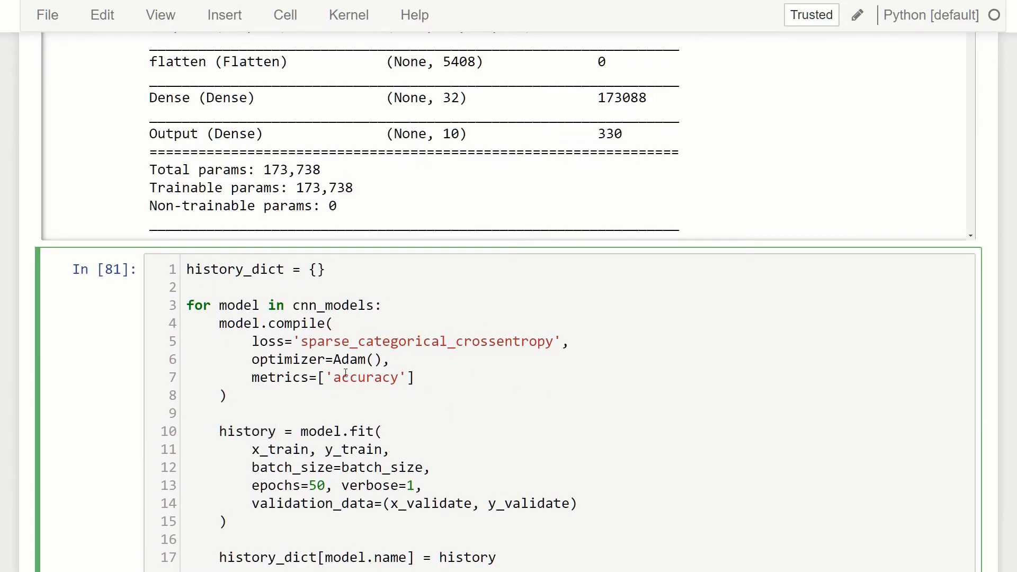
pyautogui.scroll(-3)
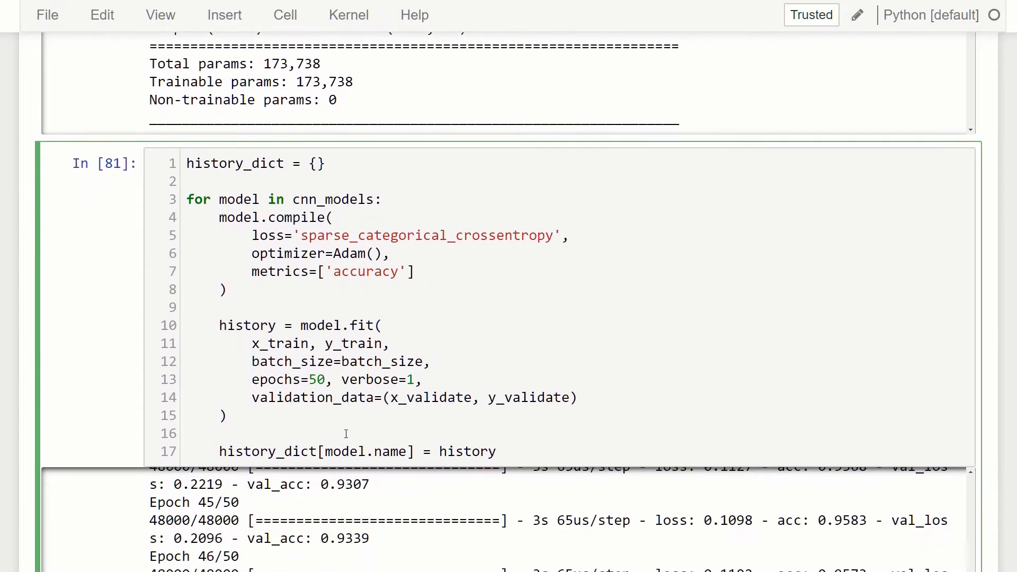
pyautogui.doubleClick(373, 452)
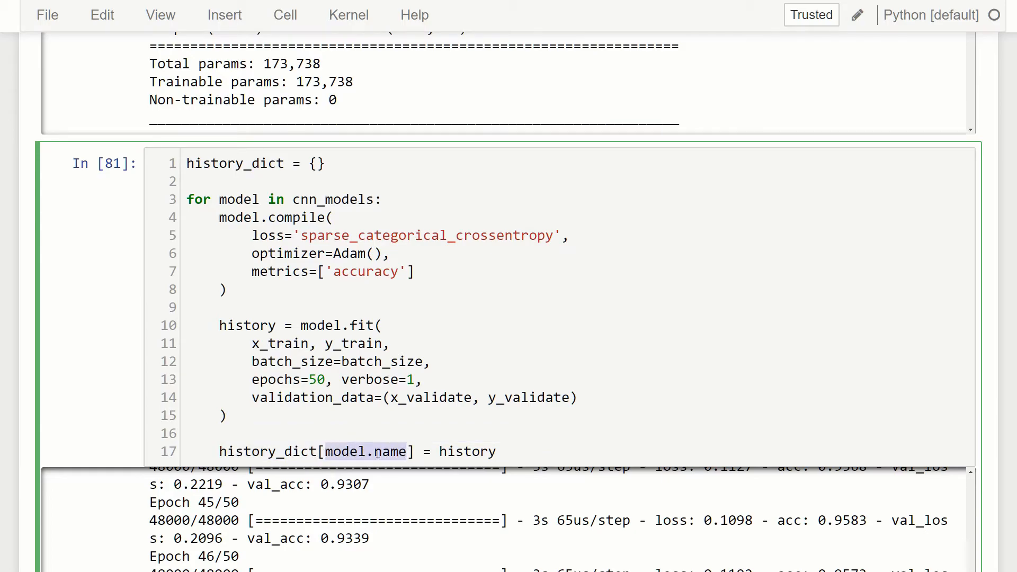
pyautogui.scroll(-3)
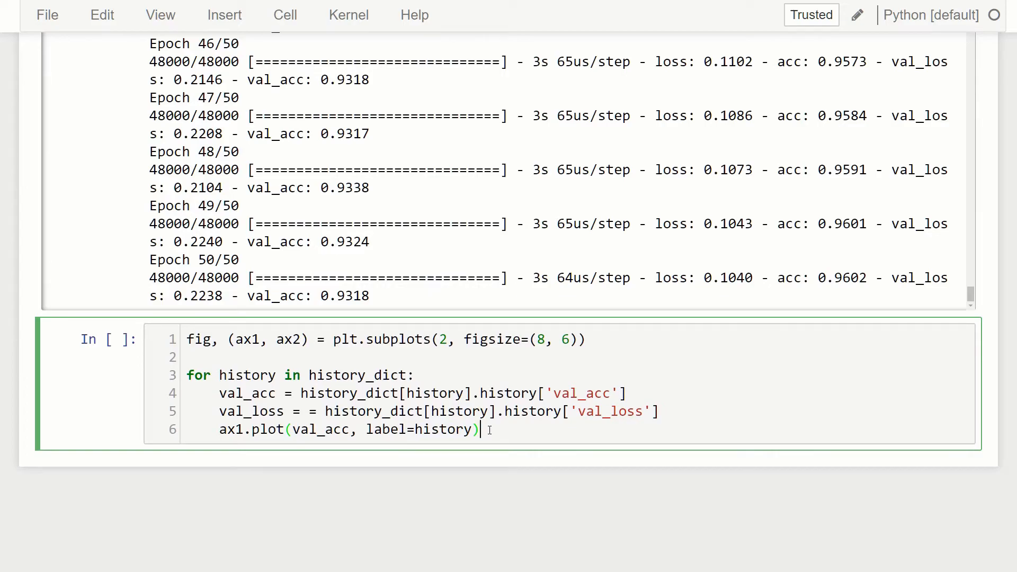
# Plot each model's validation loss on the second subplot with ax2.plot(val_loss, label=history).
pyautogui.write('ax2')
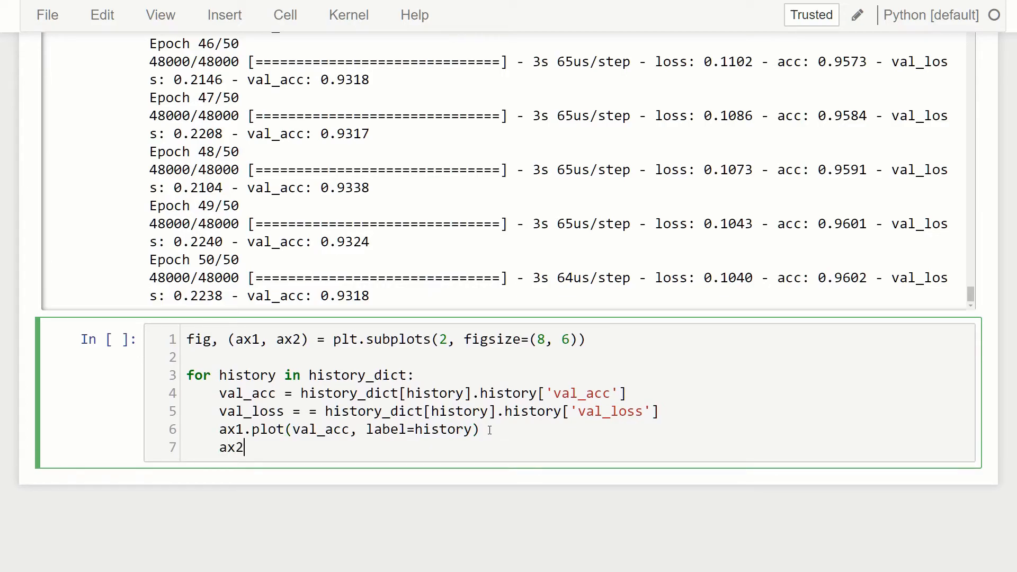
pyautogui.write('.pl')
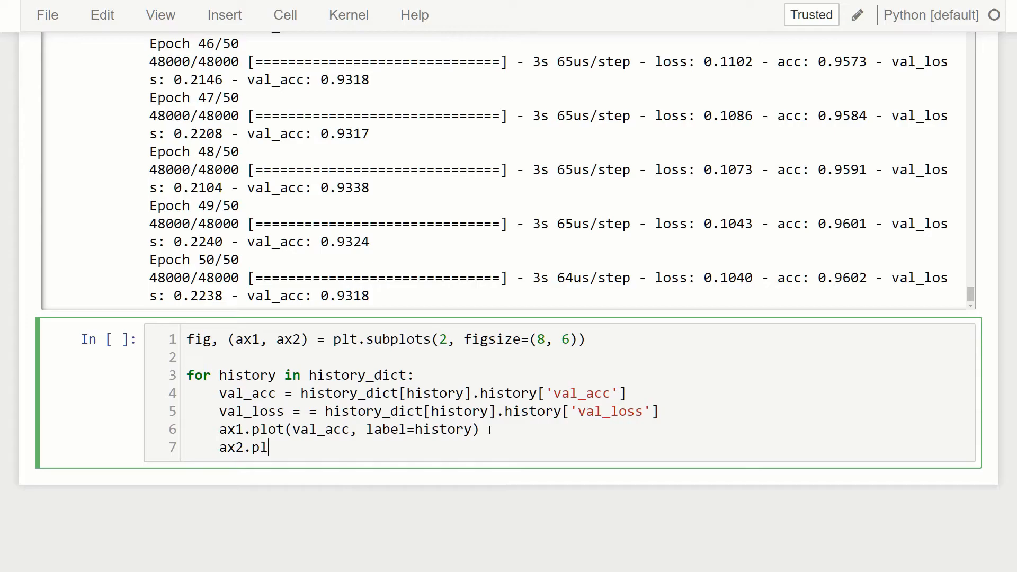
pyautogui.write('ot(val_')
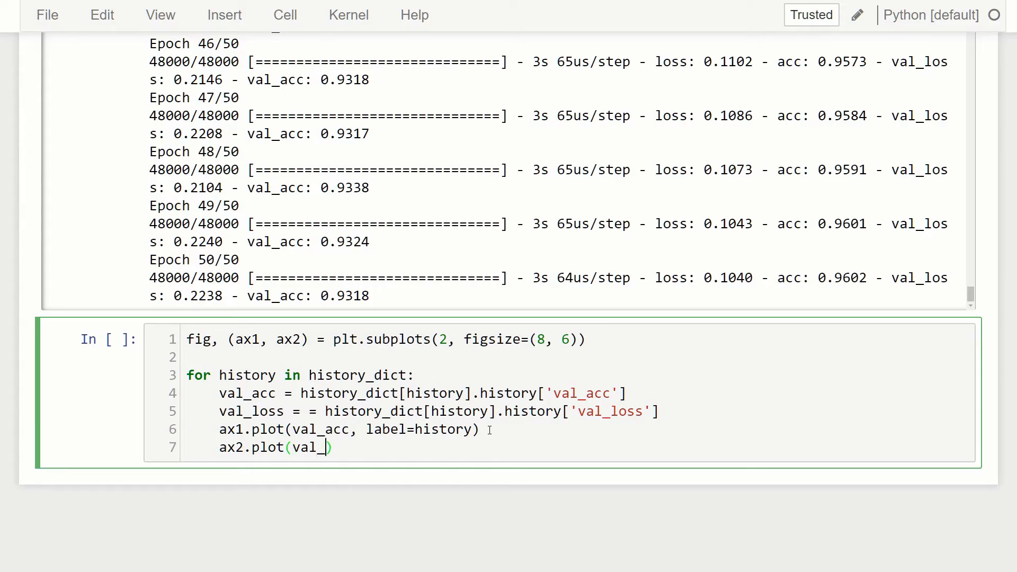
pyautogui.write('loss')
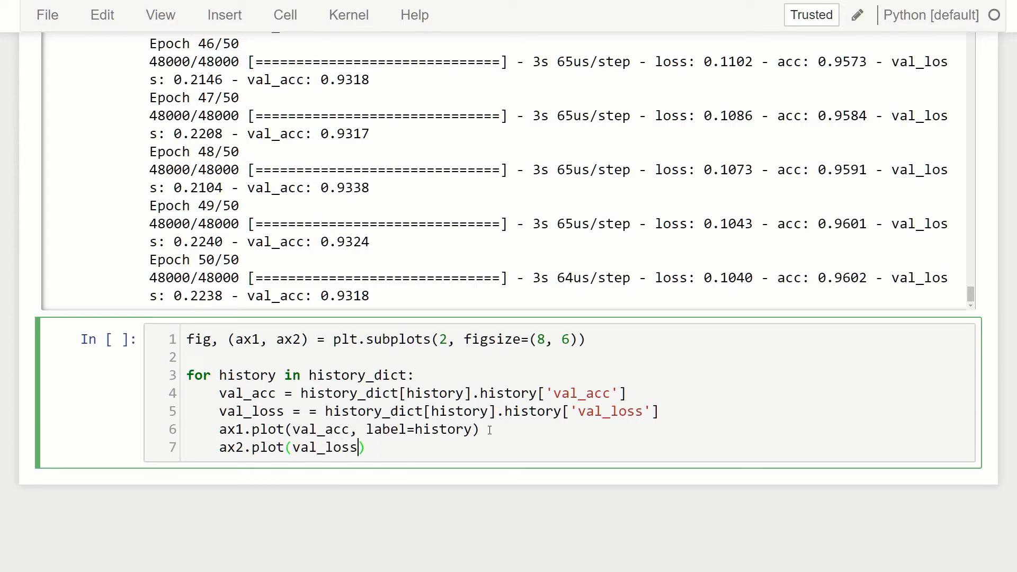
pyautogui.write(', label')
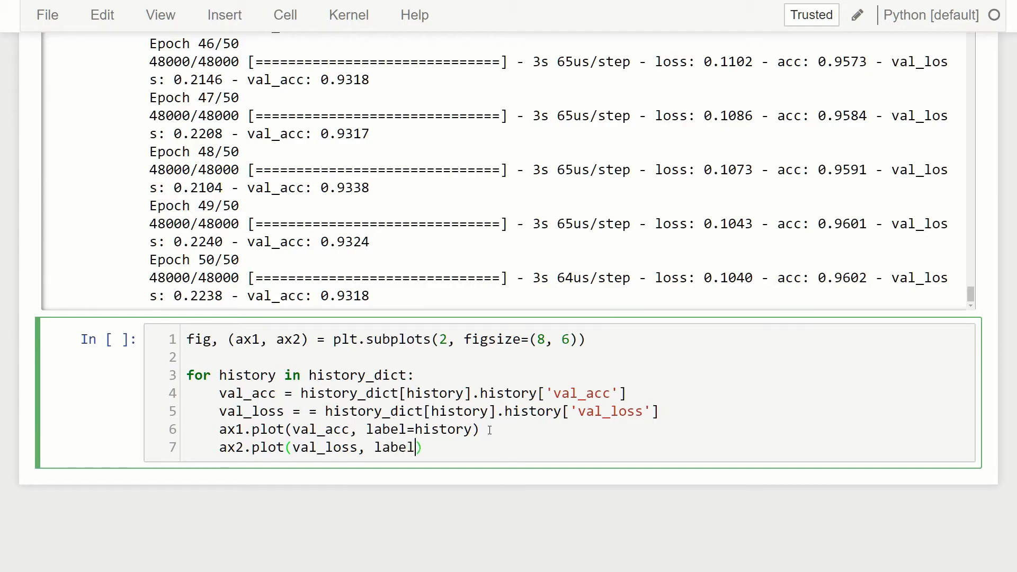
pyautogui.write('=histo')
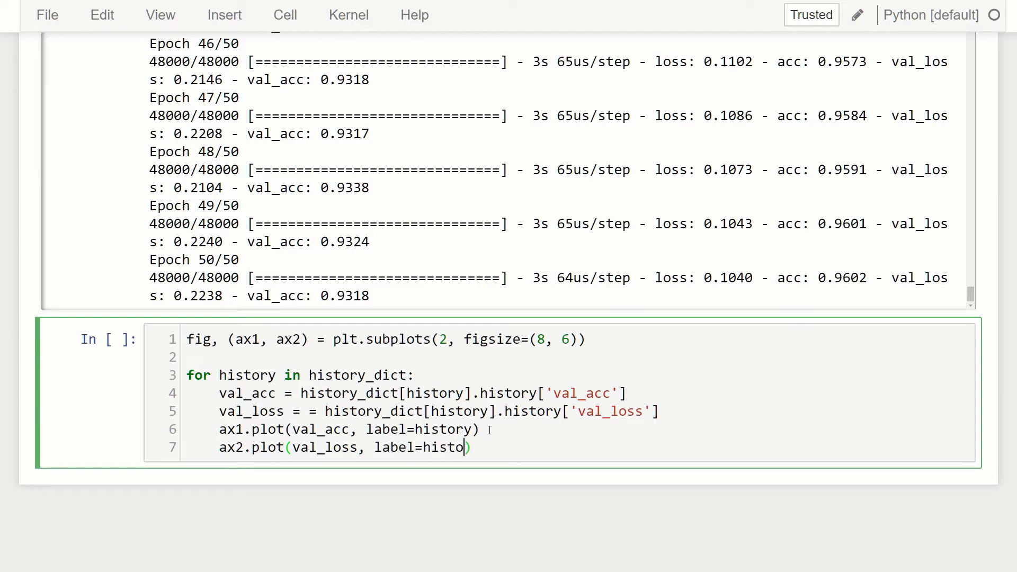
pyautogui.write('ry')
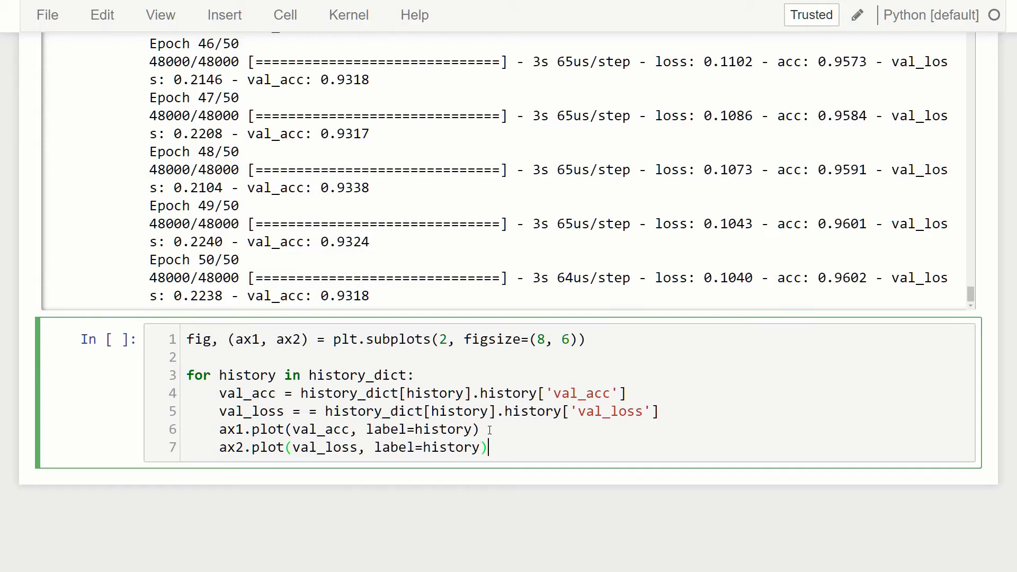
pyautogui.press('Enter')
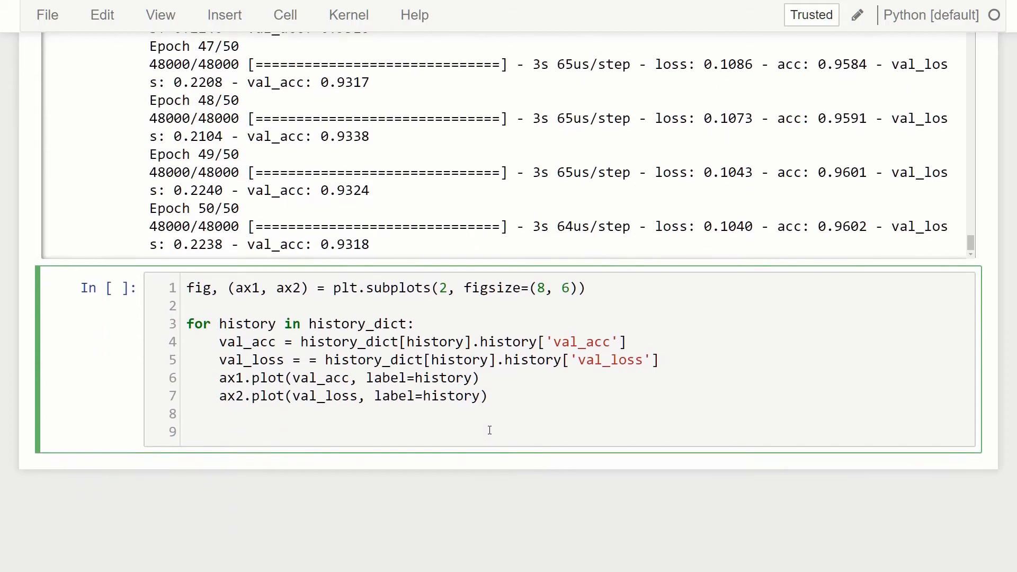
# Label the y-axes 'validation accuracy' on ax1 and 'validation loss' on ax2.
pyautogui.write('ax1.')
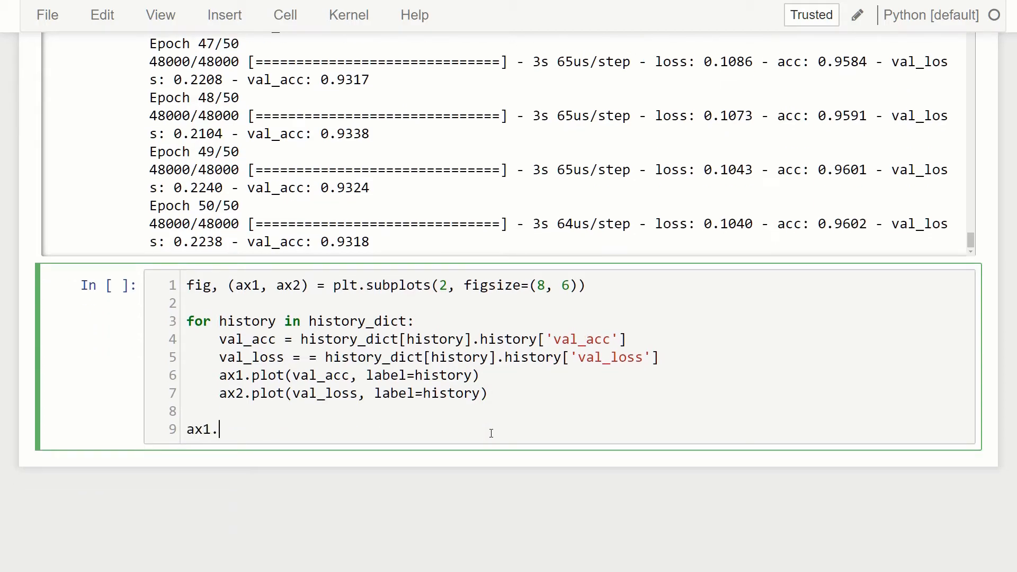
pyautogui.write('set_y')
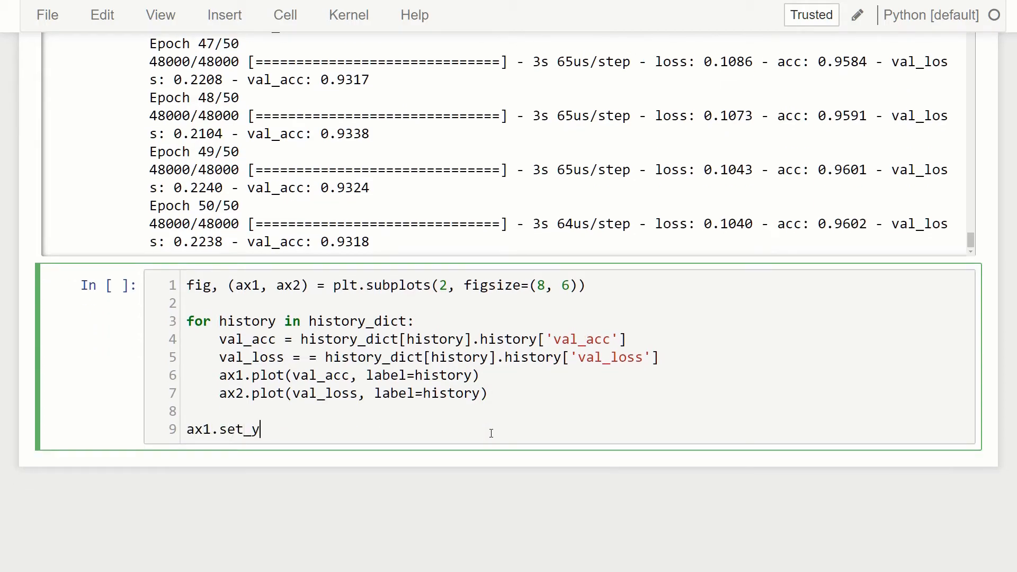
pyautogui.write('label()')
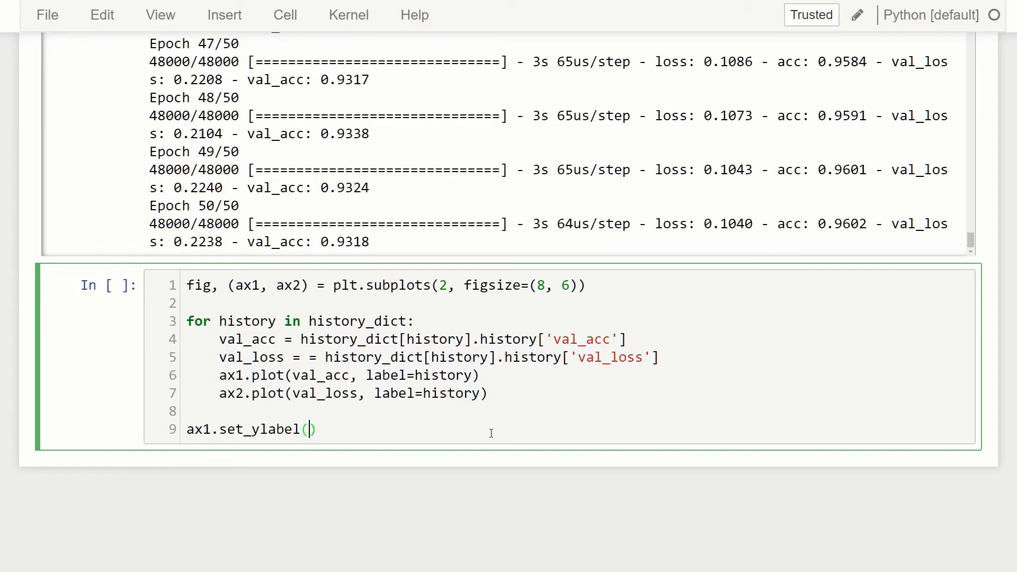
pyautogui.write("'validation accura")
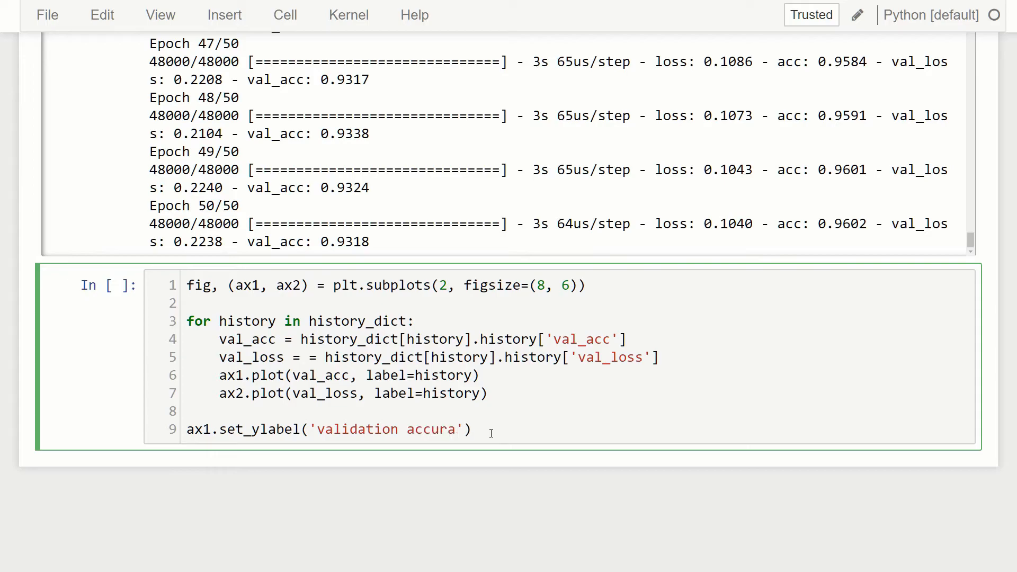
pyautogui.click(457, 428)
pyautogui.write('cy')
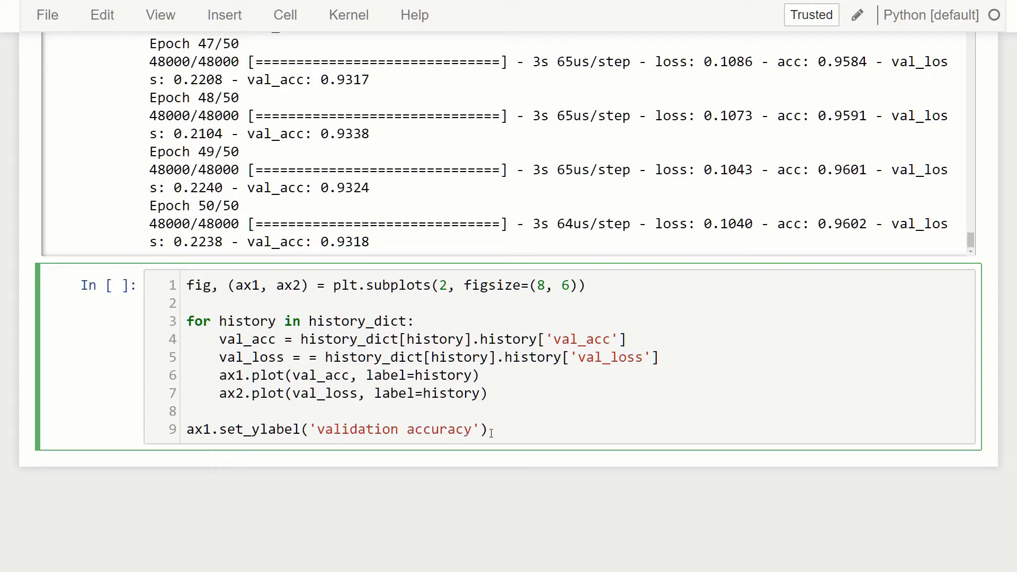
pyautogui.write('ax2')
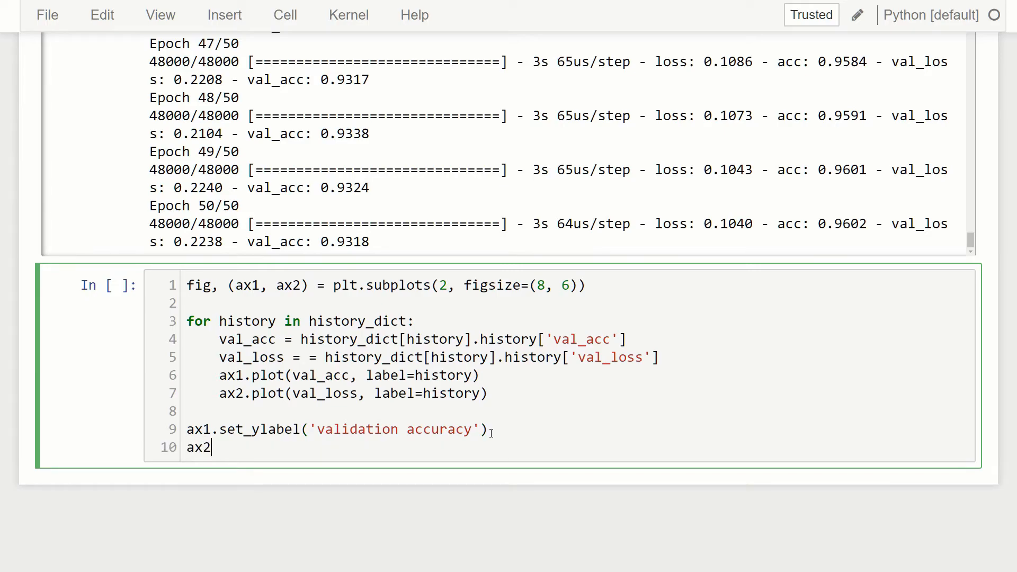
pyautogui.write('.set')
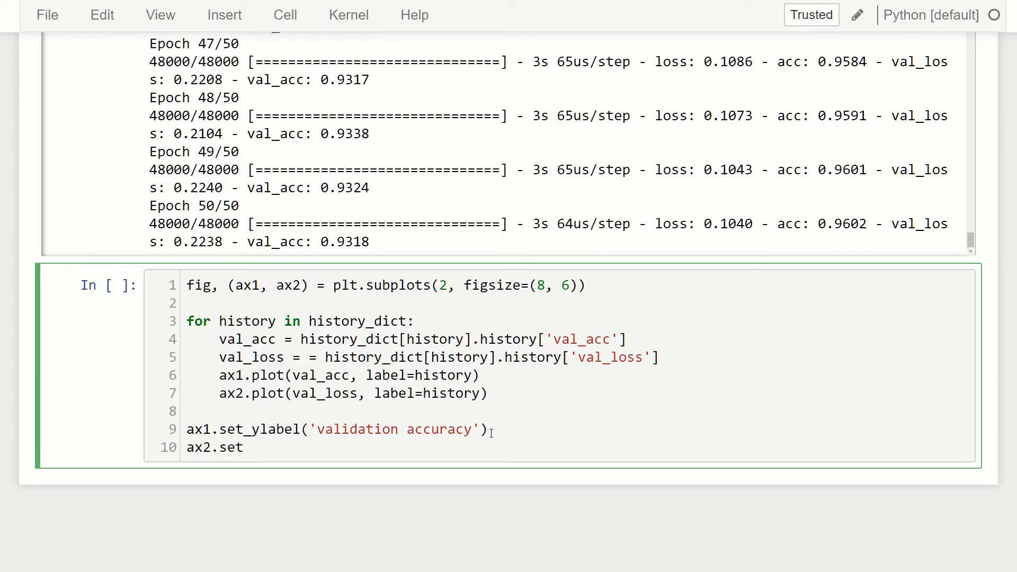
pyautogui.write('_yl')
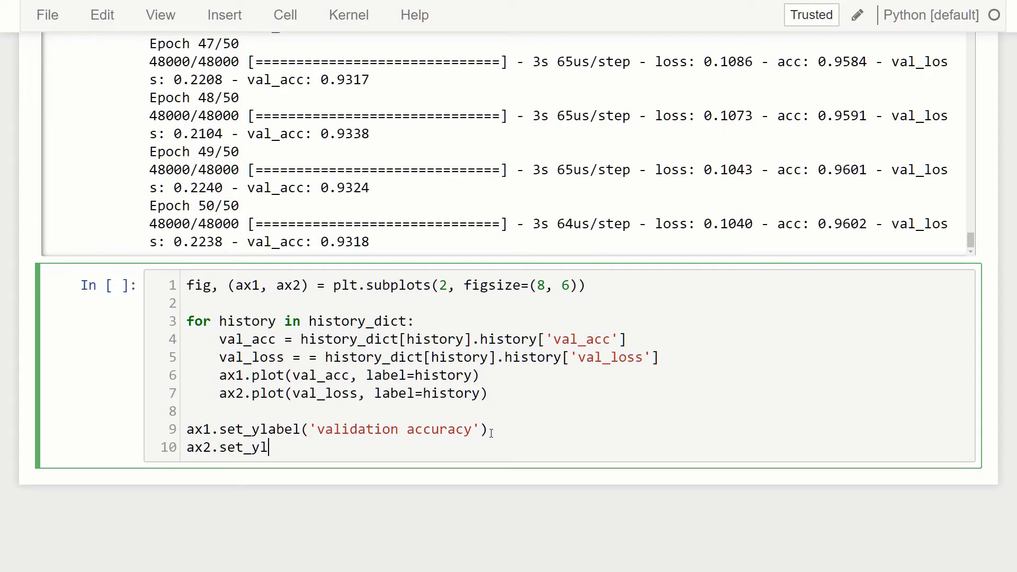
pyautogui.write('abel')
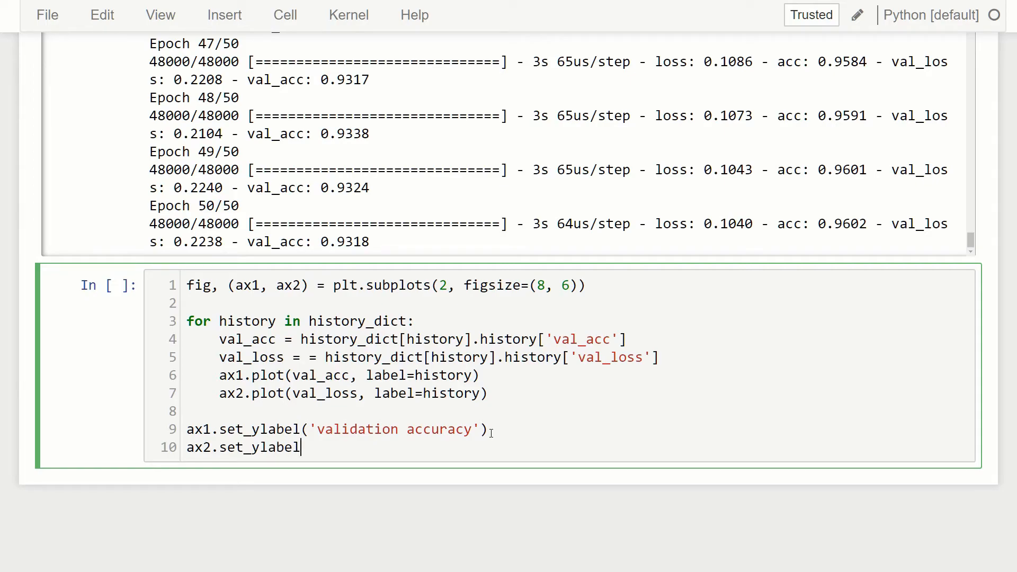
pyautogui.write("('vali')")
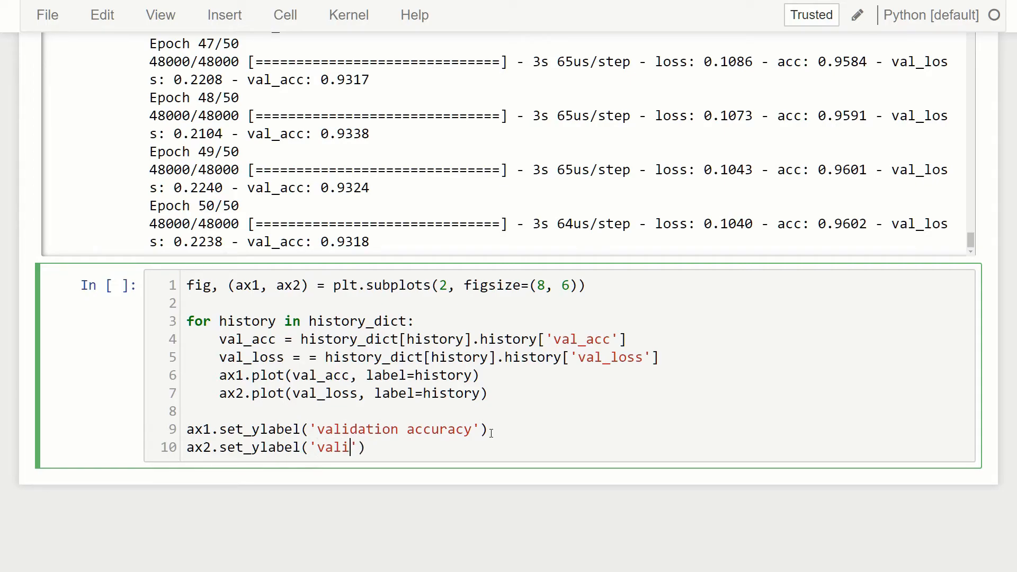
pyautogui.write('dation loss')
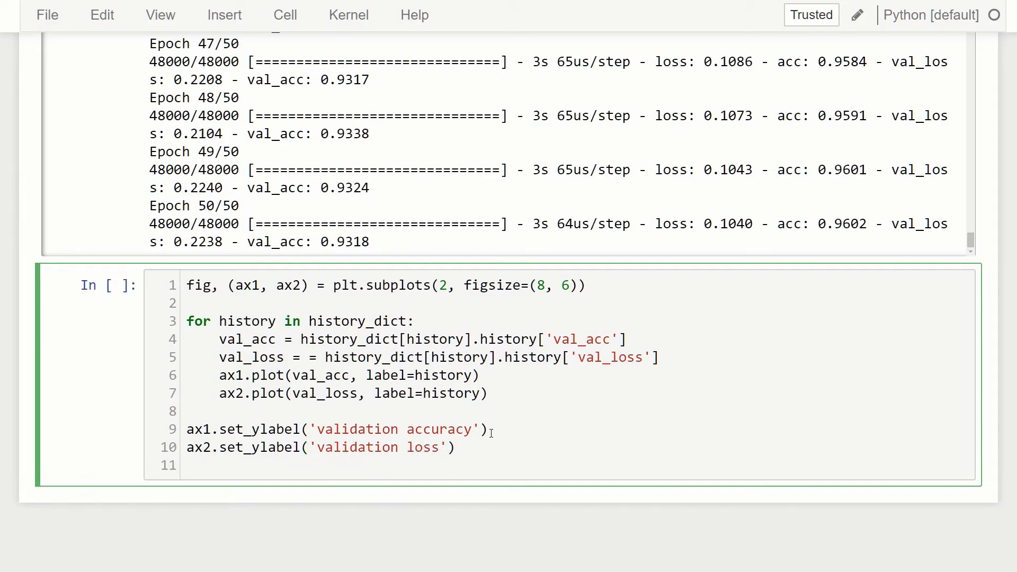
# Add an 'epochs' x-label, legends on both subplots and plt.show(), then run the cell.
pyautogui.write('ax2')
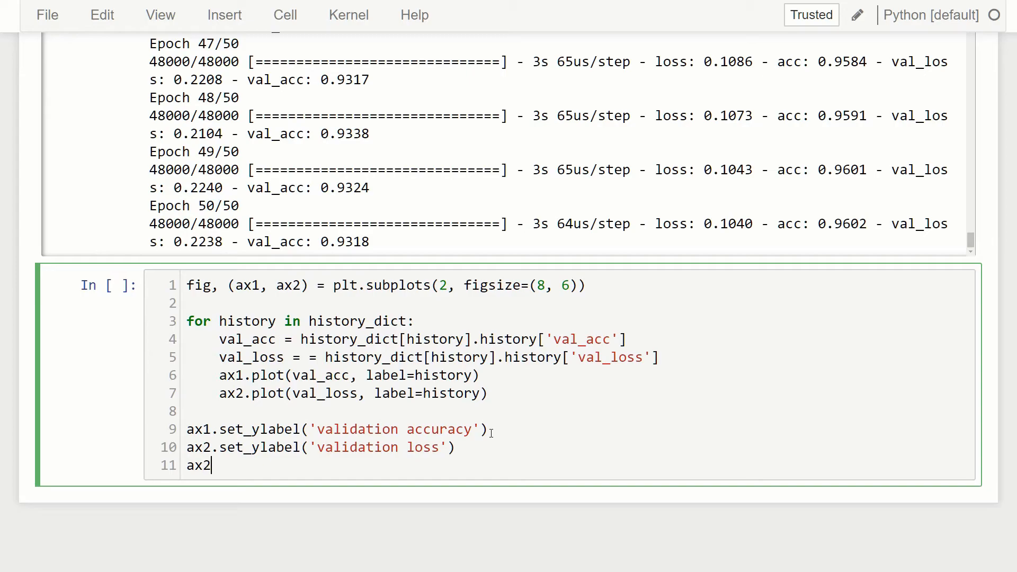
pyautogui.write('.set_')
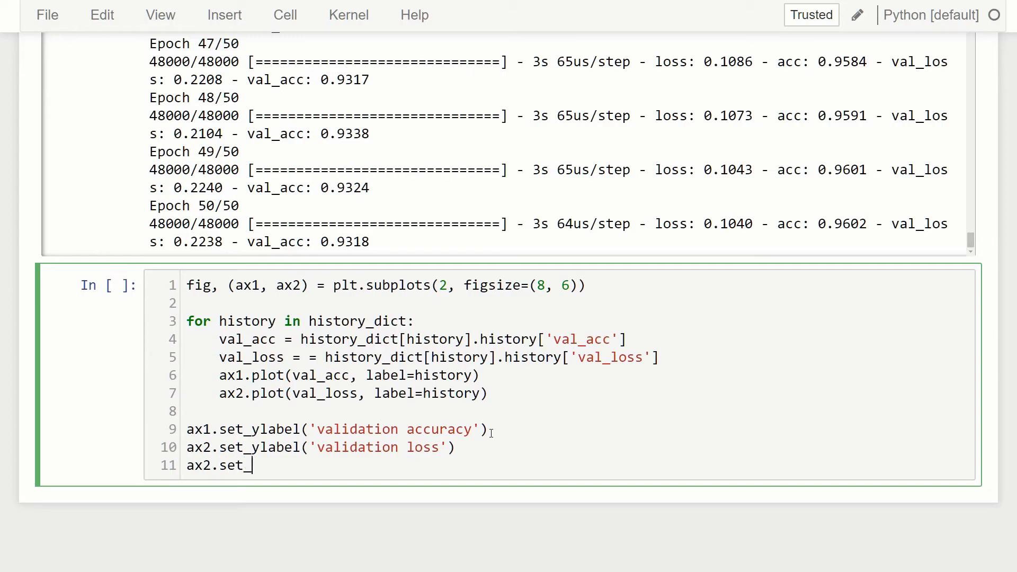
pyautogui.write('xlabel;')
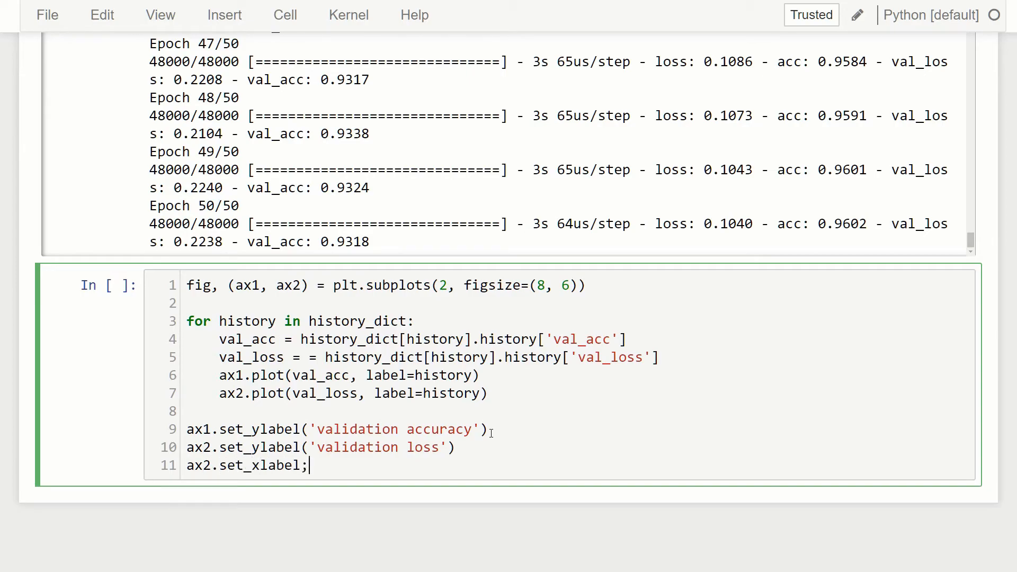
pyautogui.write("('e'")
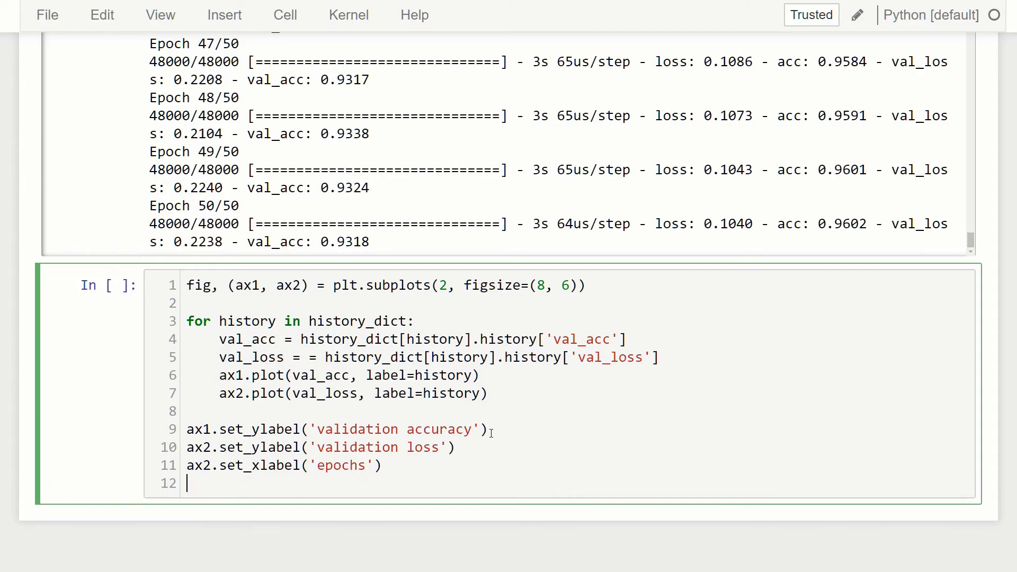
pyautogui.write('ax1.leg')
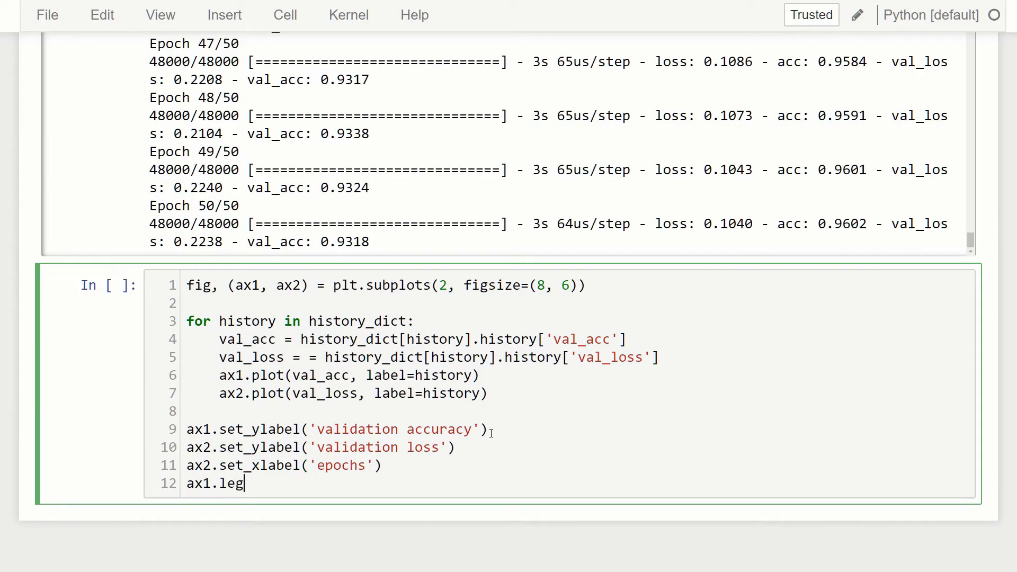
pyautogui.write('end()')
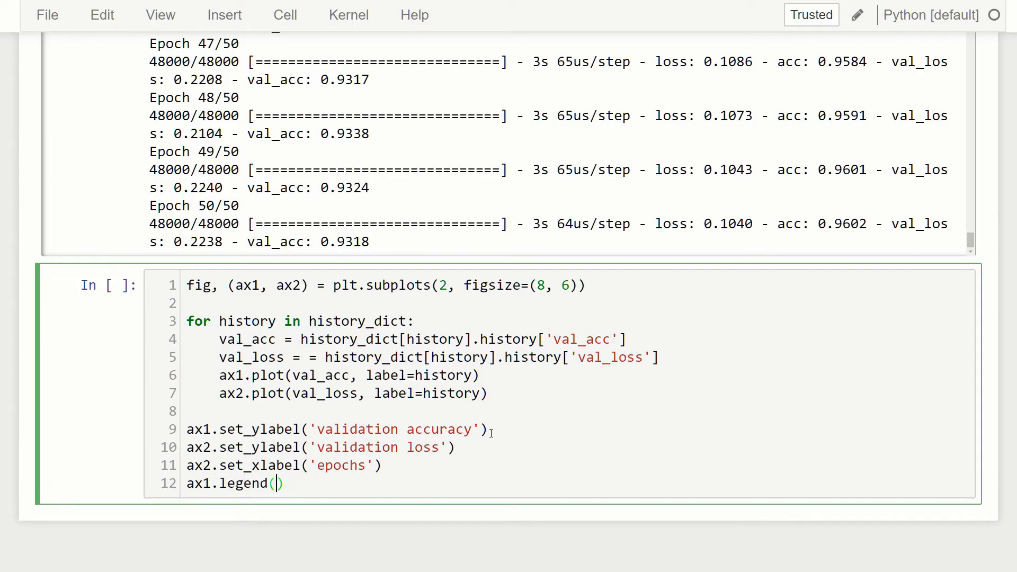
pyautogui.write('ax2')
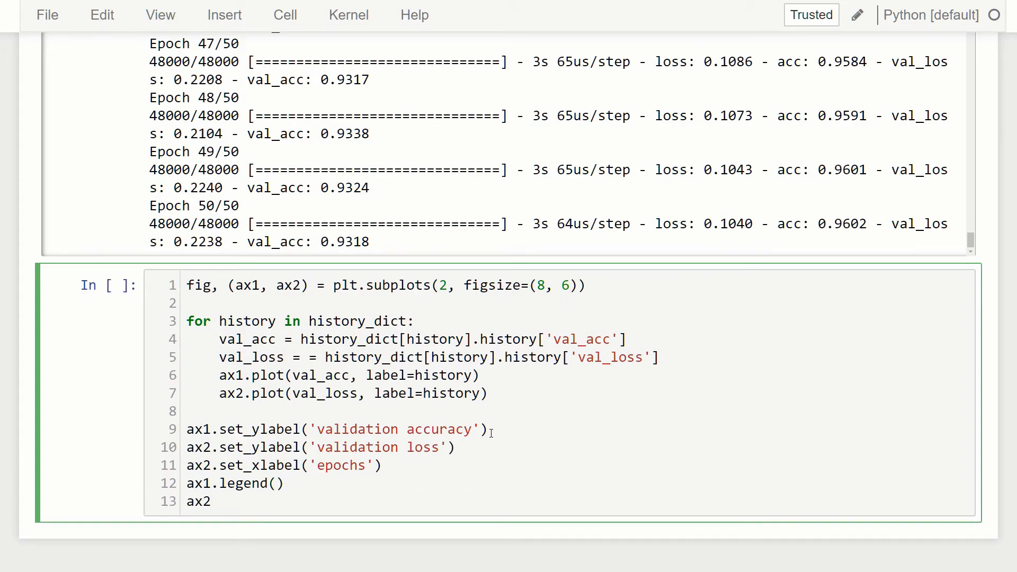
pyautogui.write('.legend()')
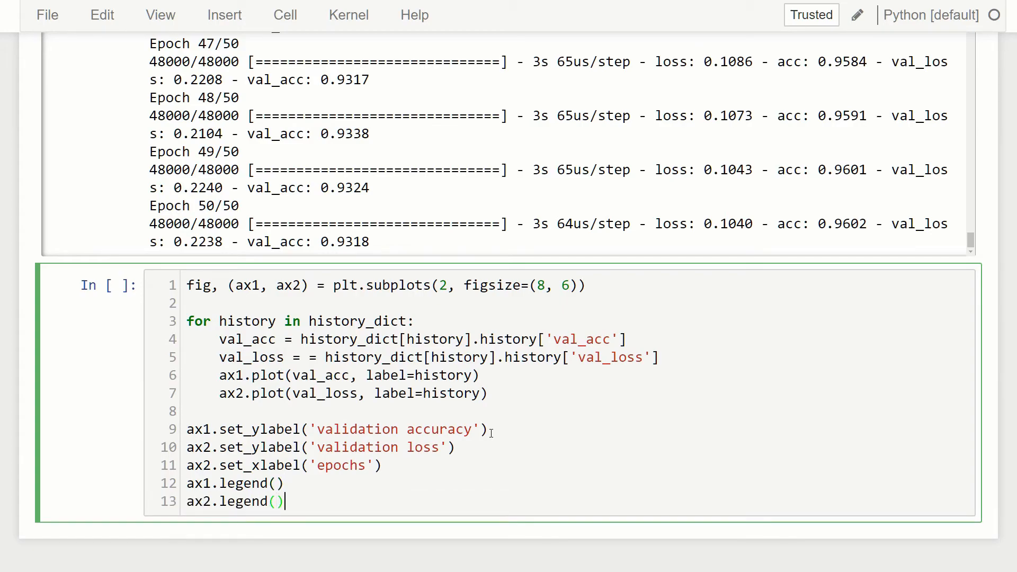
pyautogui.write('plt.show(')
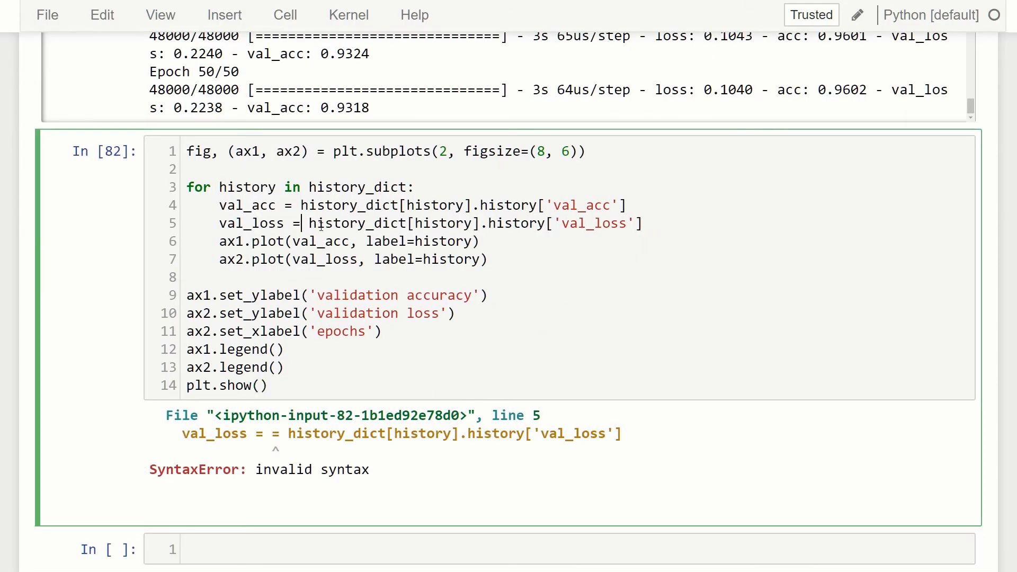
pyautogui.press('Shift+Enter')
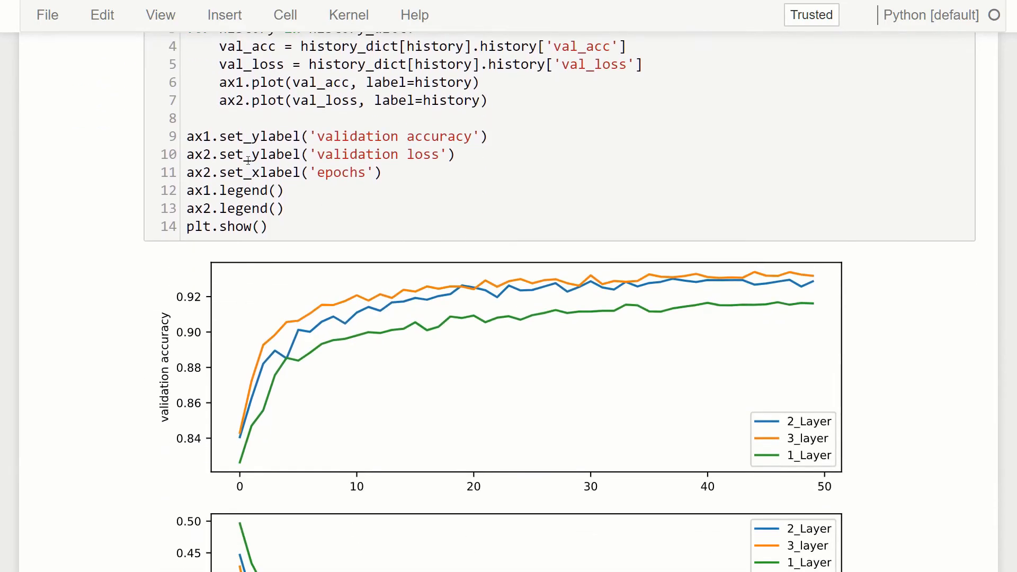
pyautogui.scroll(-3)
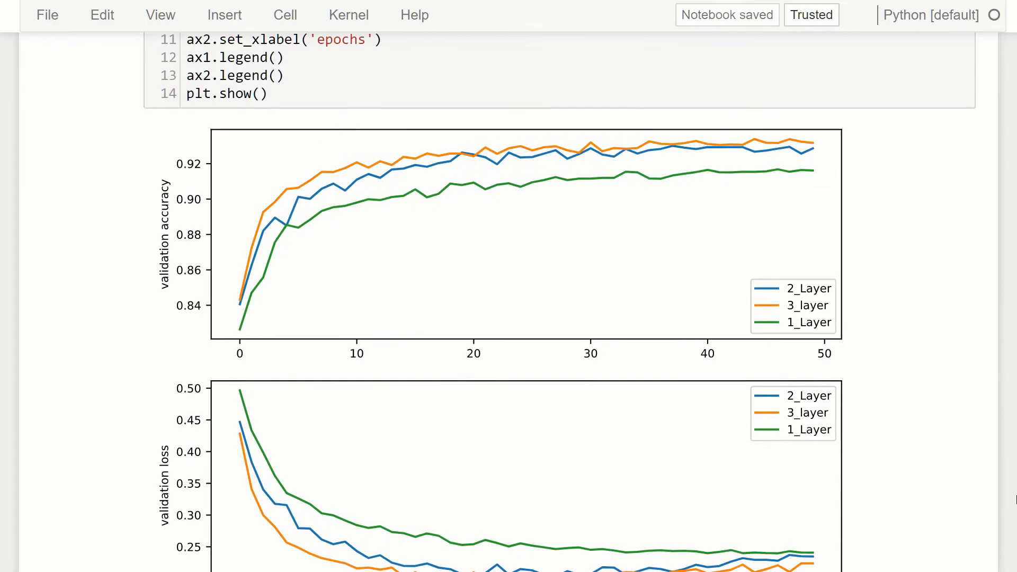
pyautogui.scroll(-3)
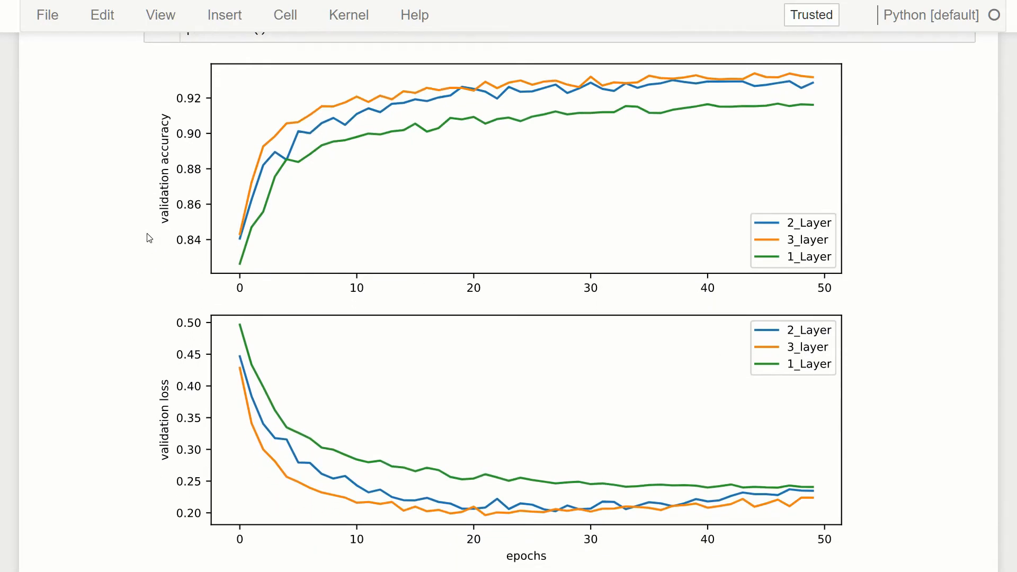
pyautogui.moveTo(315, 211)
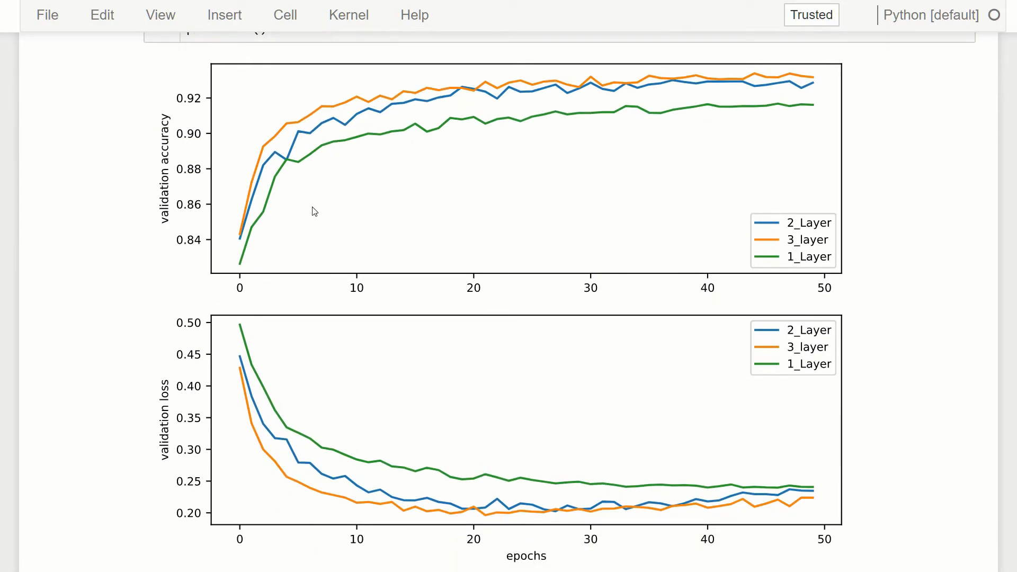
pyautogui.moveTo(784, 255)
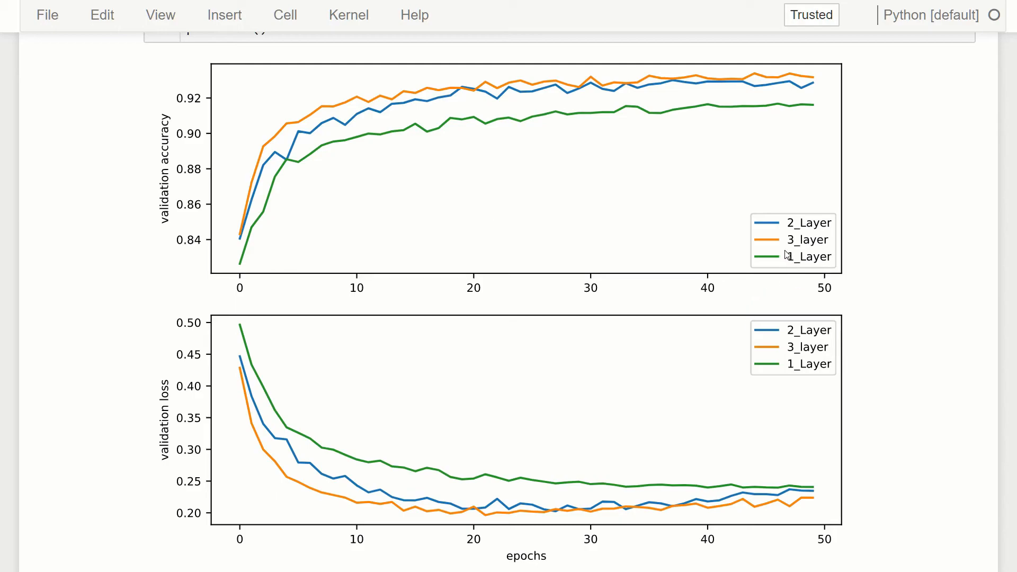
pyautogui.moveTo(579, 142)
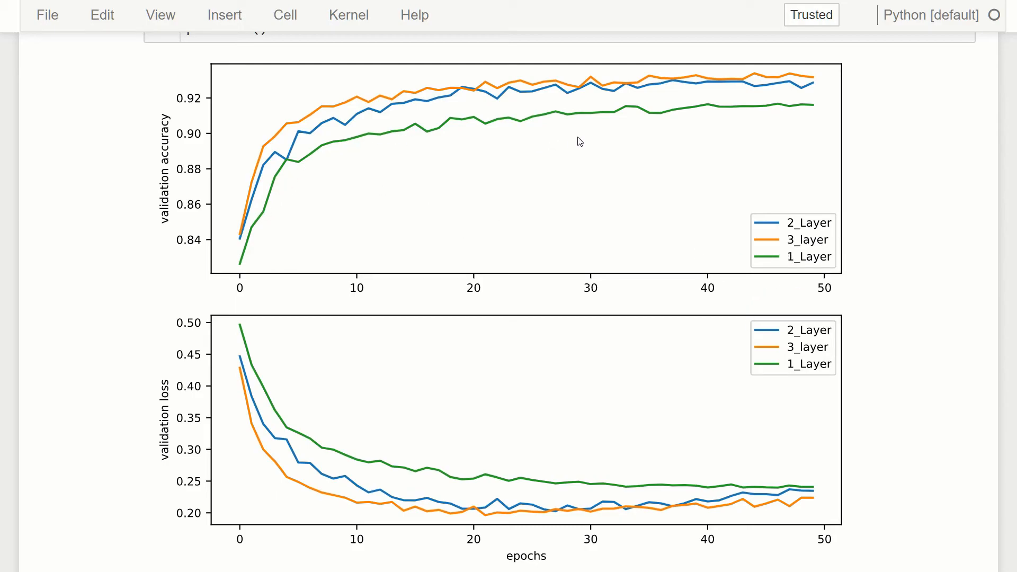
pyautogui.moveTo(662, 497)
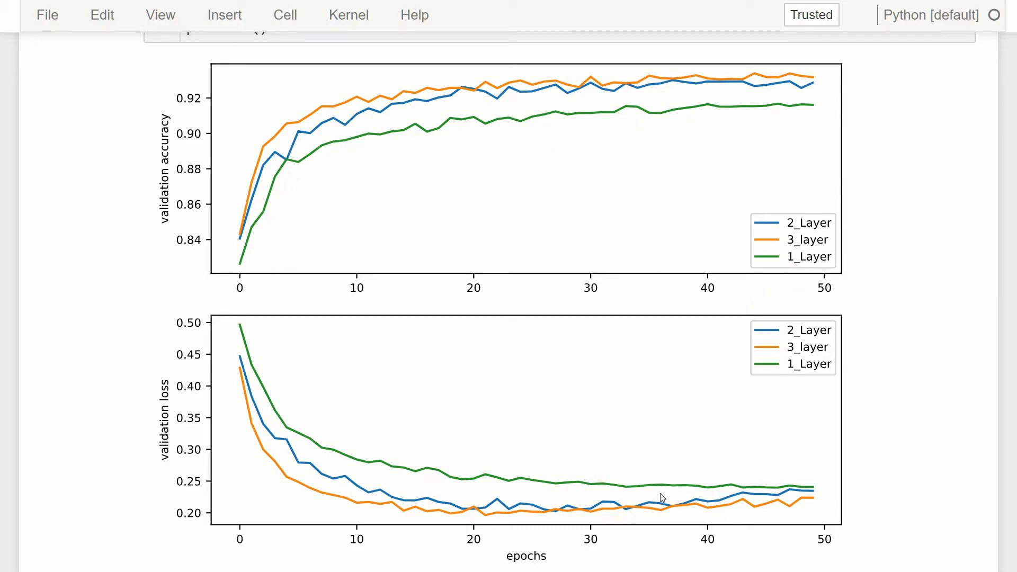
pyautogui.moveTo(344, 202)
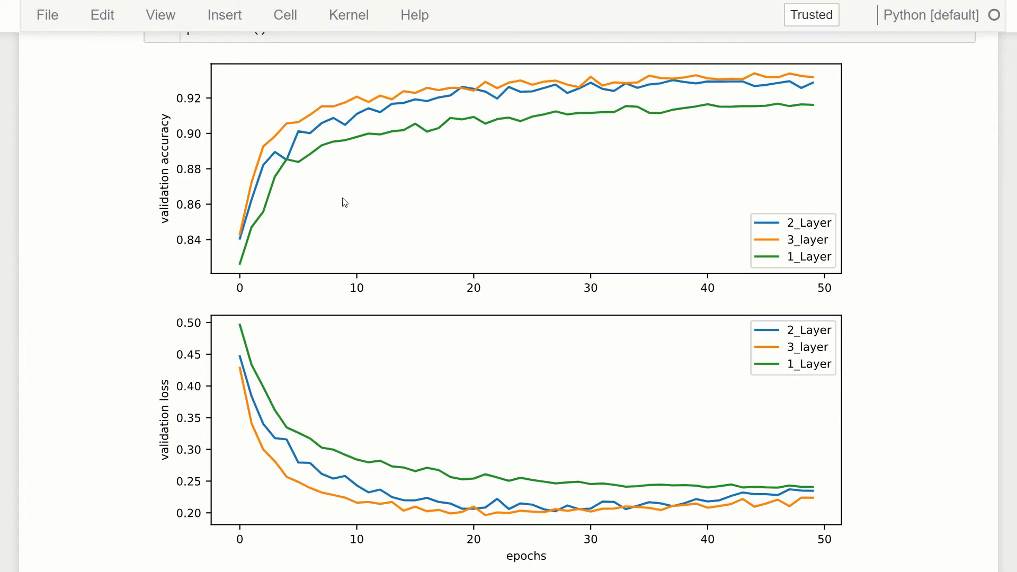
pyautogui.moveTo(255, 176)
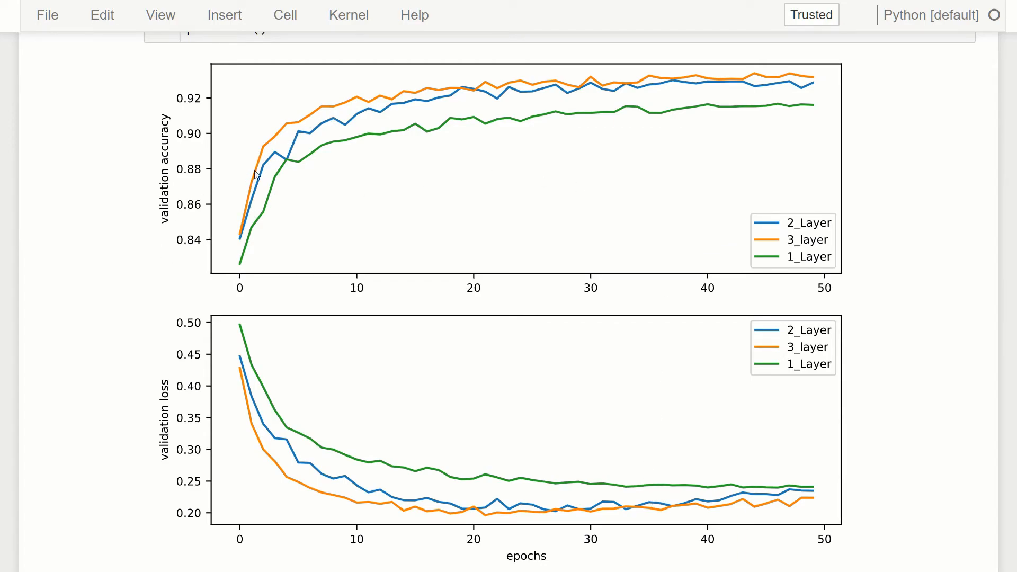
pyautogui.moveTo(544, 99)
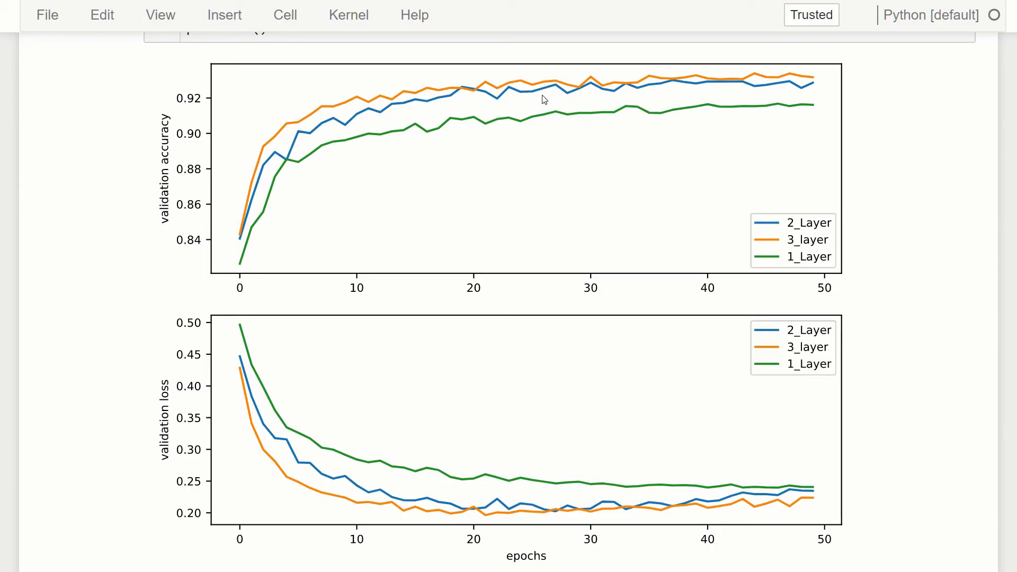
pyautogui.moveTo(355, 159)
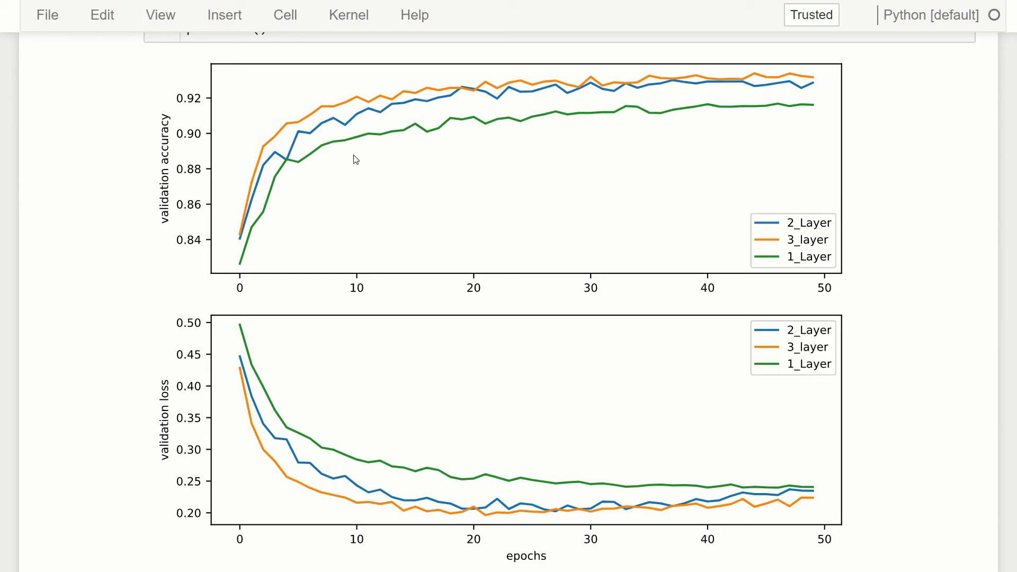
pyautogui.moveTo(365, 155)
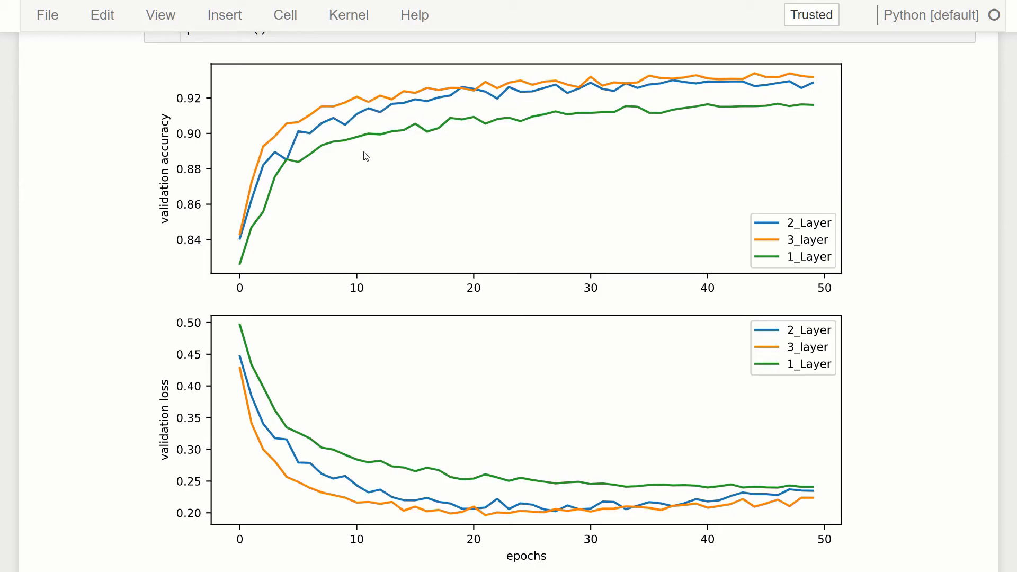
pyautogui.moveTo(358, 119)
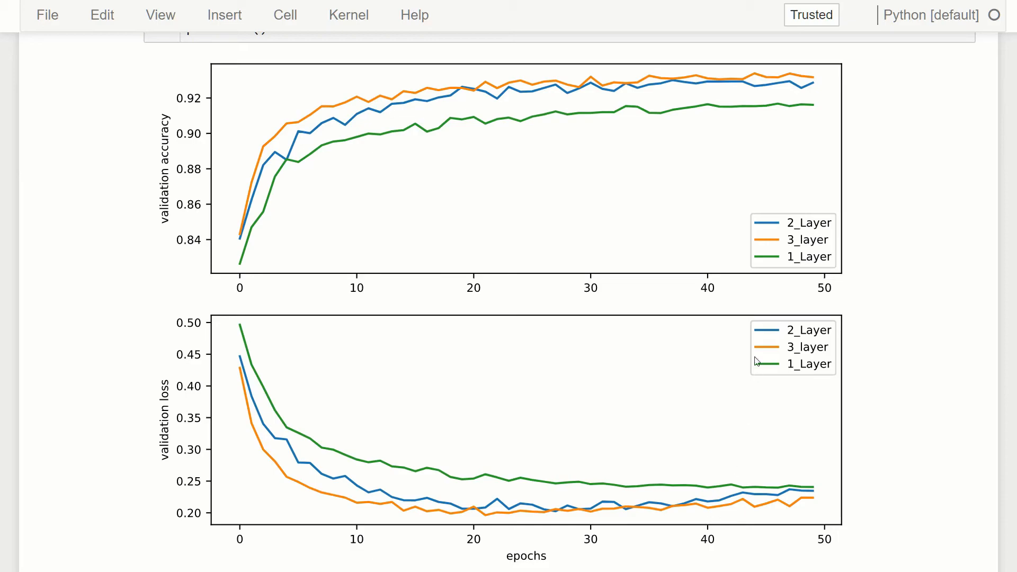
pyautogui.moveTo(689, 95)
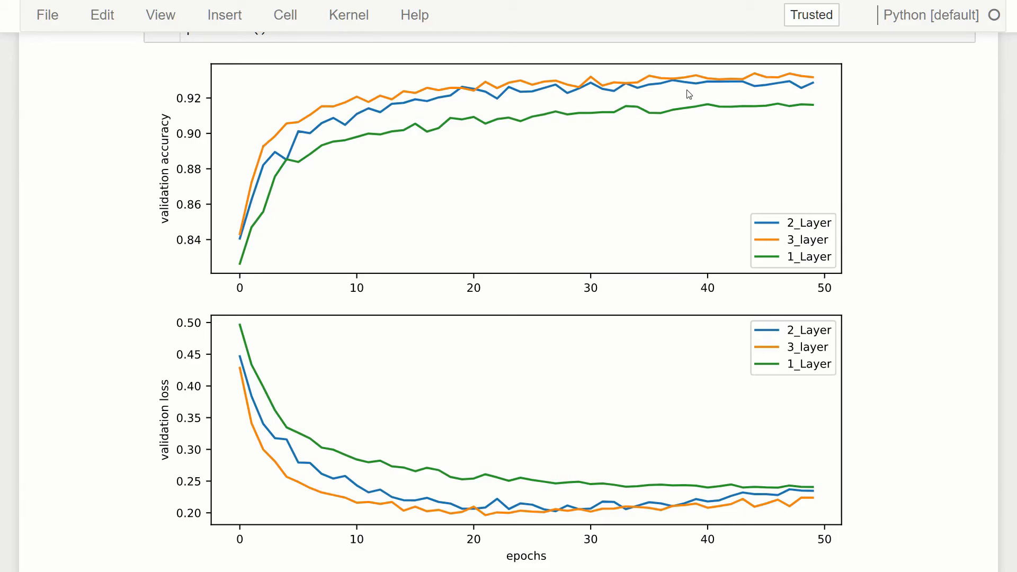
pyautogui.moveTo(600, 132)
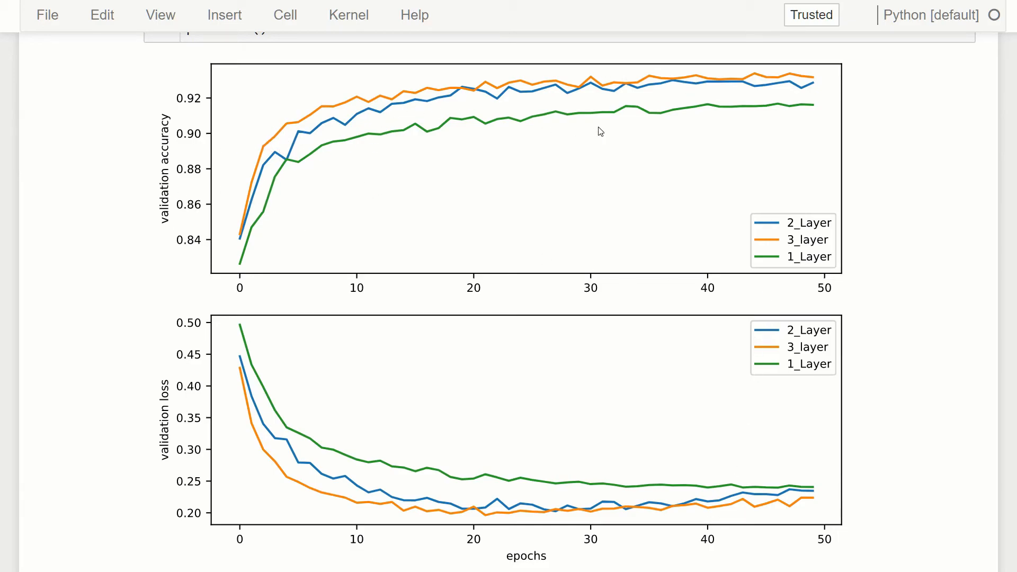
pyautogui.moveTo(720, 110)
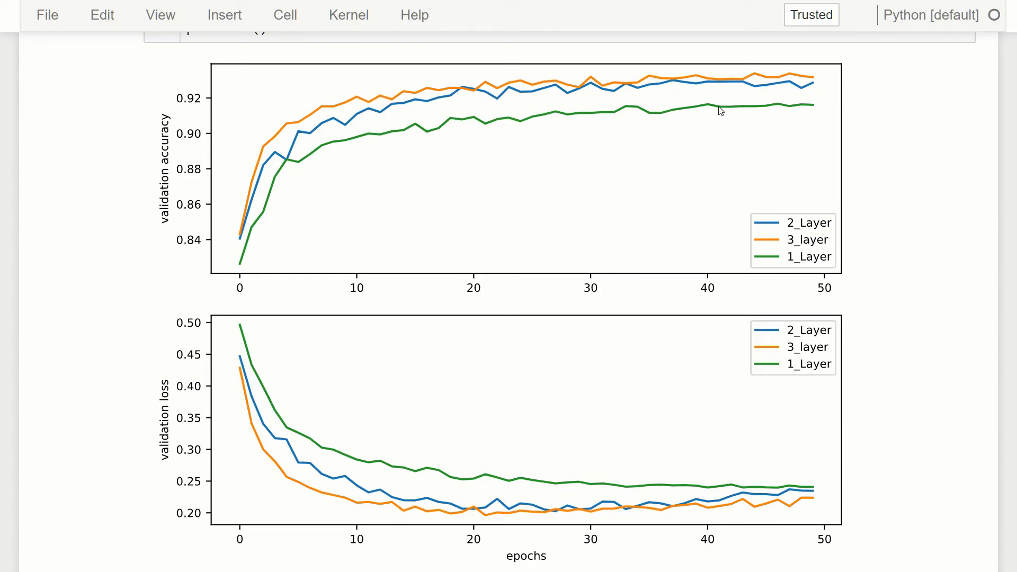
pyautogui.moveTo(714, 101)
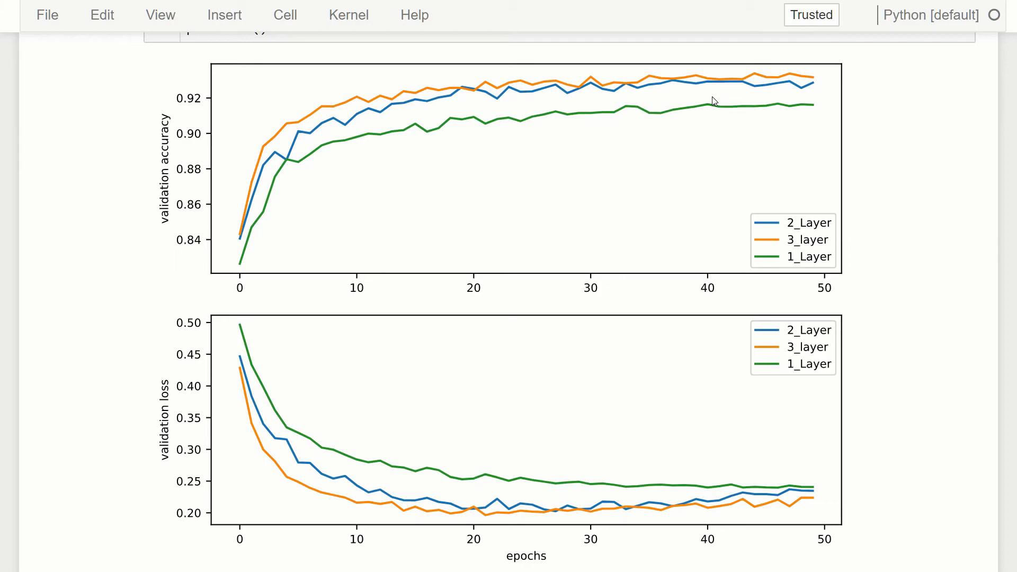
pyautogui.moveTo(691, 80)
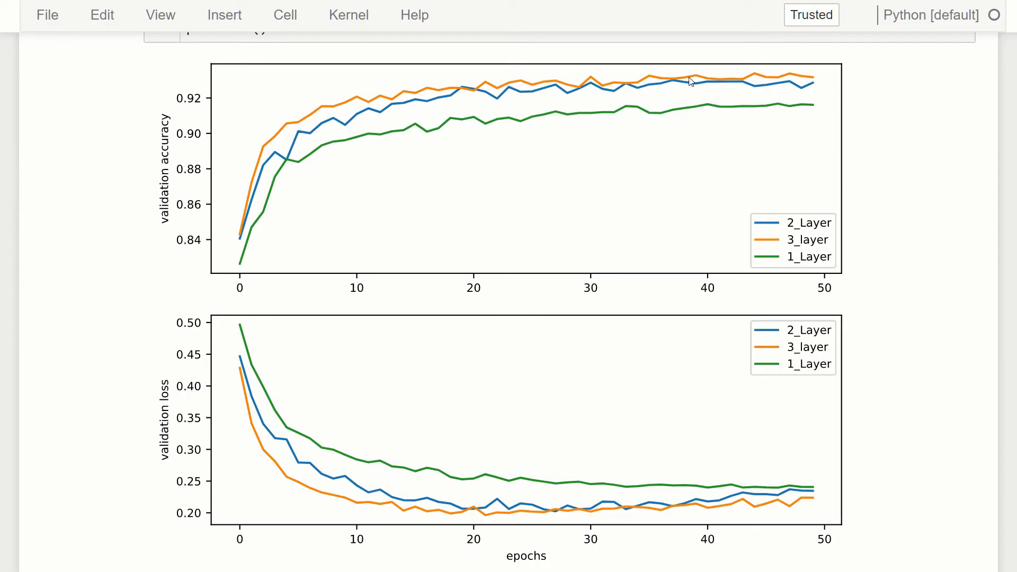
pyautogui.moveTo(466, 86)
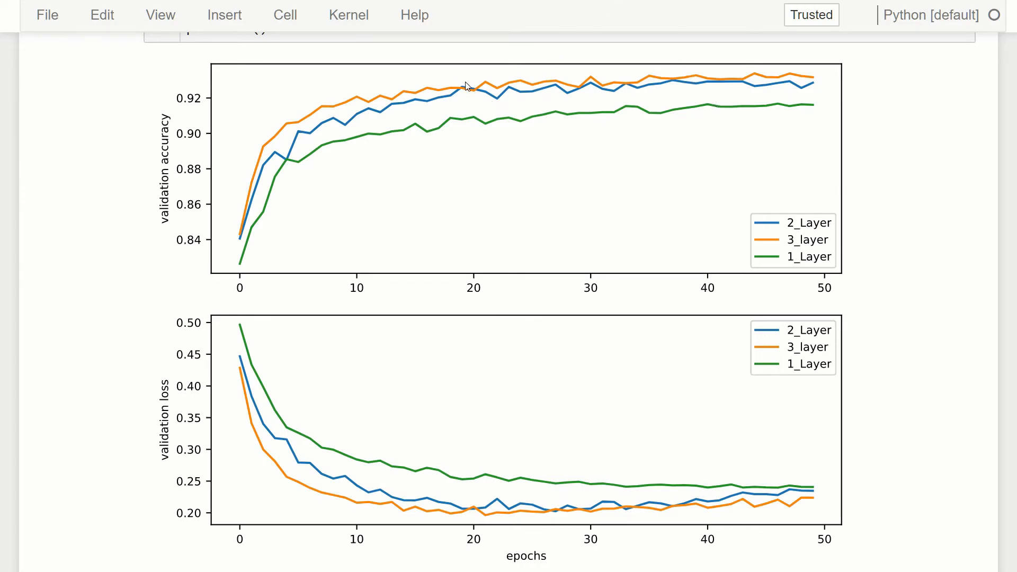
pyautogui.moveTo(456, 102)
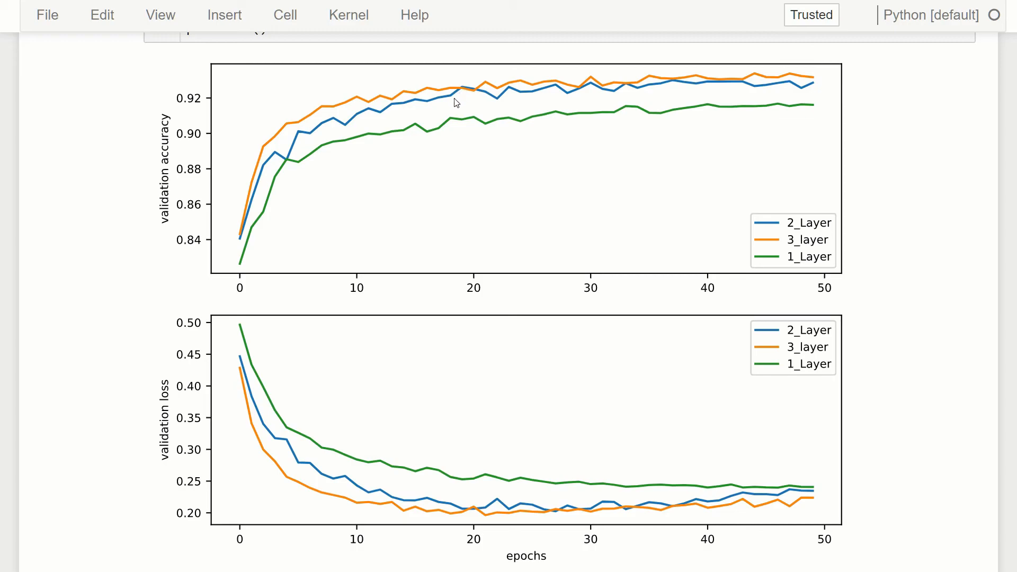
pyautogui.moveTo(375, 71)
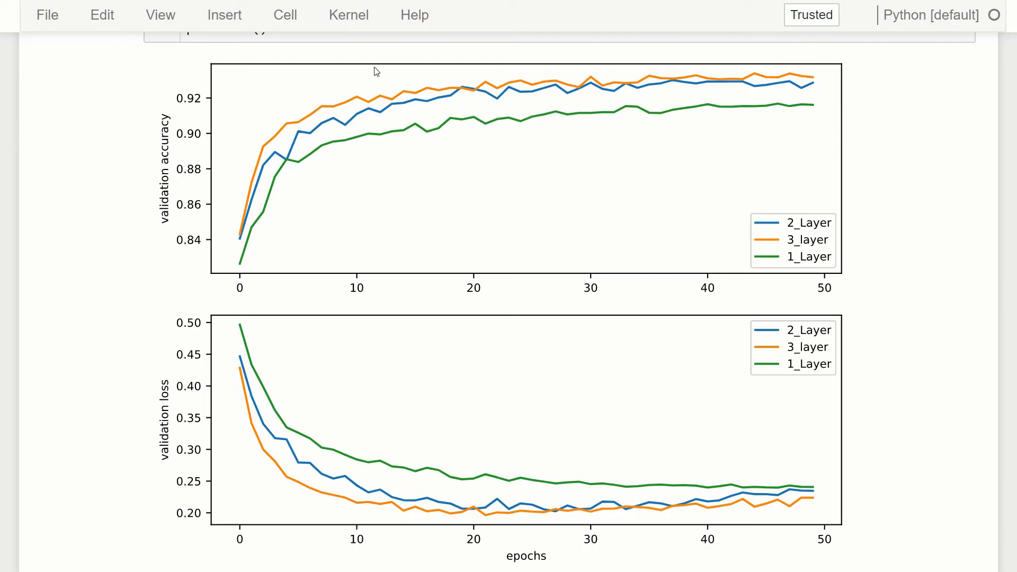
pyautogui.moveTo(603, 73)
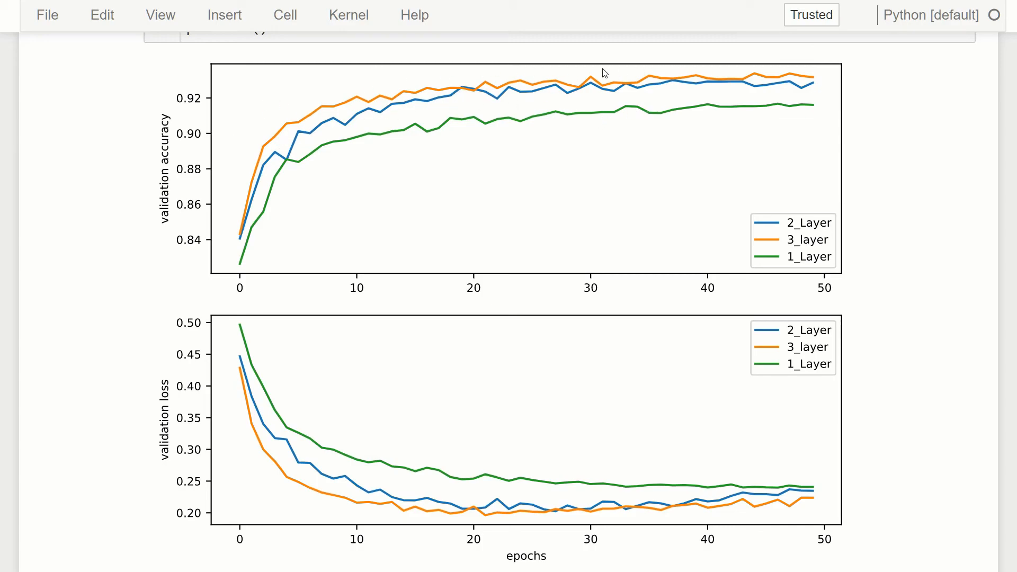
pyautogui.moveTo(910, 208)
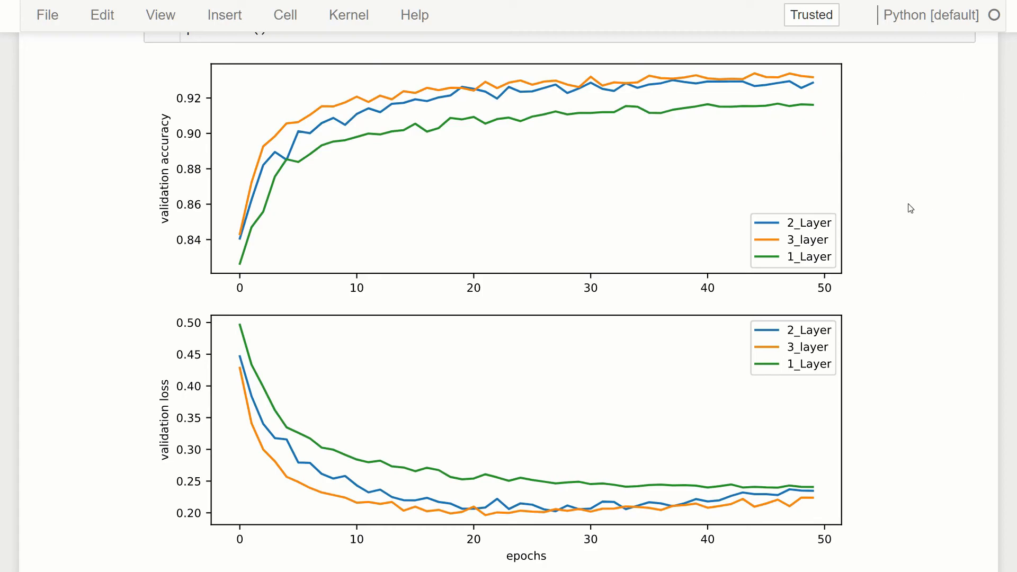